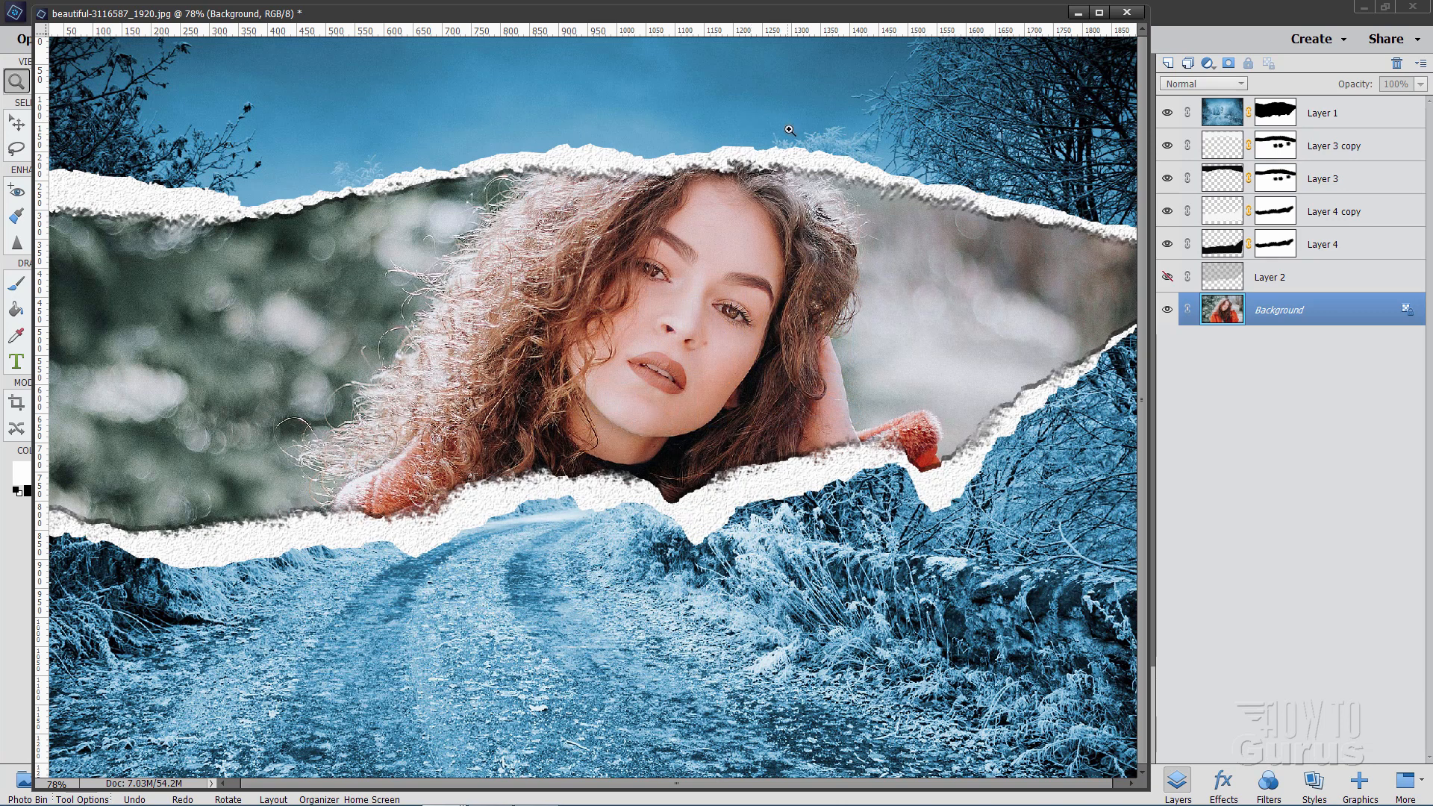
Close the finished composite without saving and close the paper texture image.
click(1128, 12)
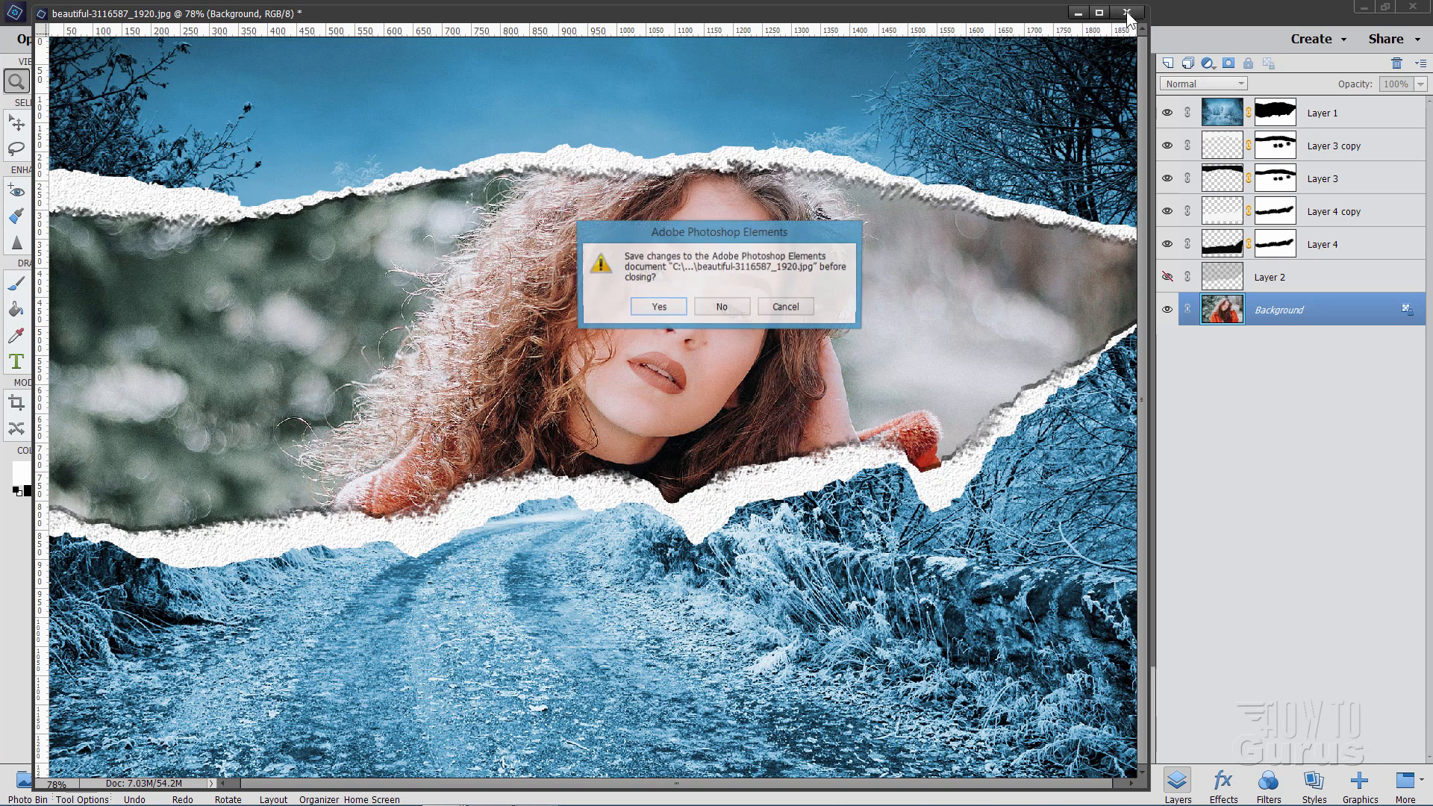
click(721, 306)
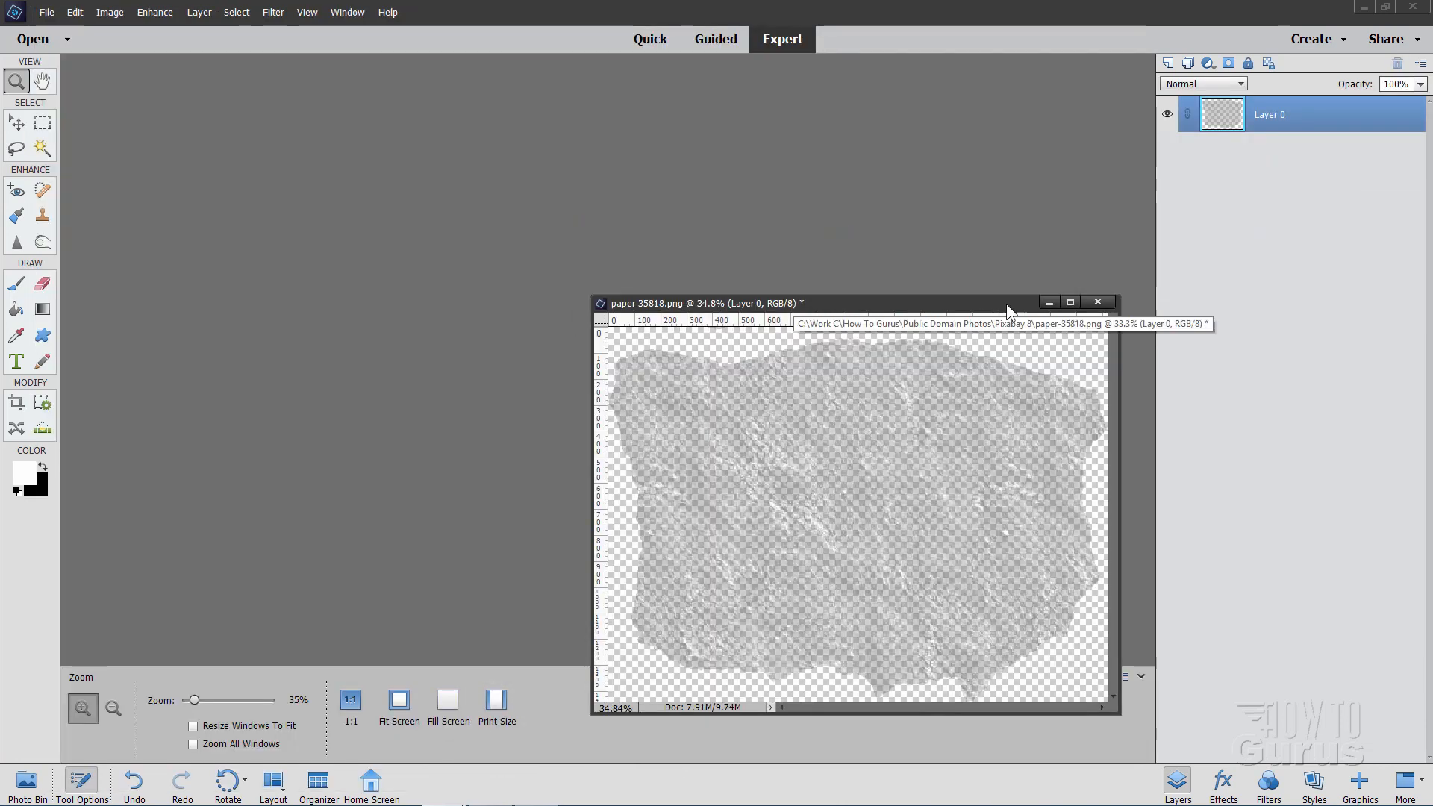
click(1097, 303)
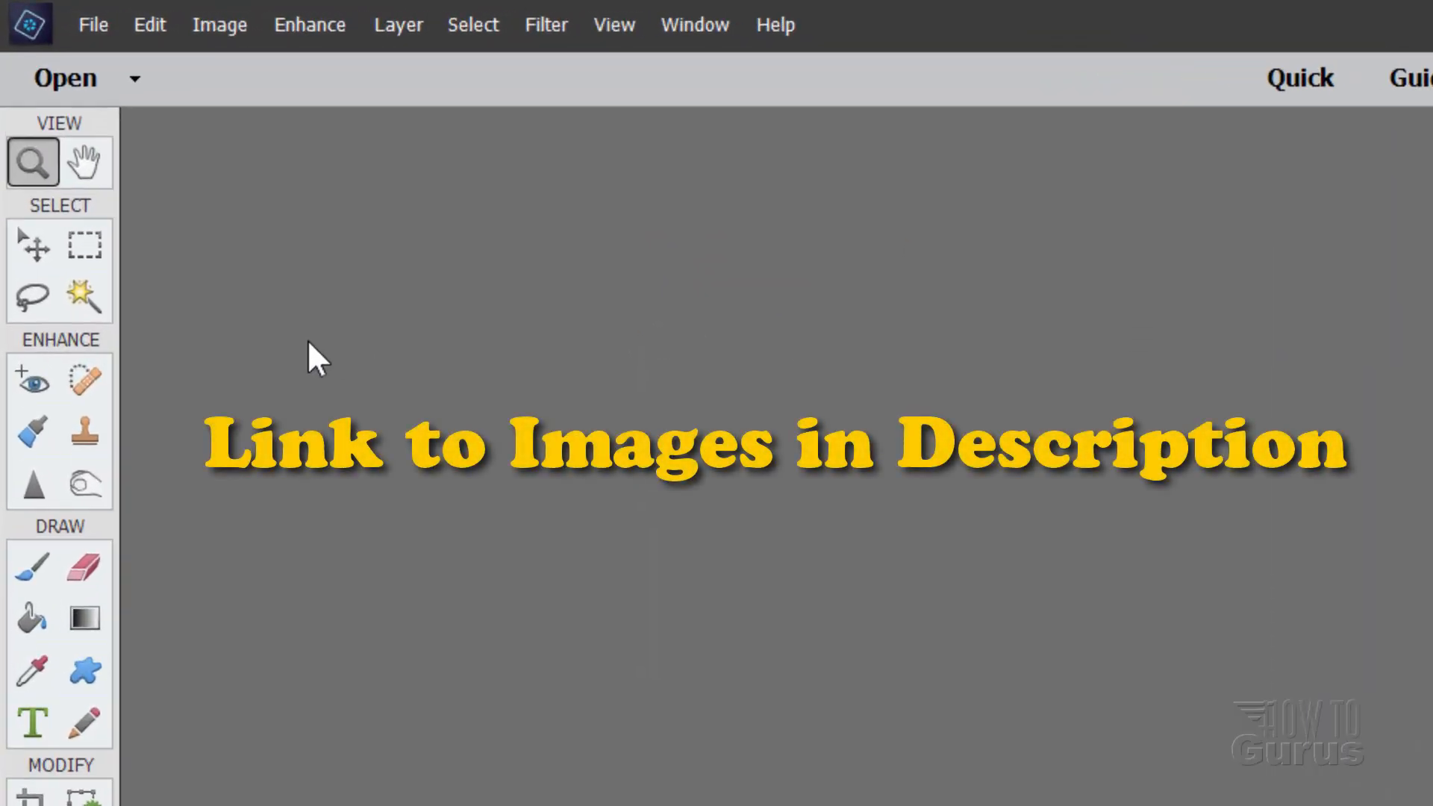
Reopen the portrait beautiful-3116587_1920.jpg from the recently edited files.
click(92, 26)
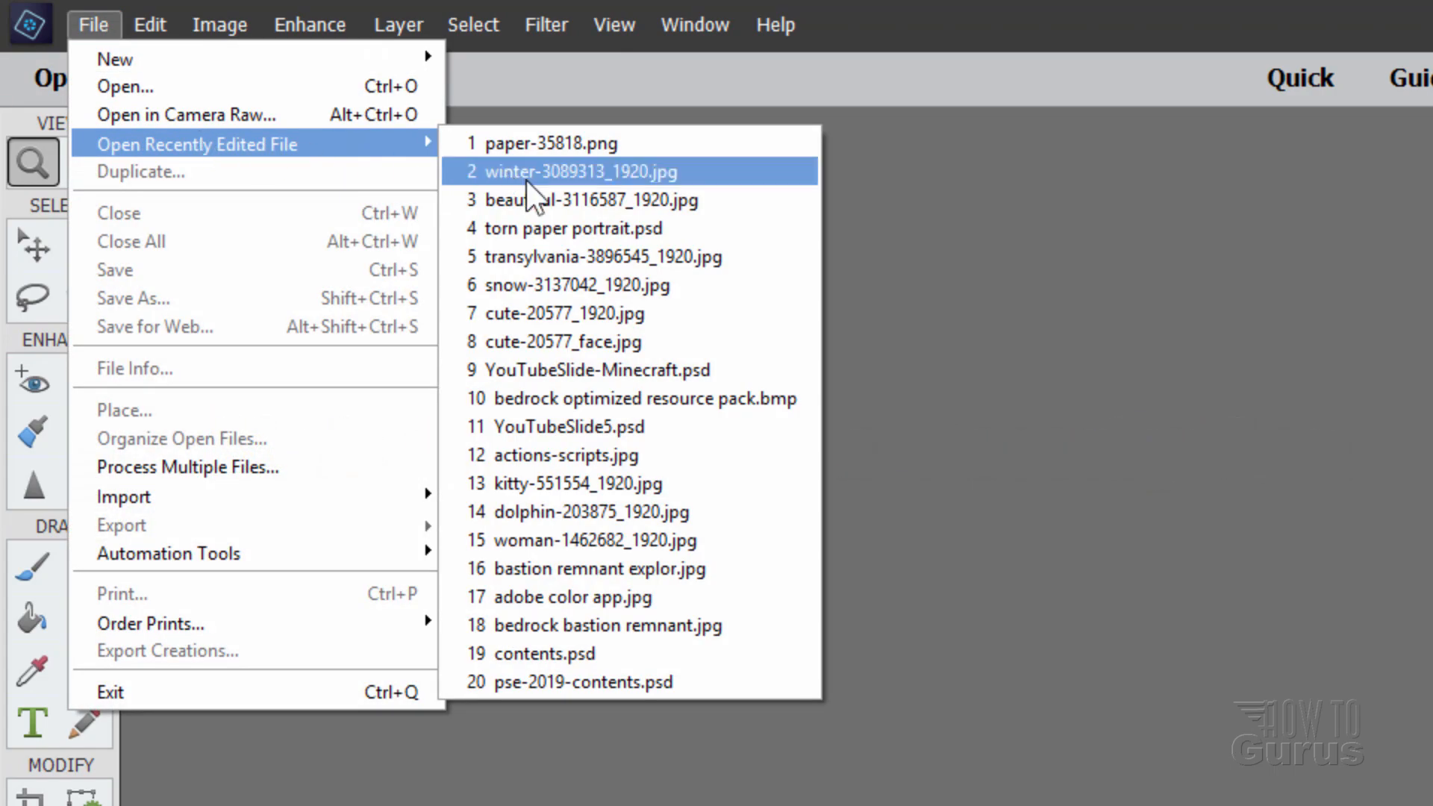
click(581, 200)
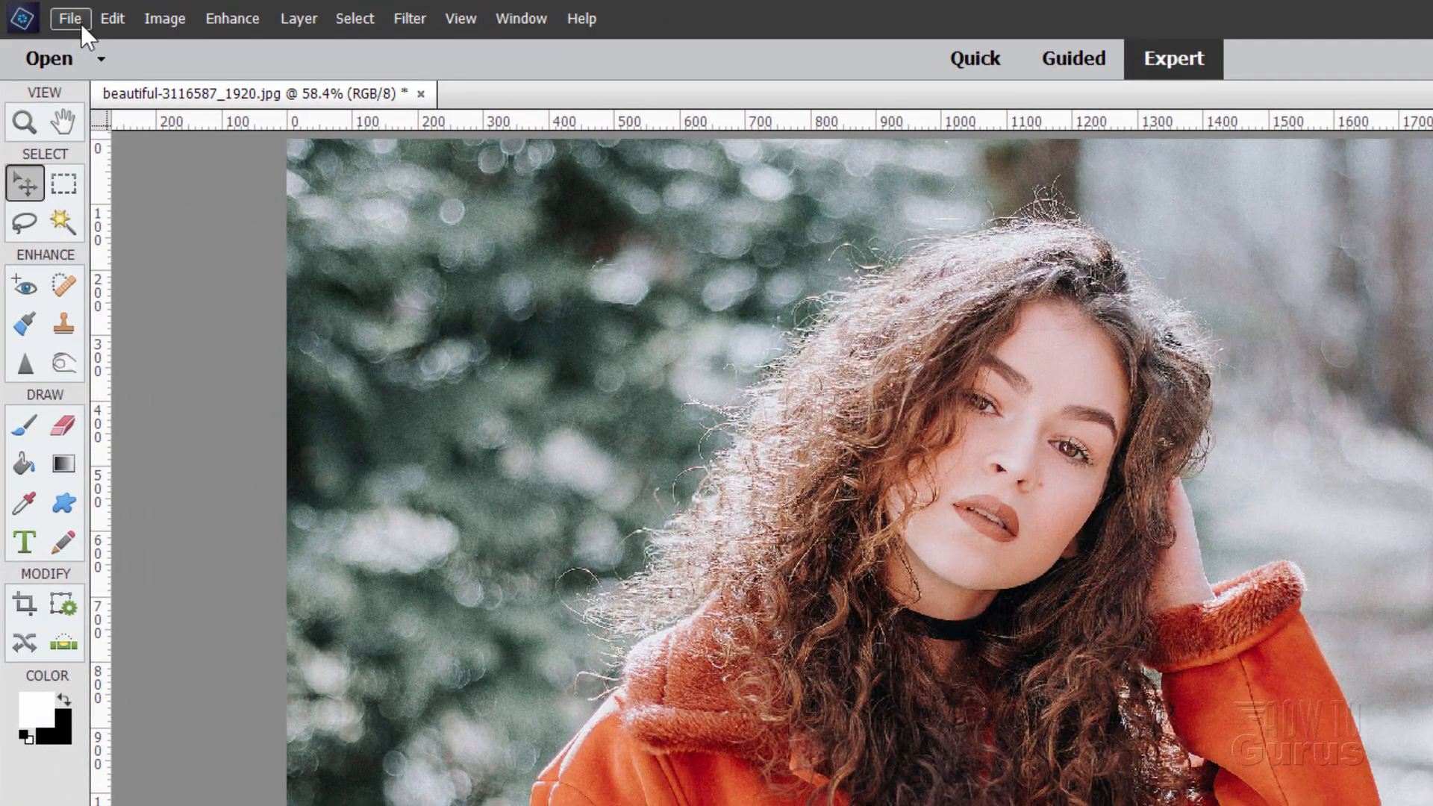
Reopen paper-35818.png from recent files and rotate it 90° right.
click(70, 18)
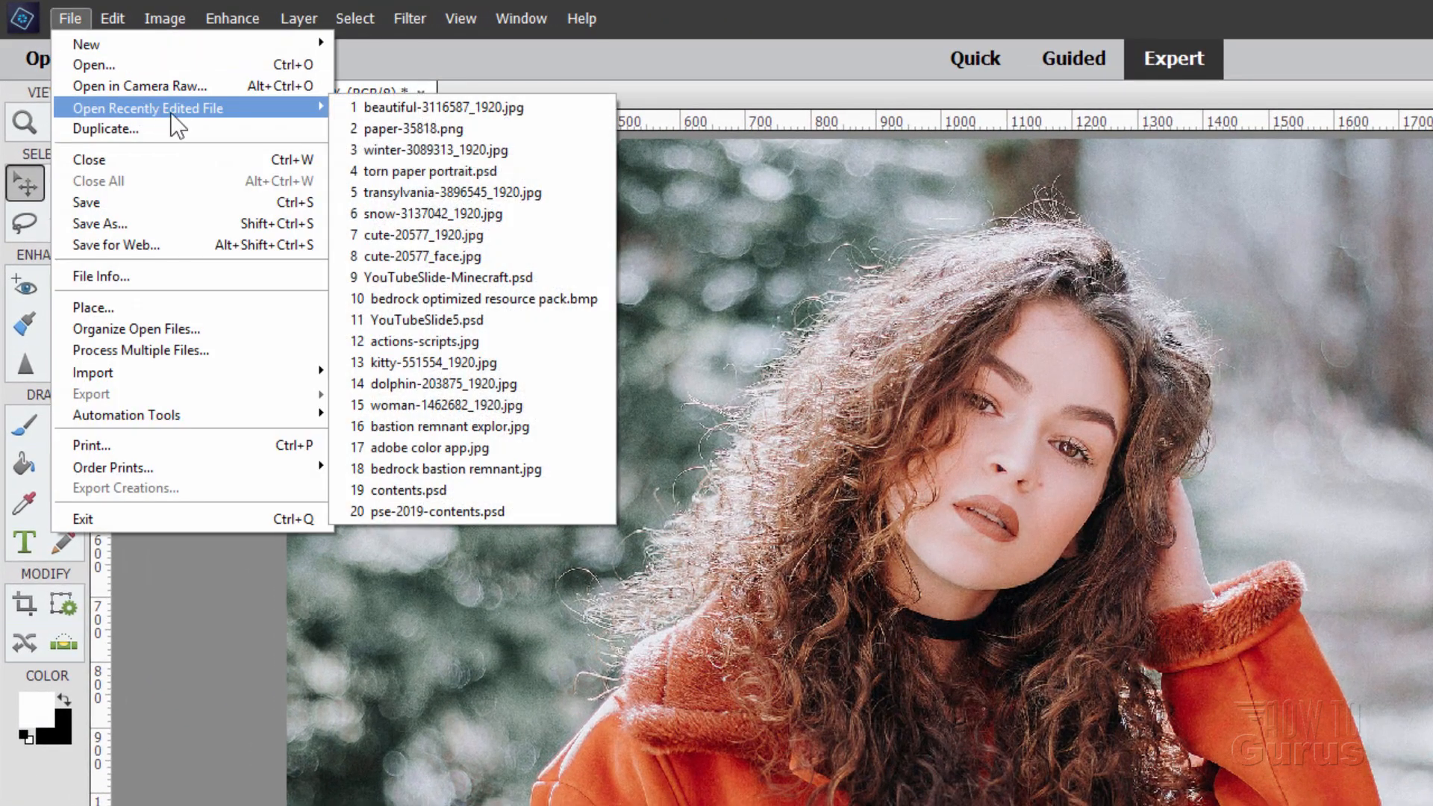
click(417, 129)
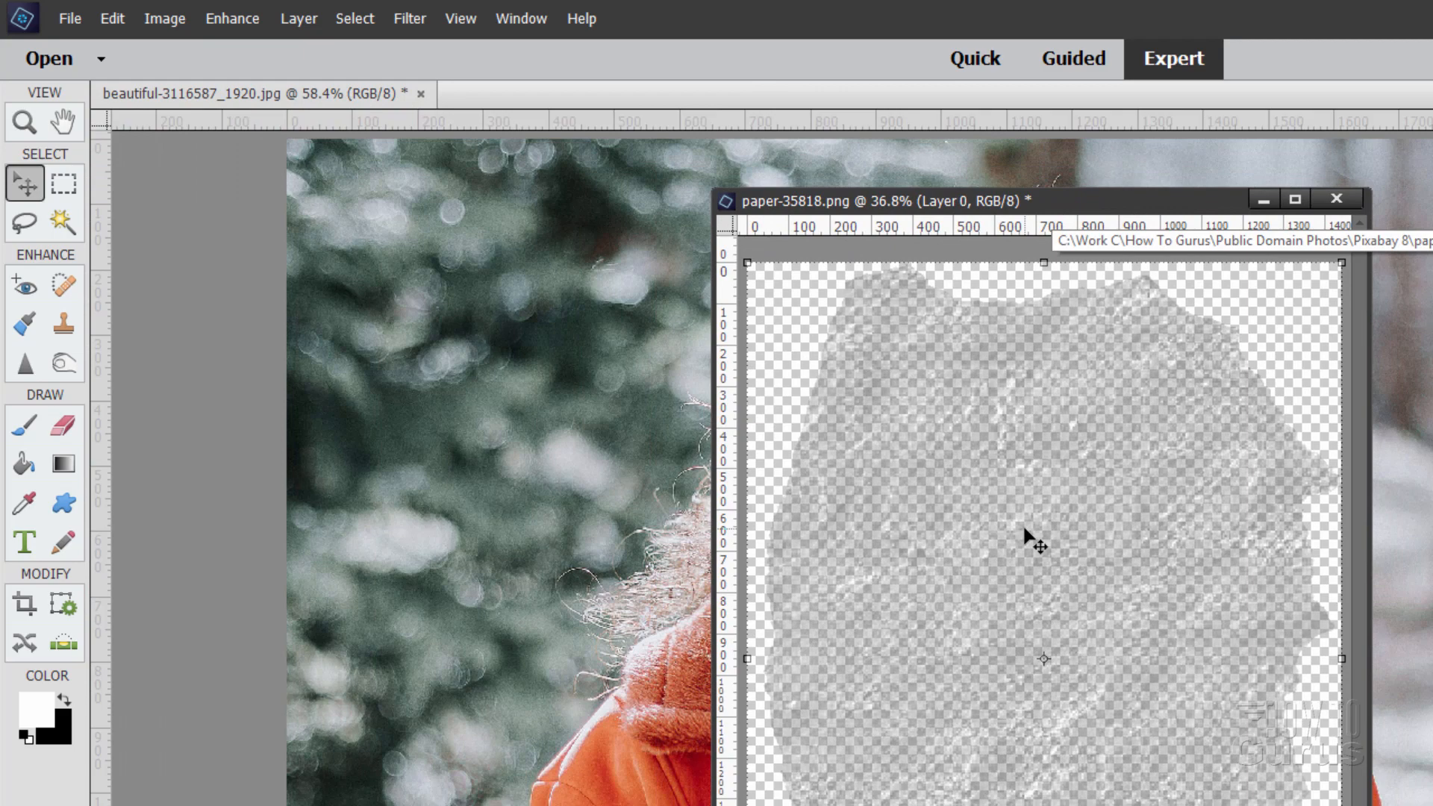
click(164, 18)
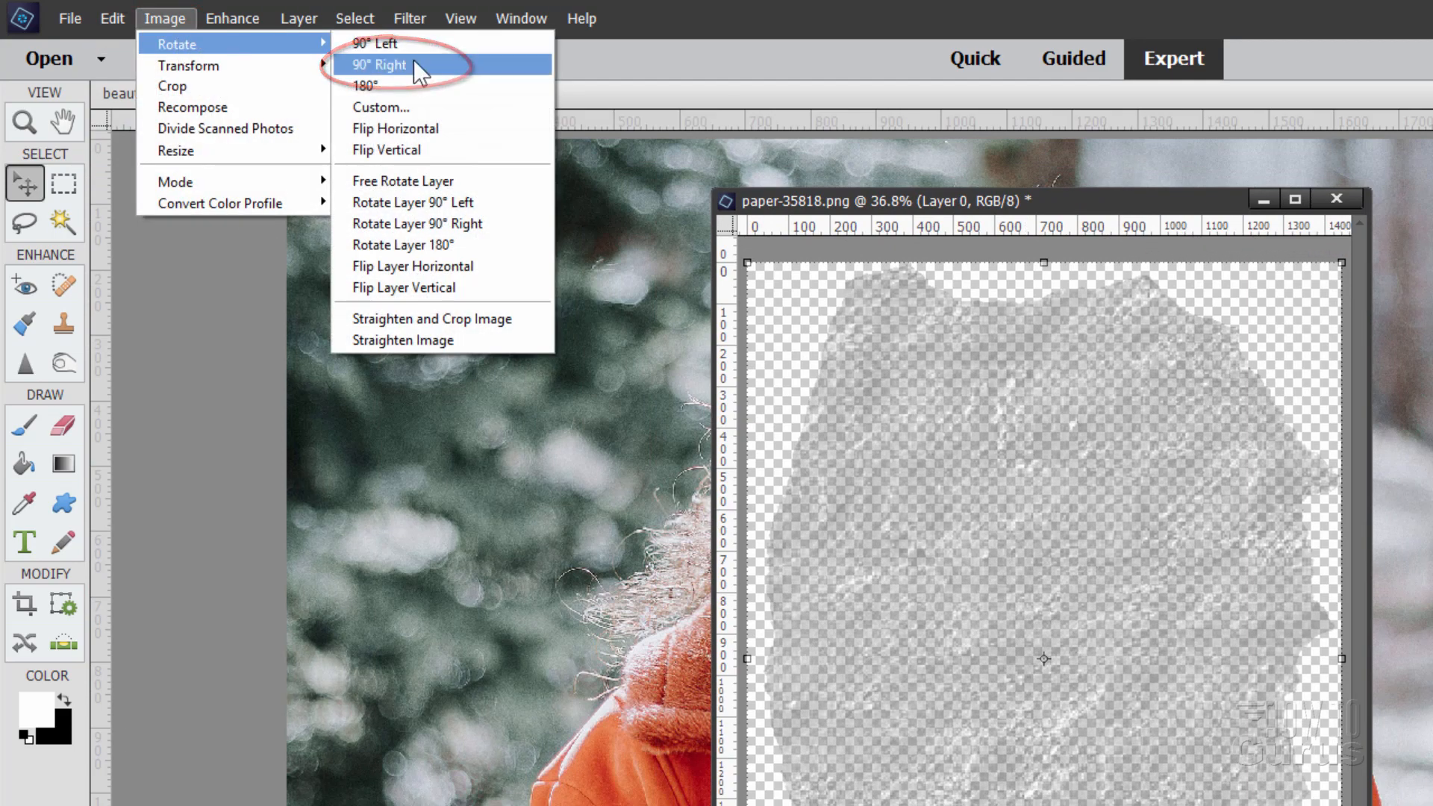
click(379, 64)
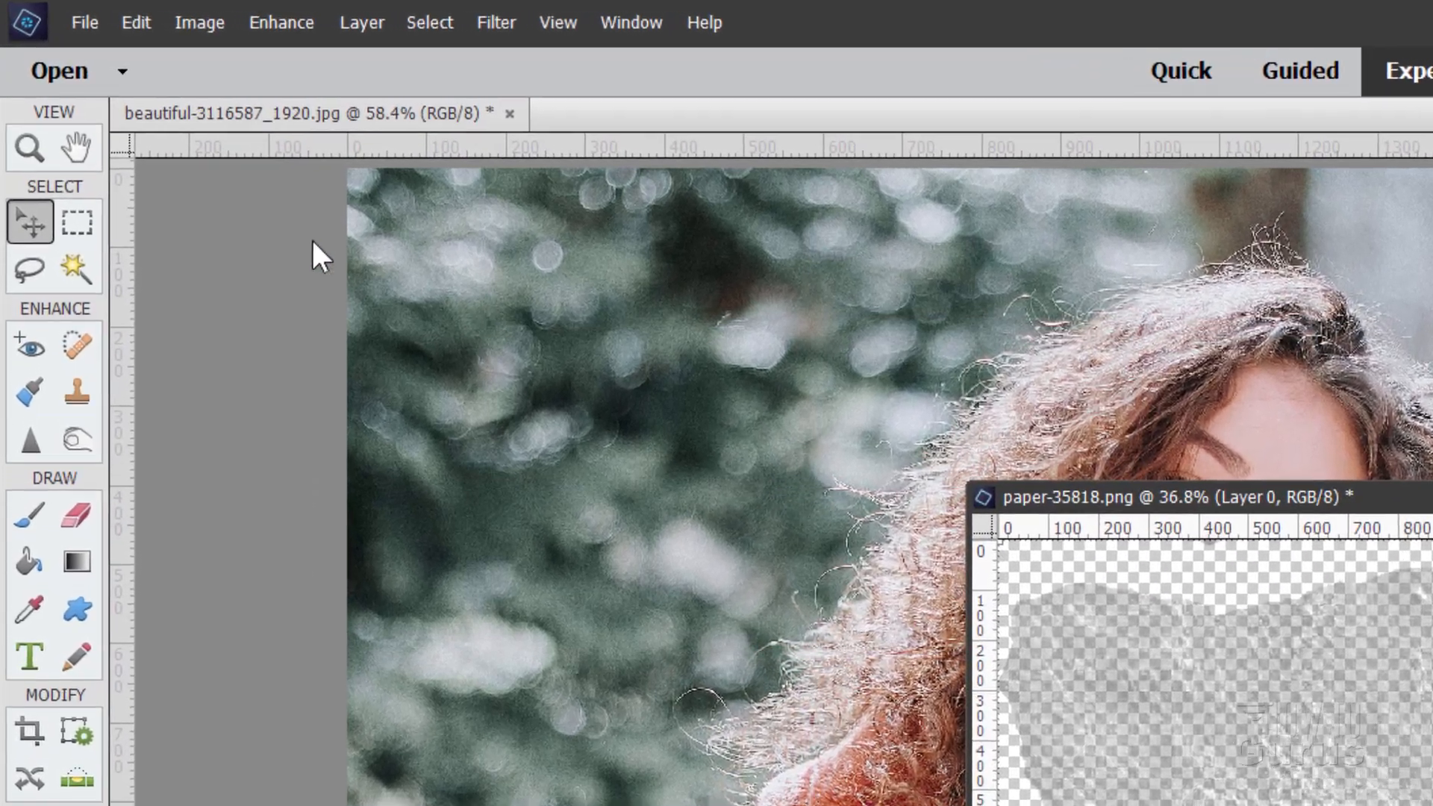
Enable Allow Floating Documents in Expert Mode in the General preferences.
click(136, 23)
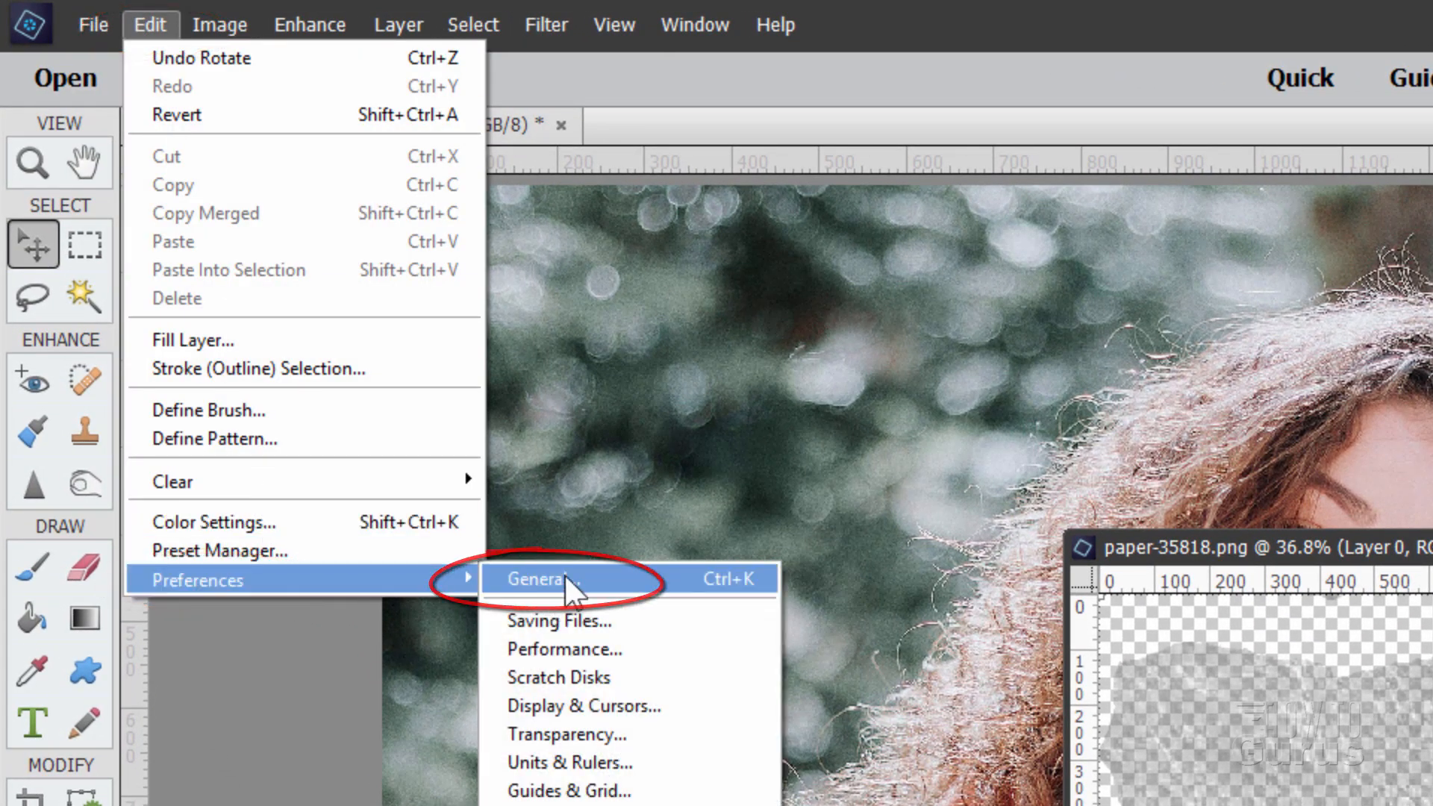
click(542, 577)
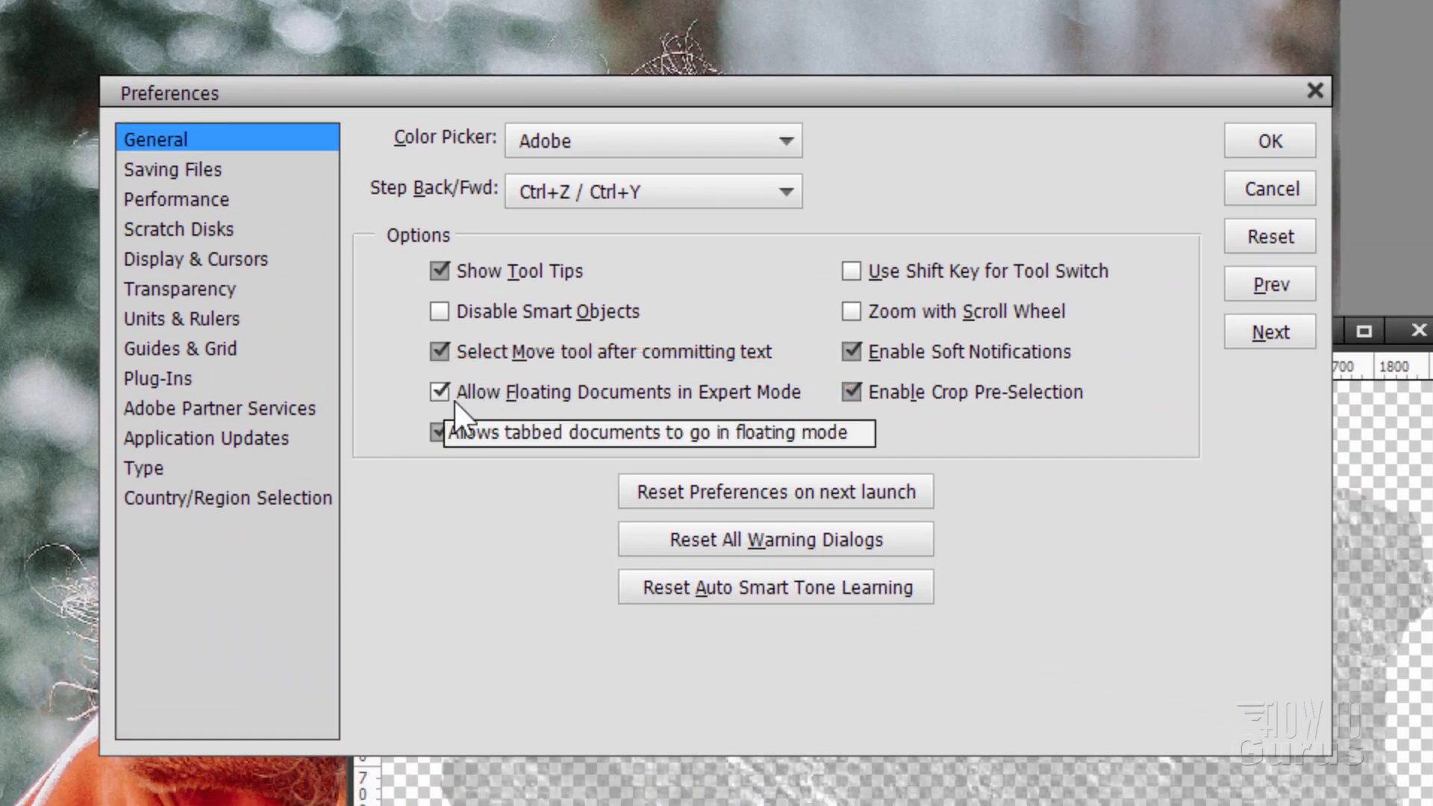
click(1268, 141)
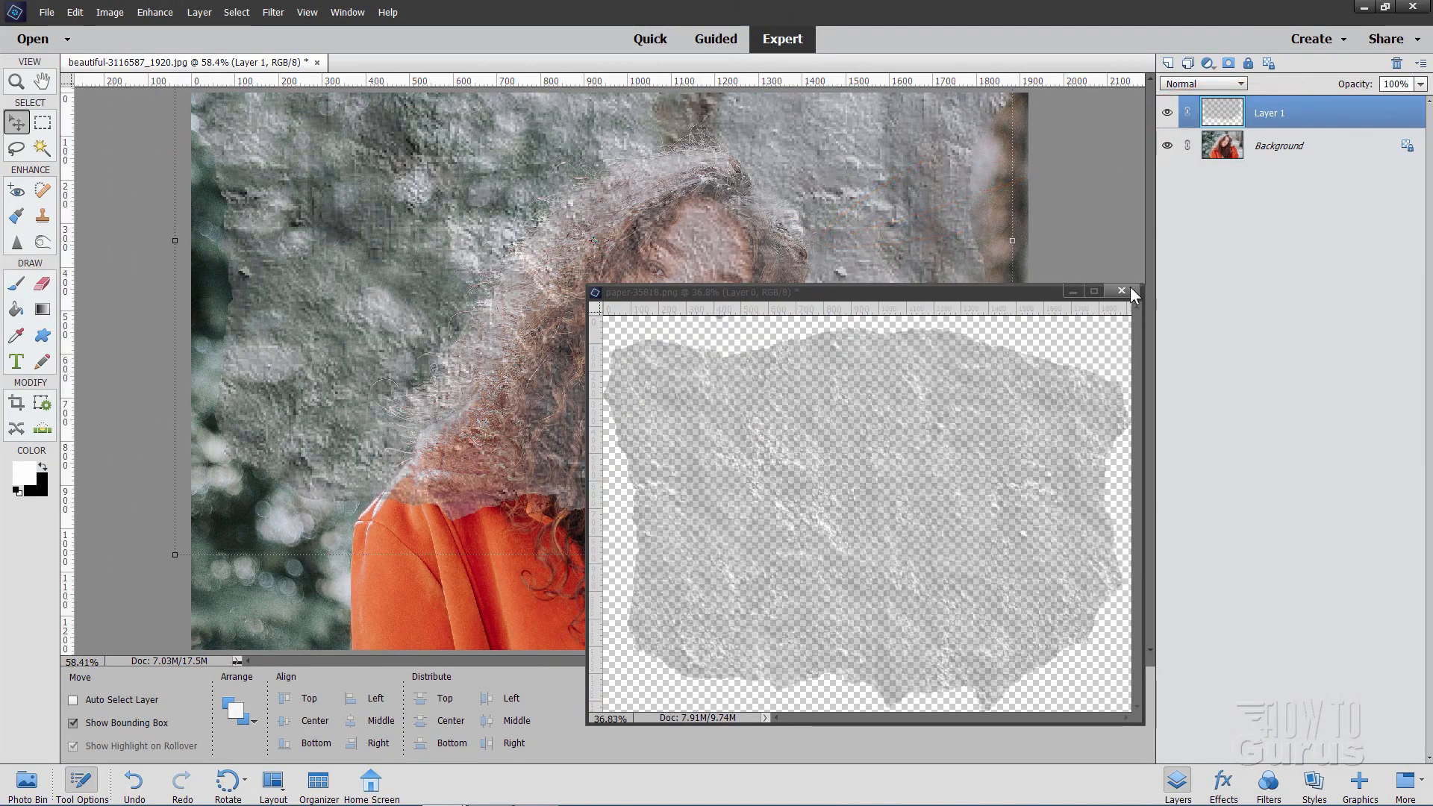
Close the paper window and commit the enlarged paper layer's position over the portrait.
click(1122, 292)
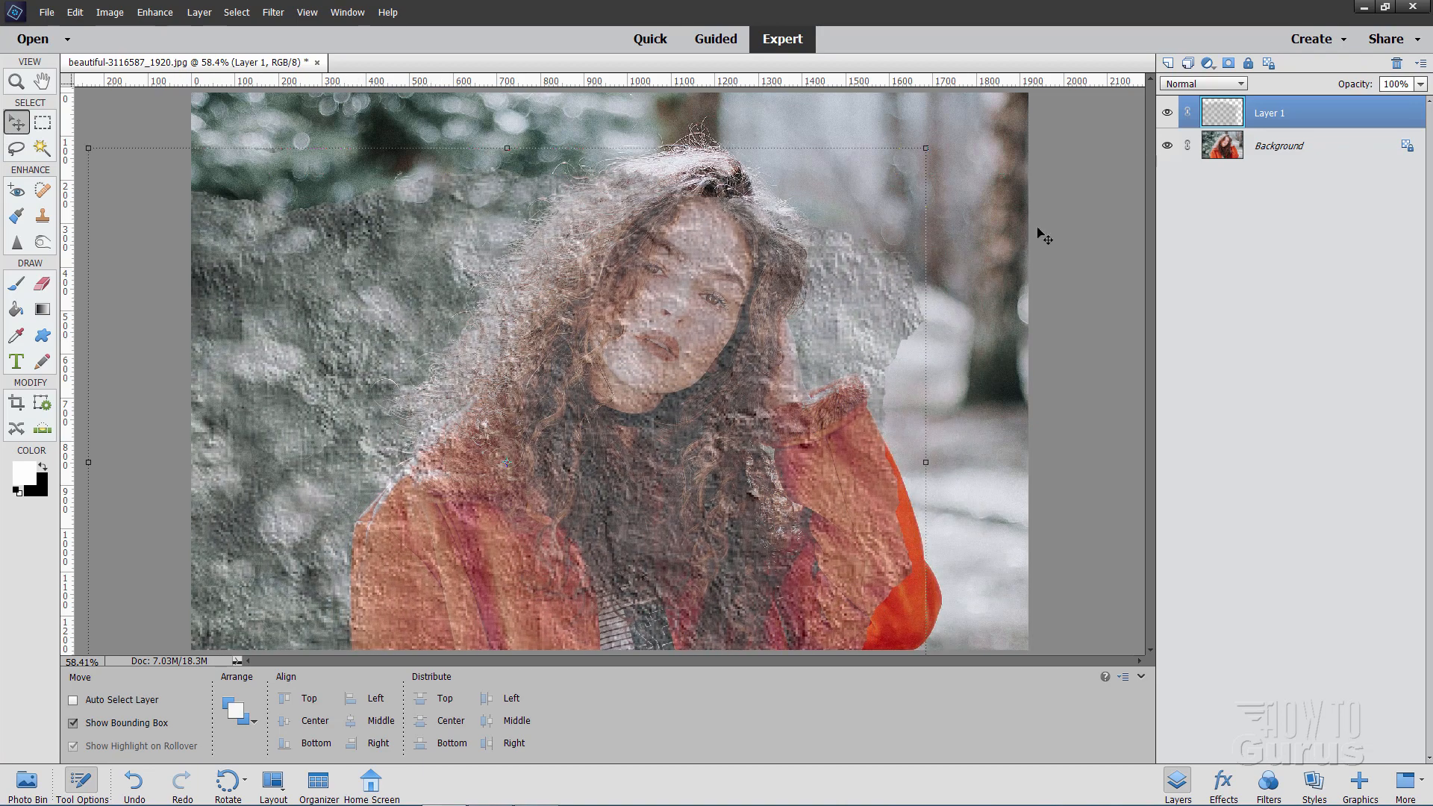
mouse_move(925, 461)
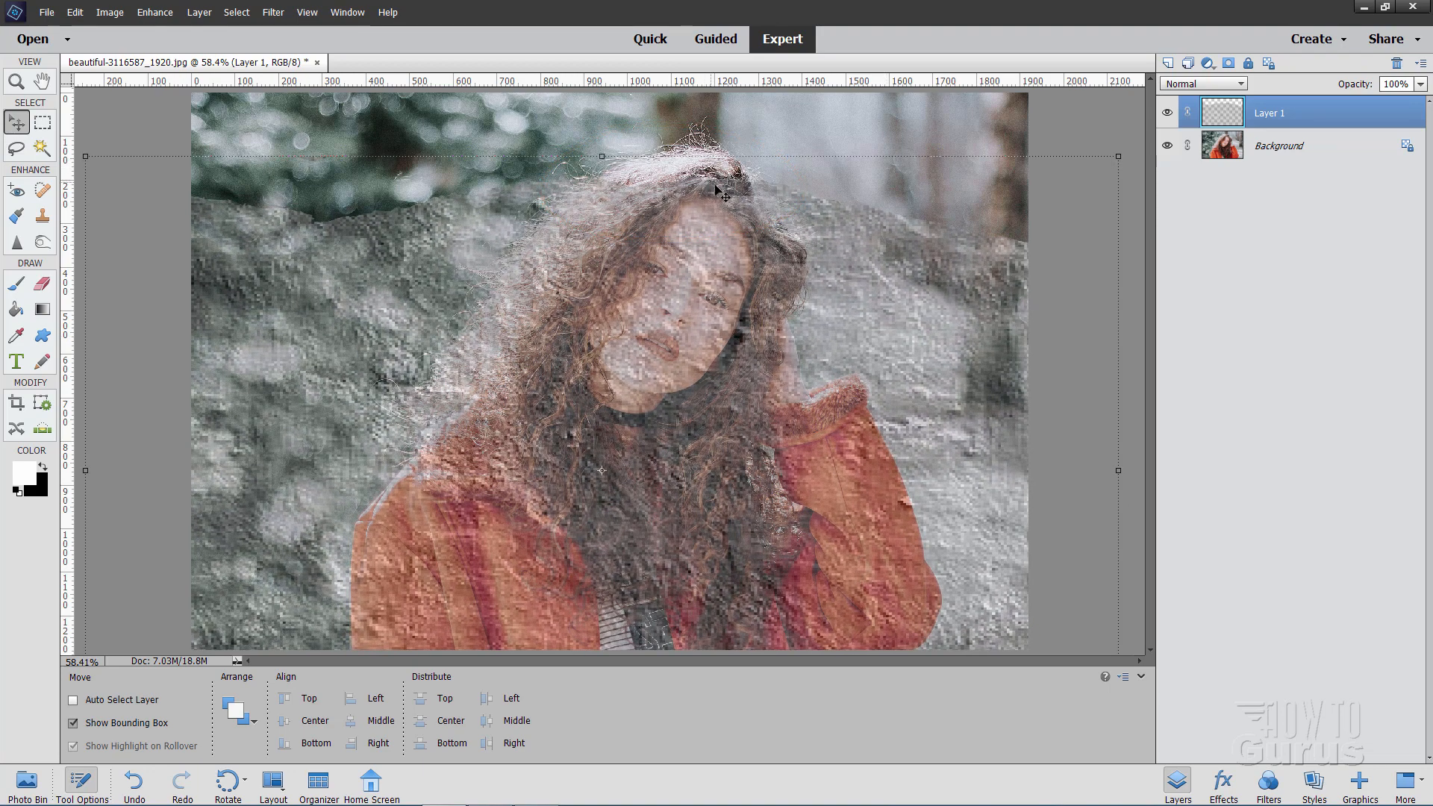
mouse_move(862, 394)
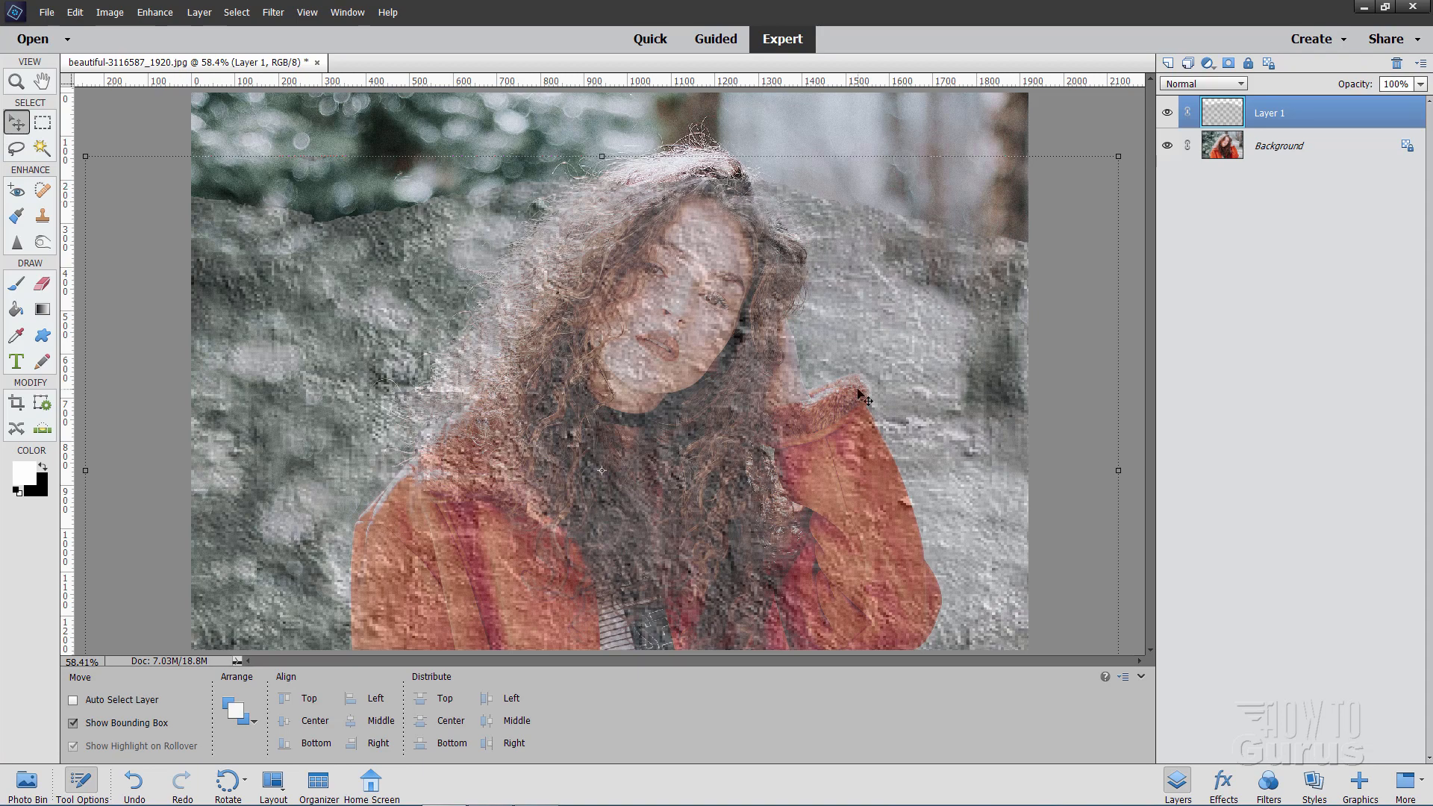
key(ctrl+t)
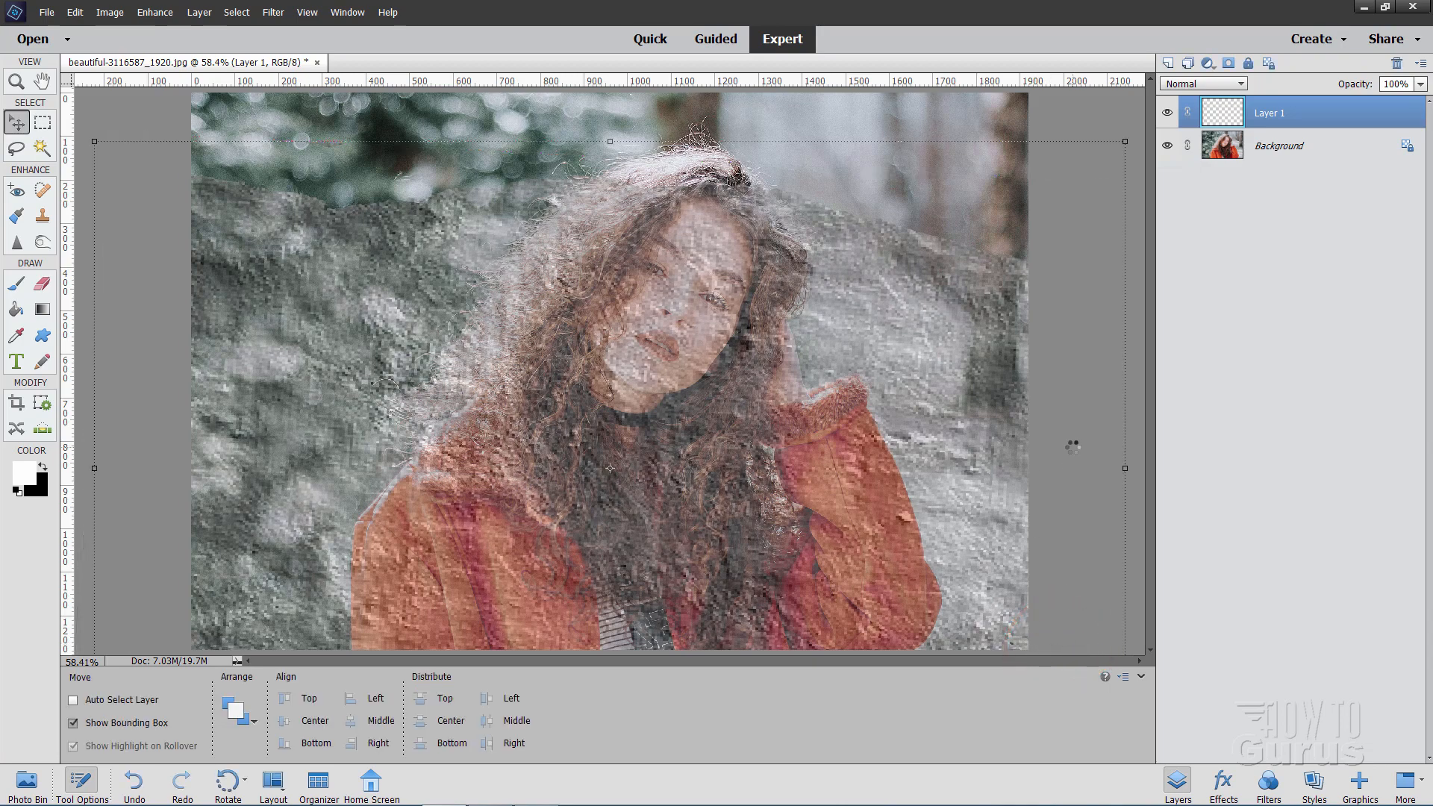
mouse_move(921, 216)
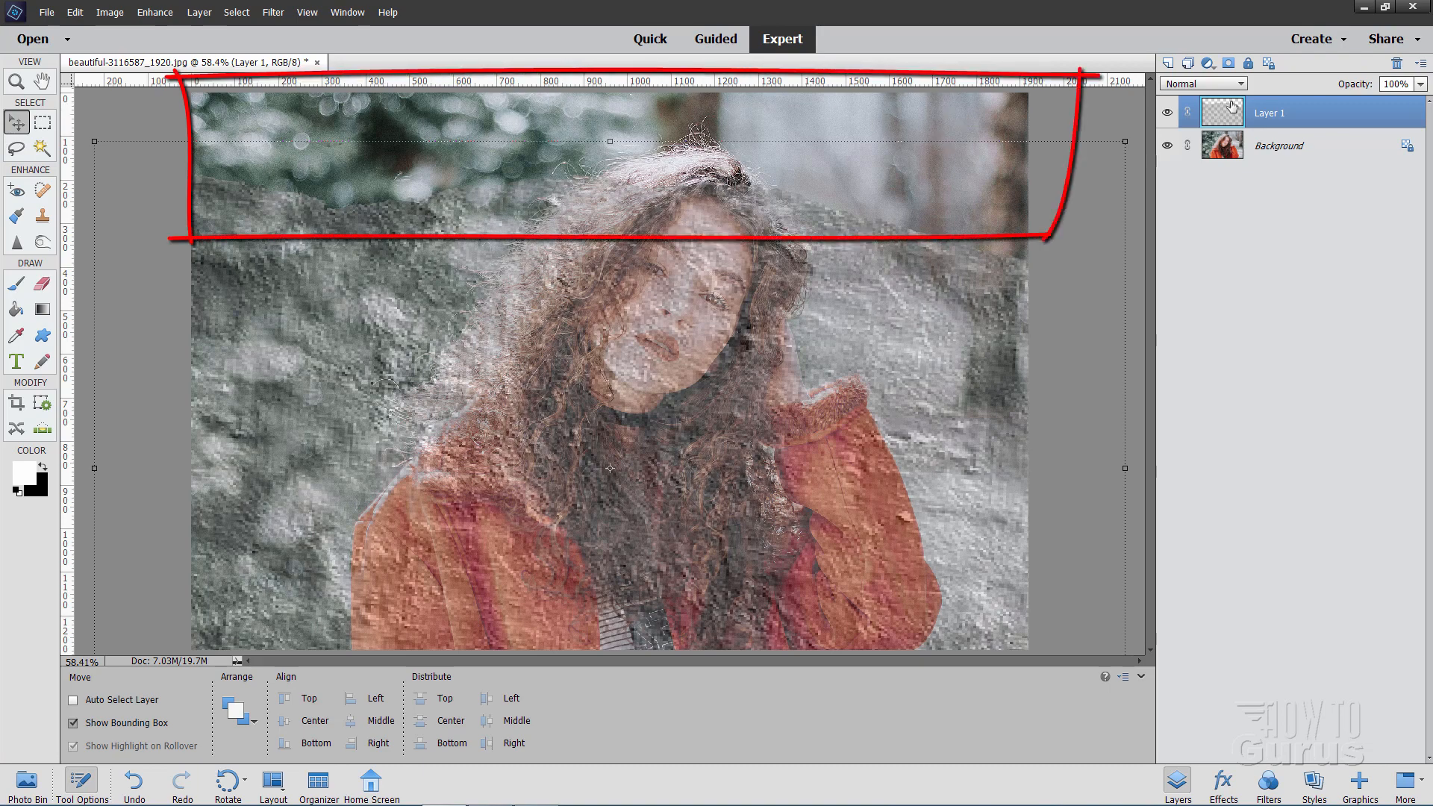
Magic-wand the uncovered strip above the paper with Sample All Layers off.
click(42, 148)
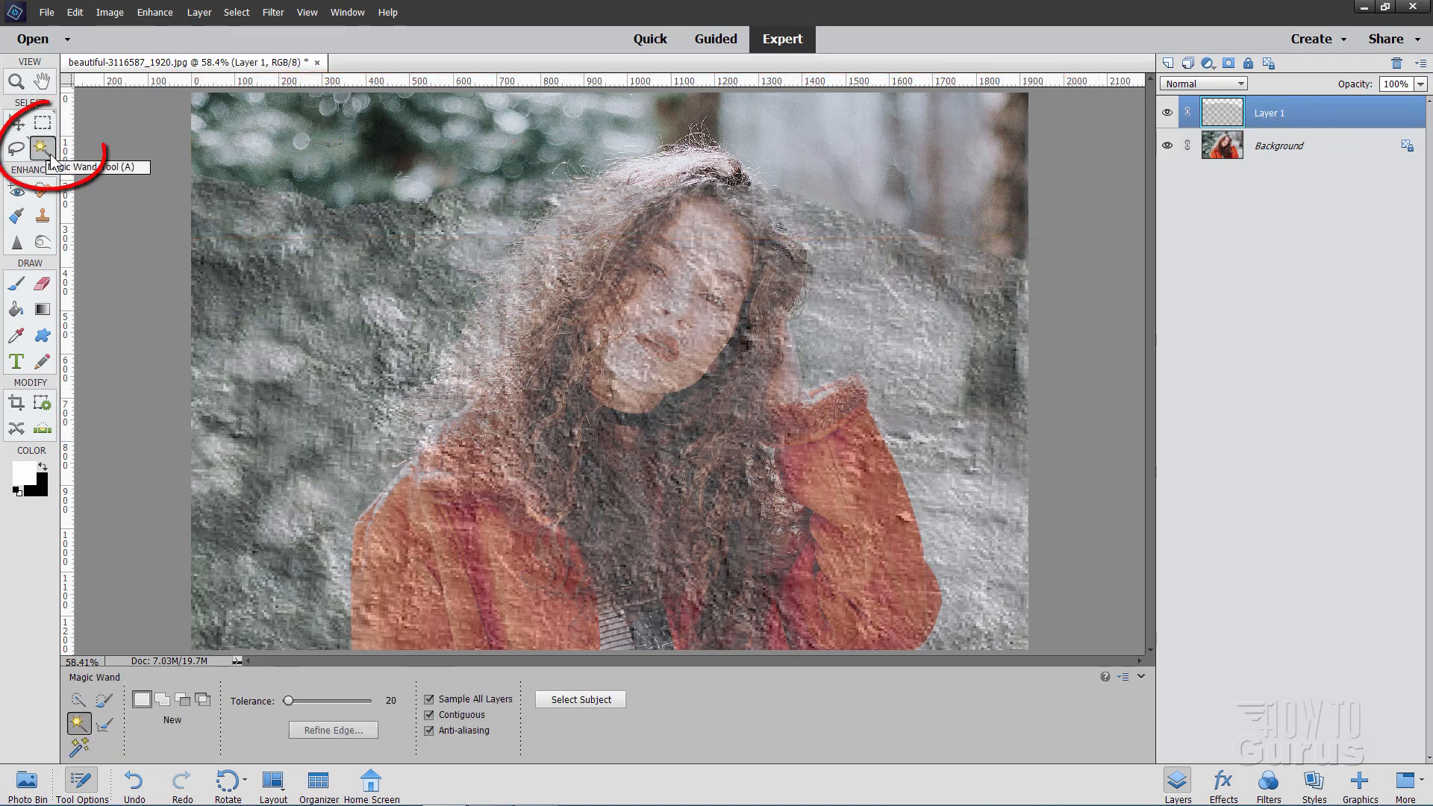
click(429, 699)
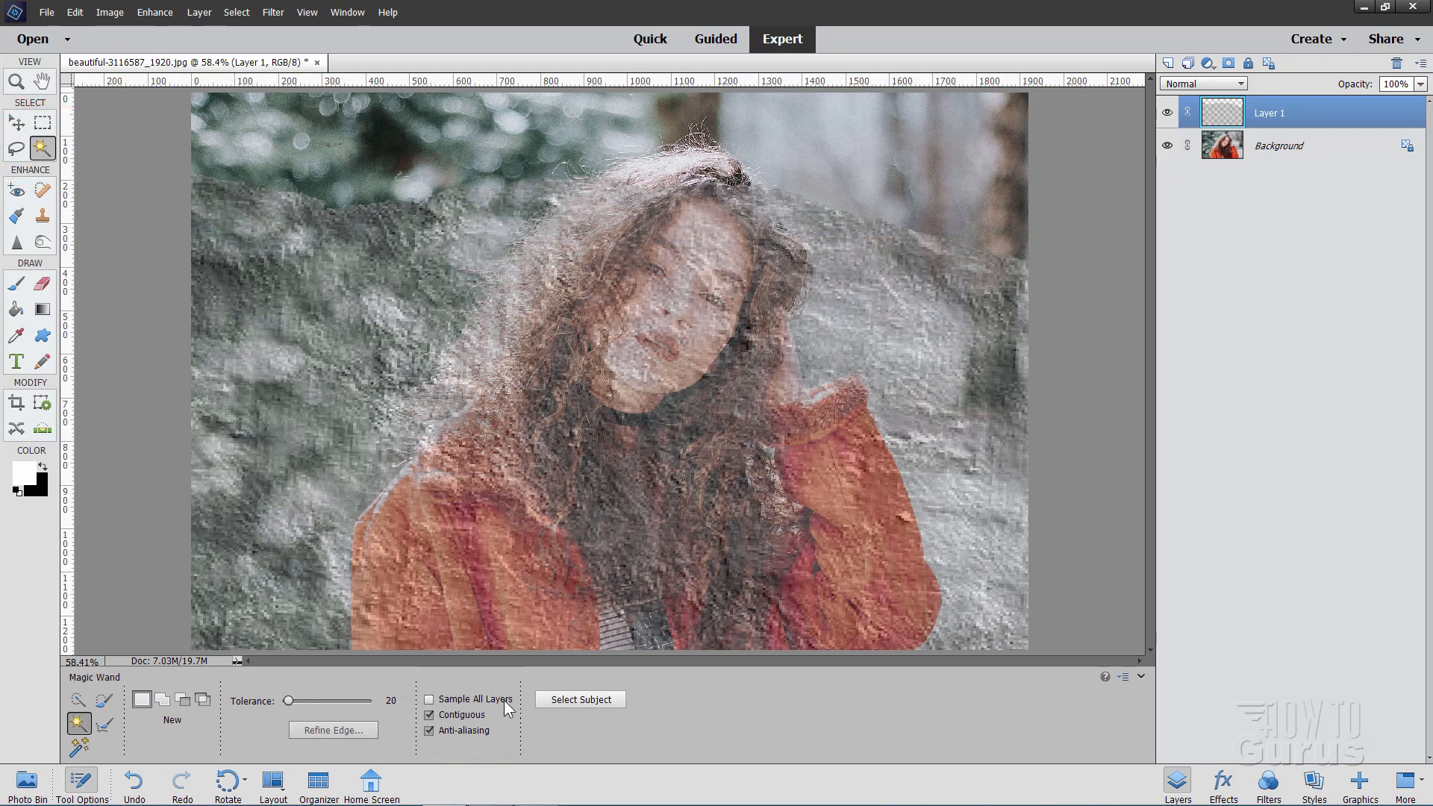
mouse_move(869, 254)
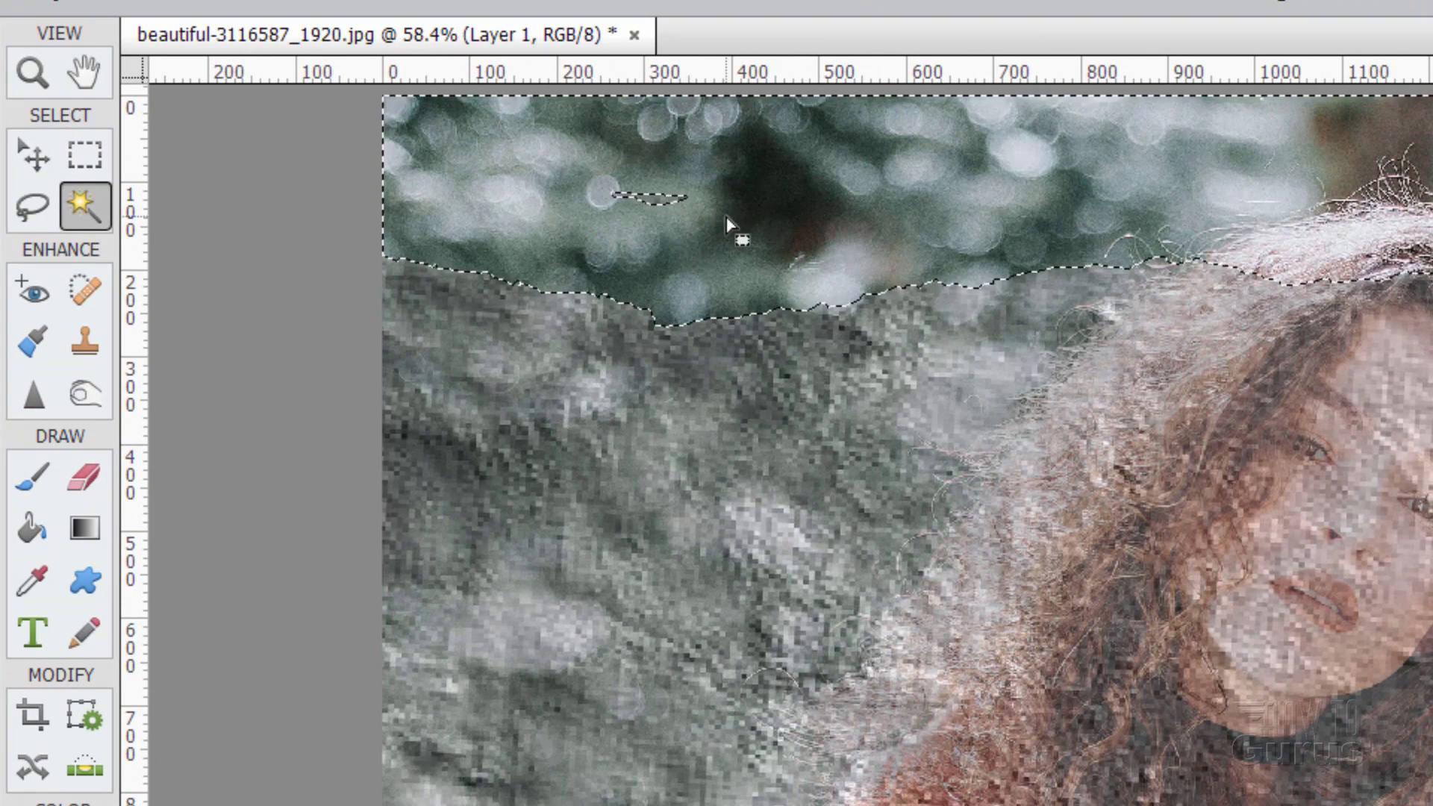
click(31, 205)
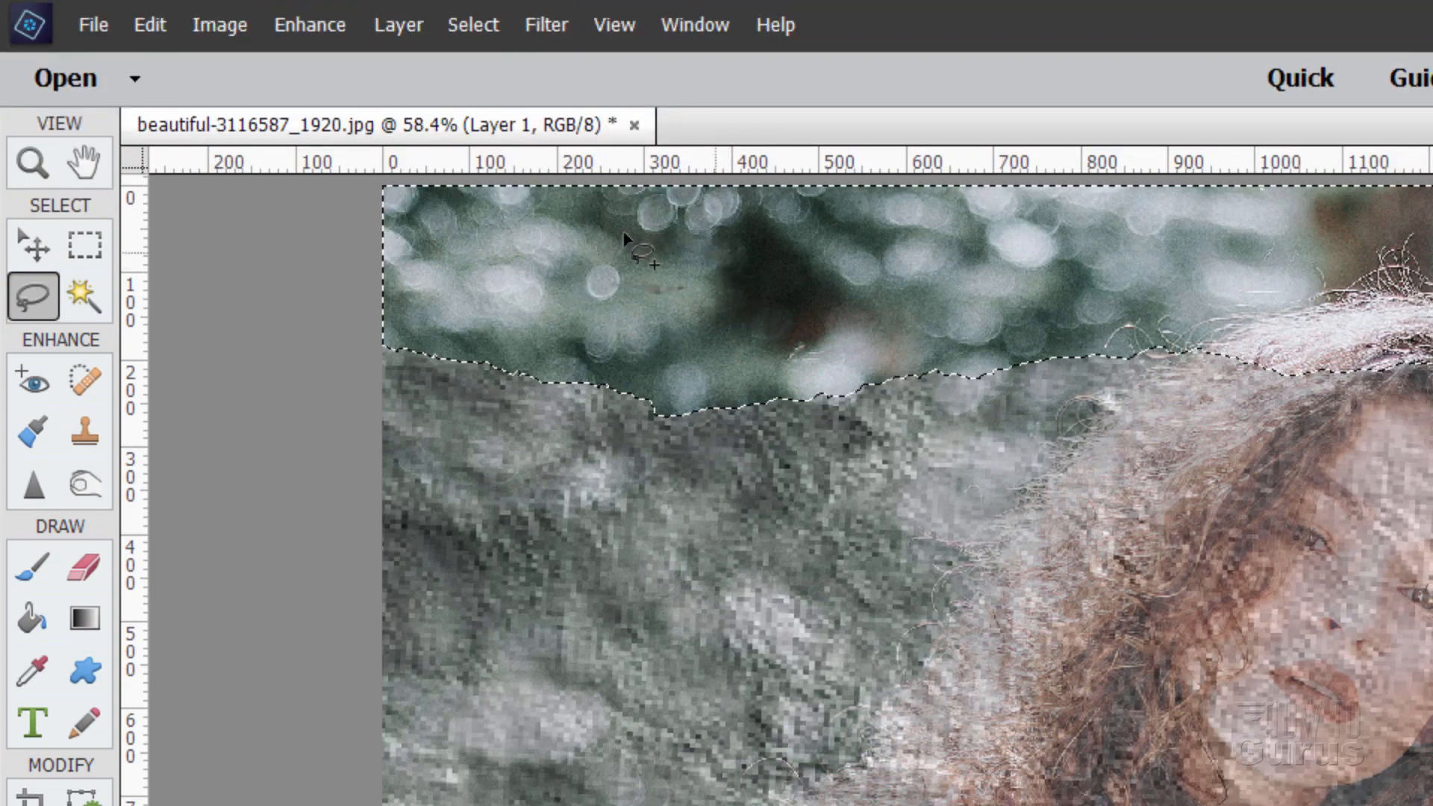
mouse_move(324, 297)
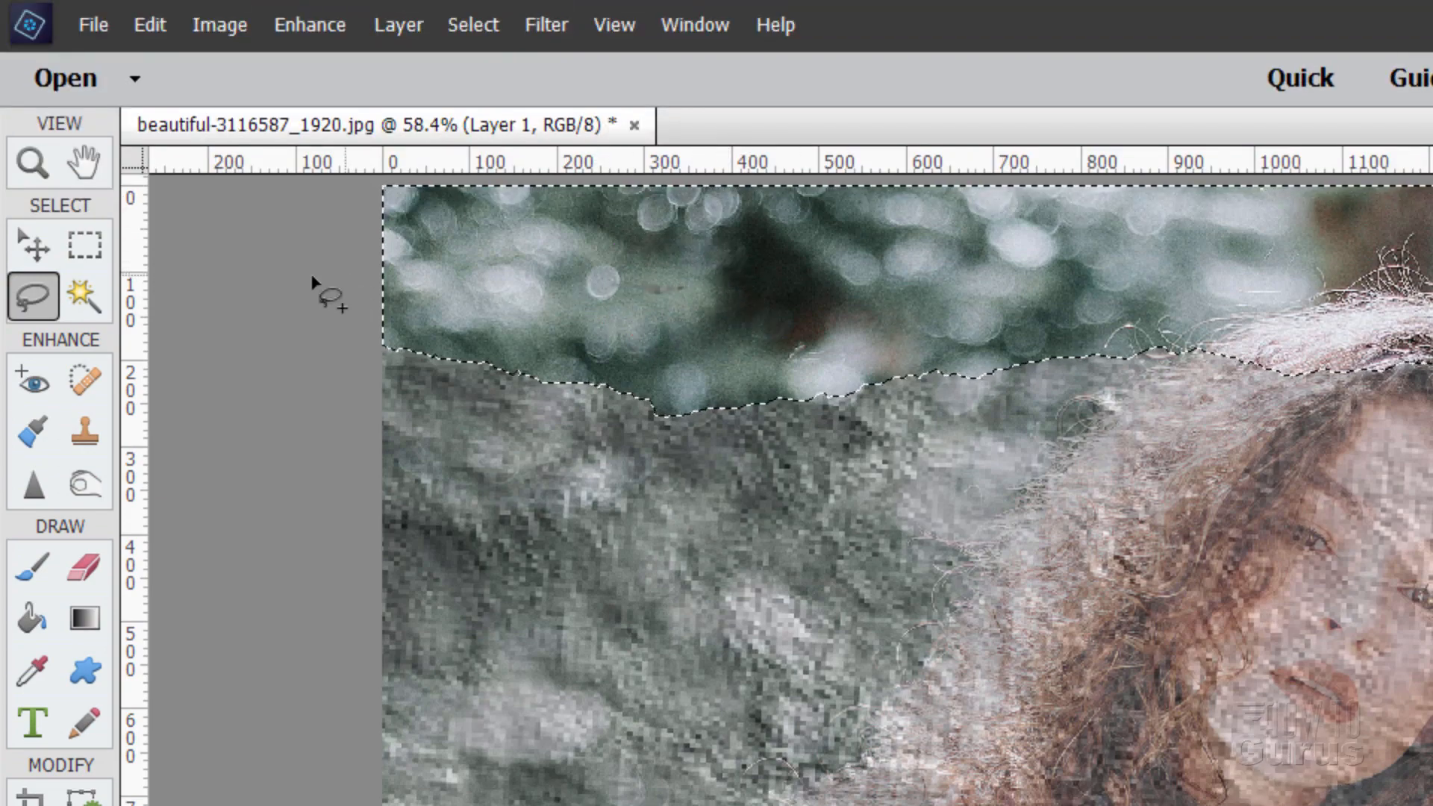
Fill the selected top strip with white on a new layer, then deselect.
click(179, 74)
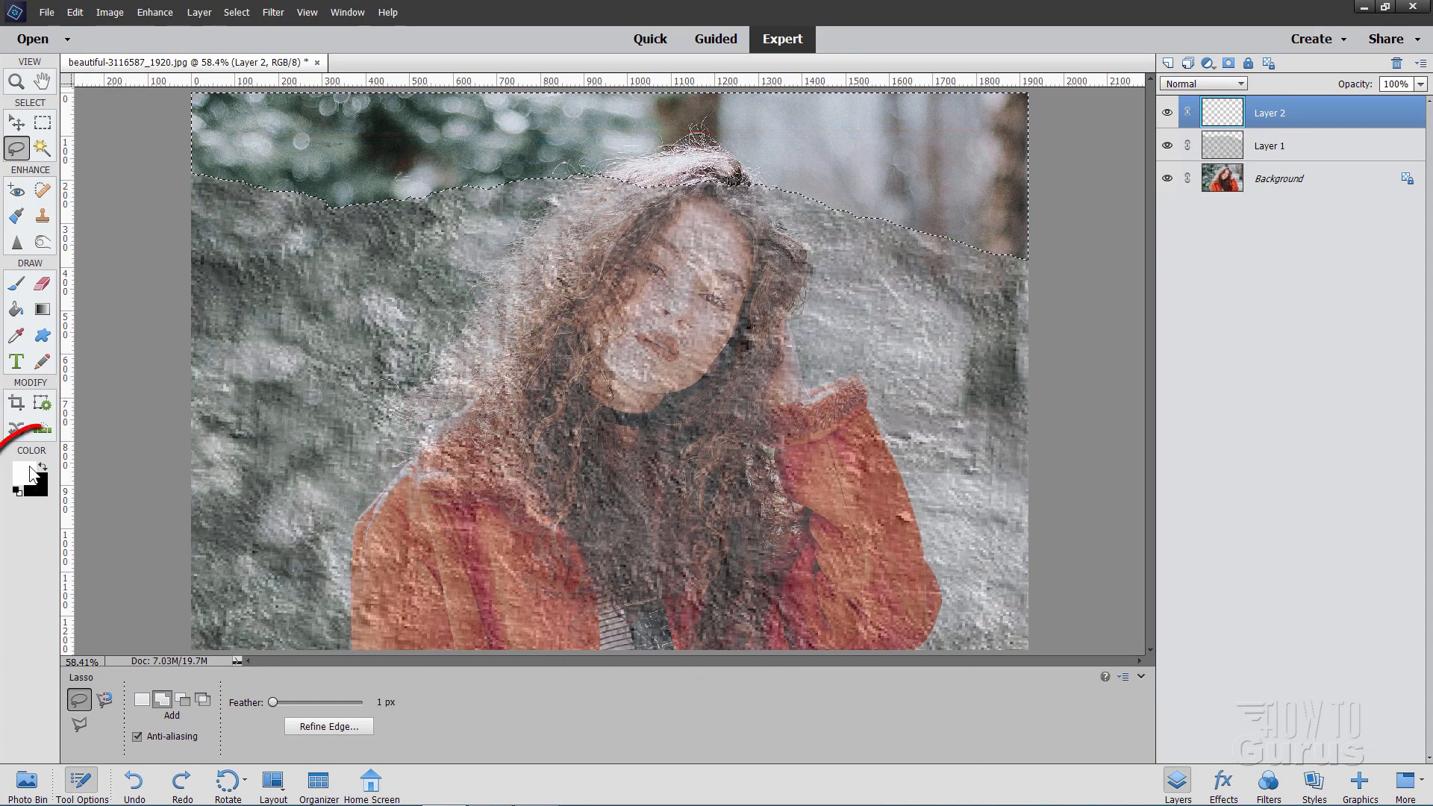
click(36, 478)
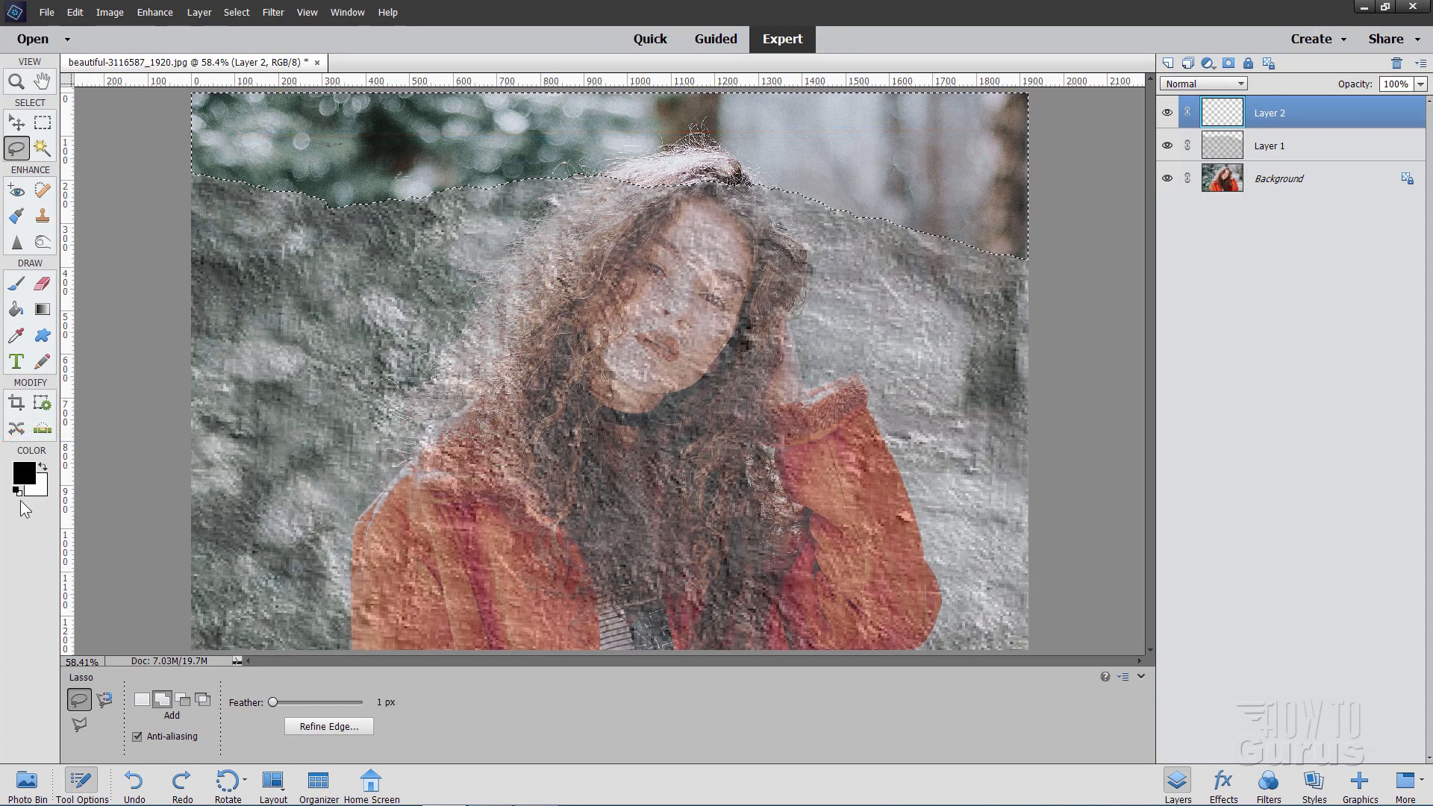
mouse_move(31, 478)
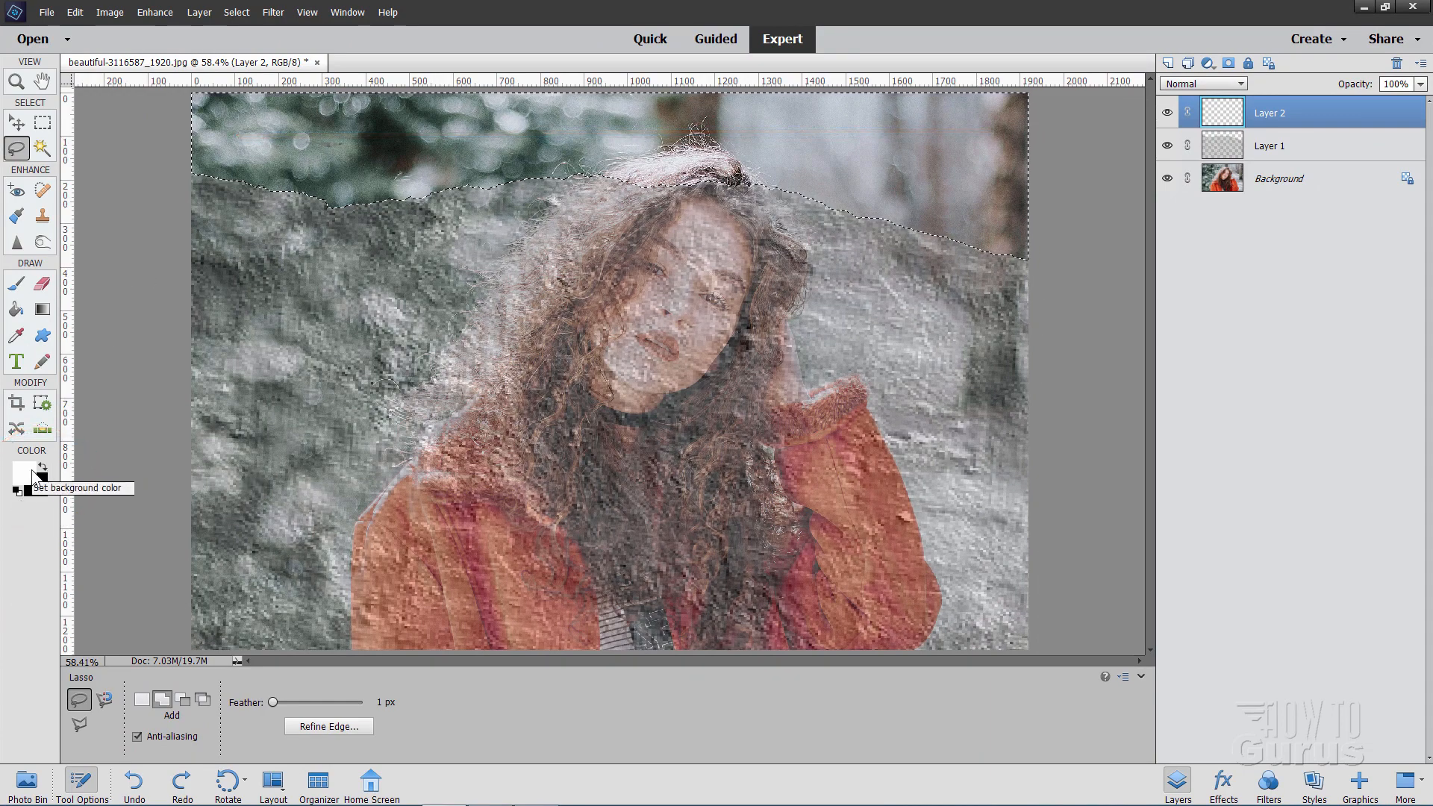
click(14, 307)
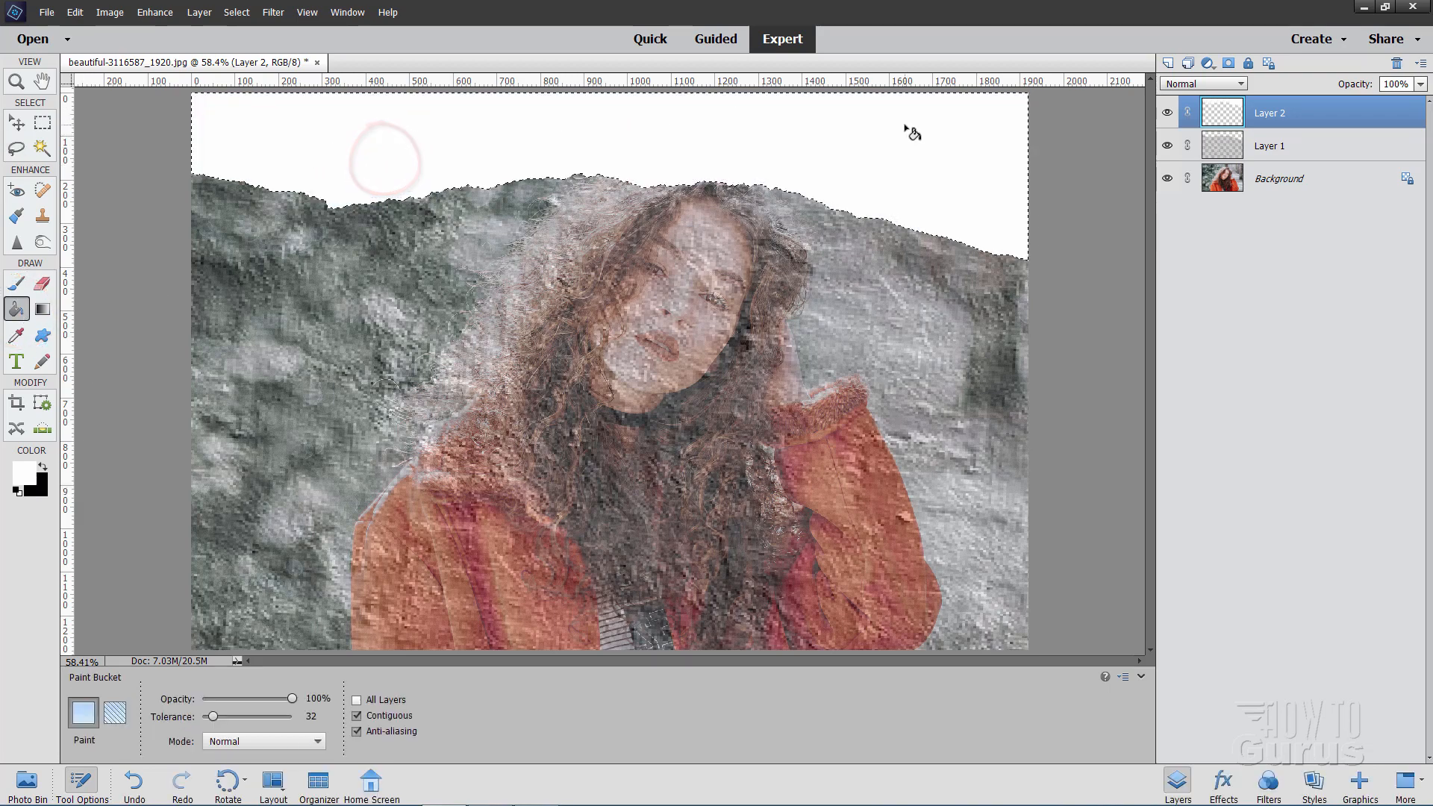
click(236, 12)
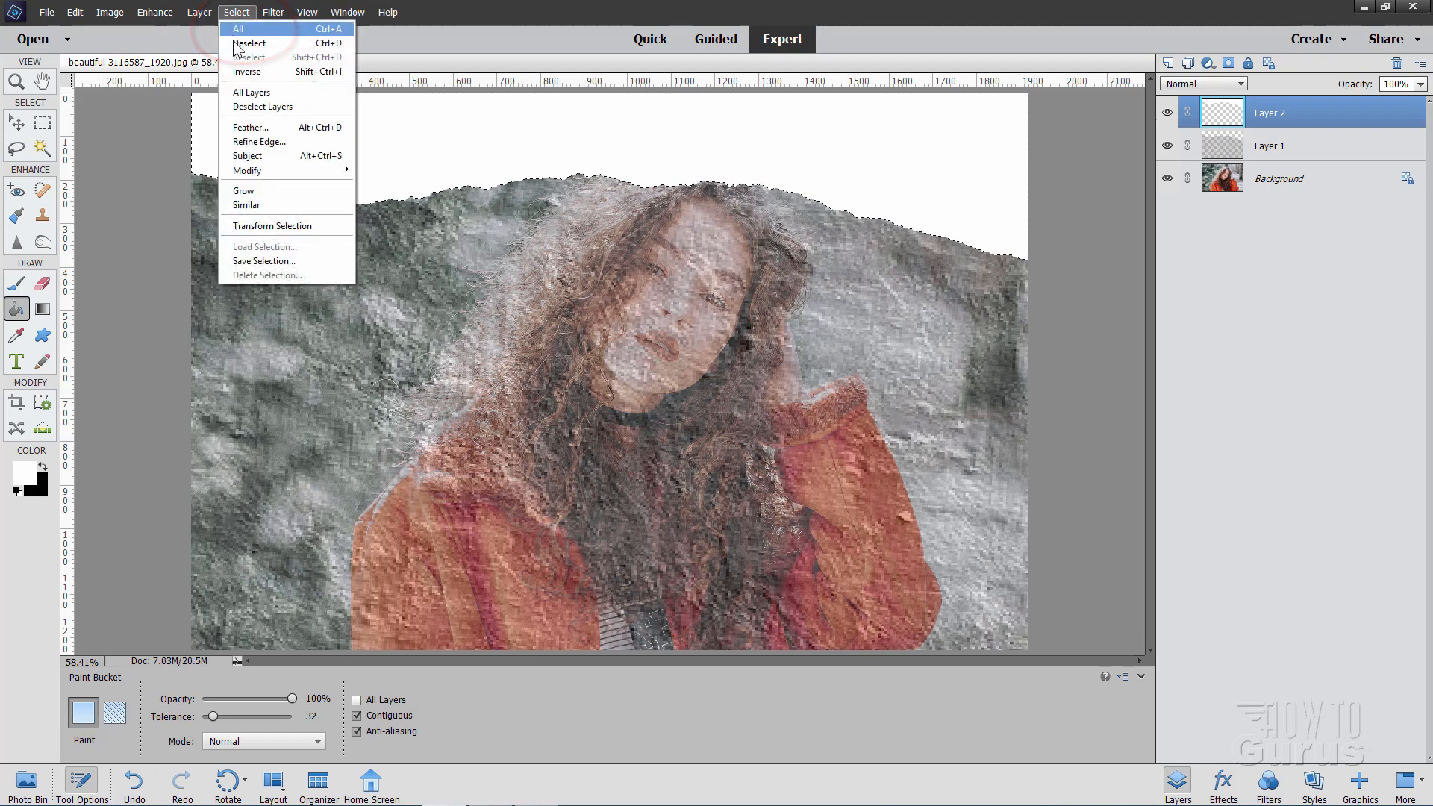
click(239, 28)
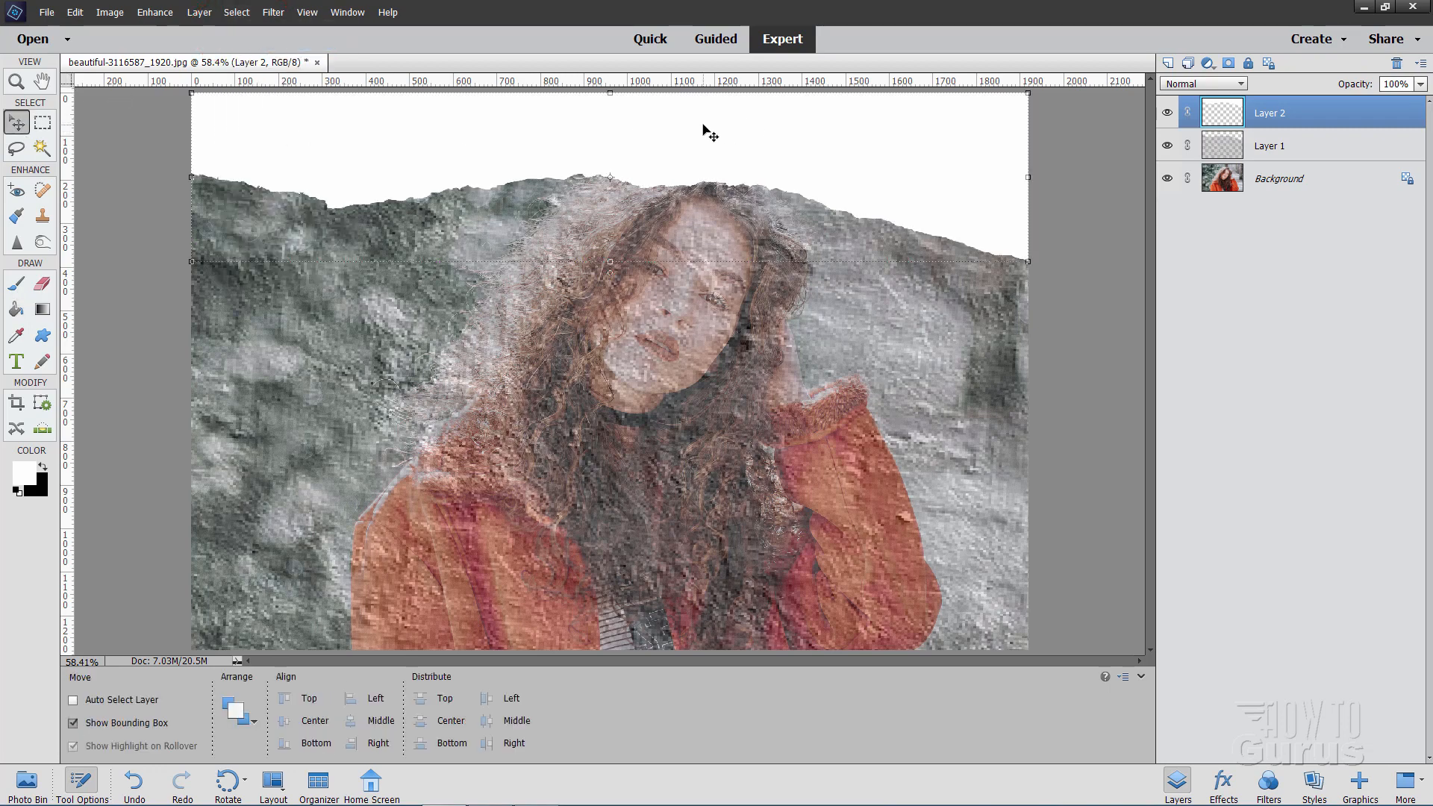
Free-transform Layer 1 to rotate the torn strip about -2.63° and commit.
click(1269, 145)
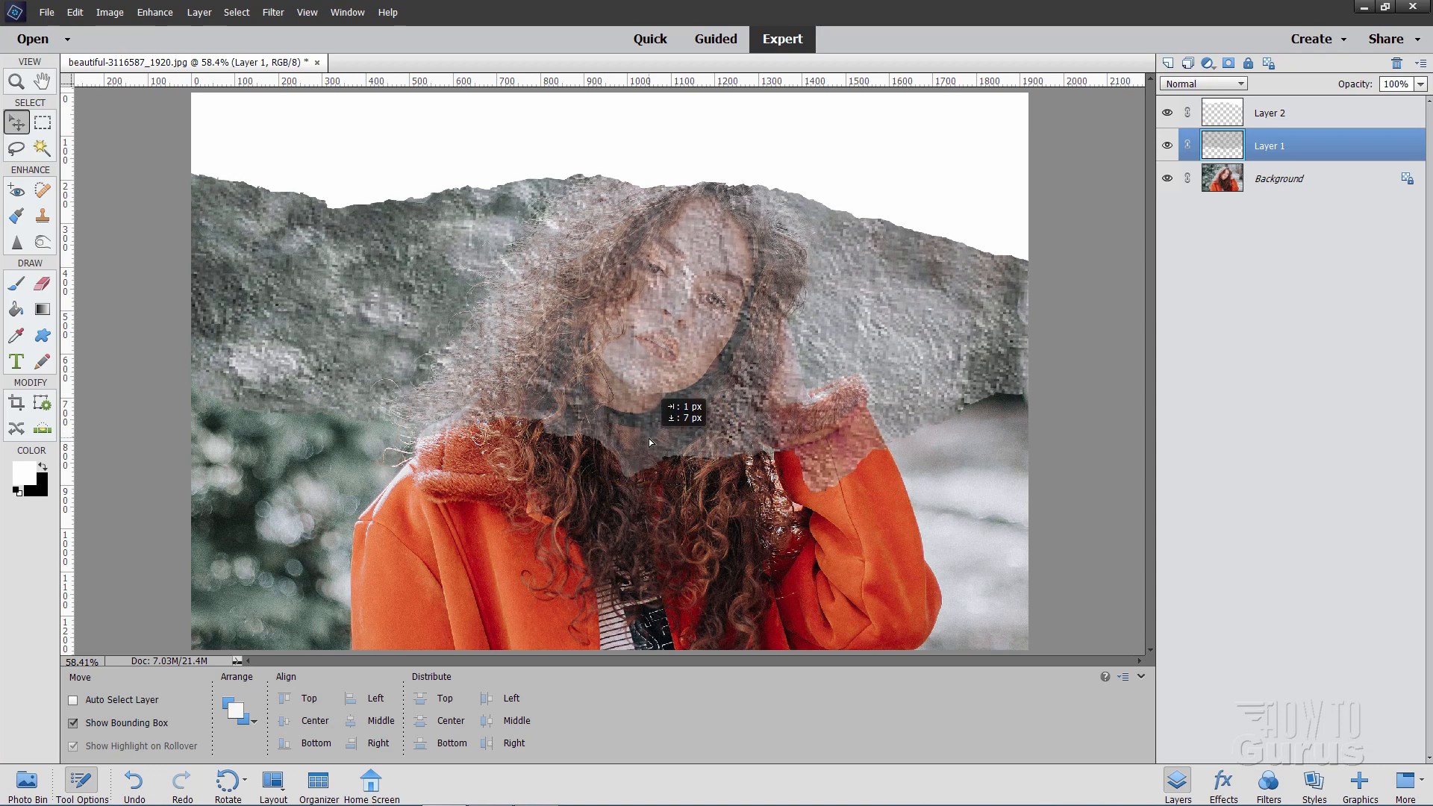
key(ctrl+t)
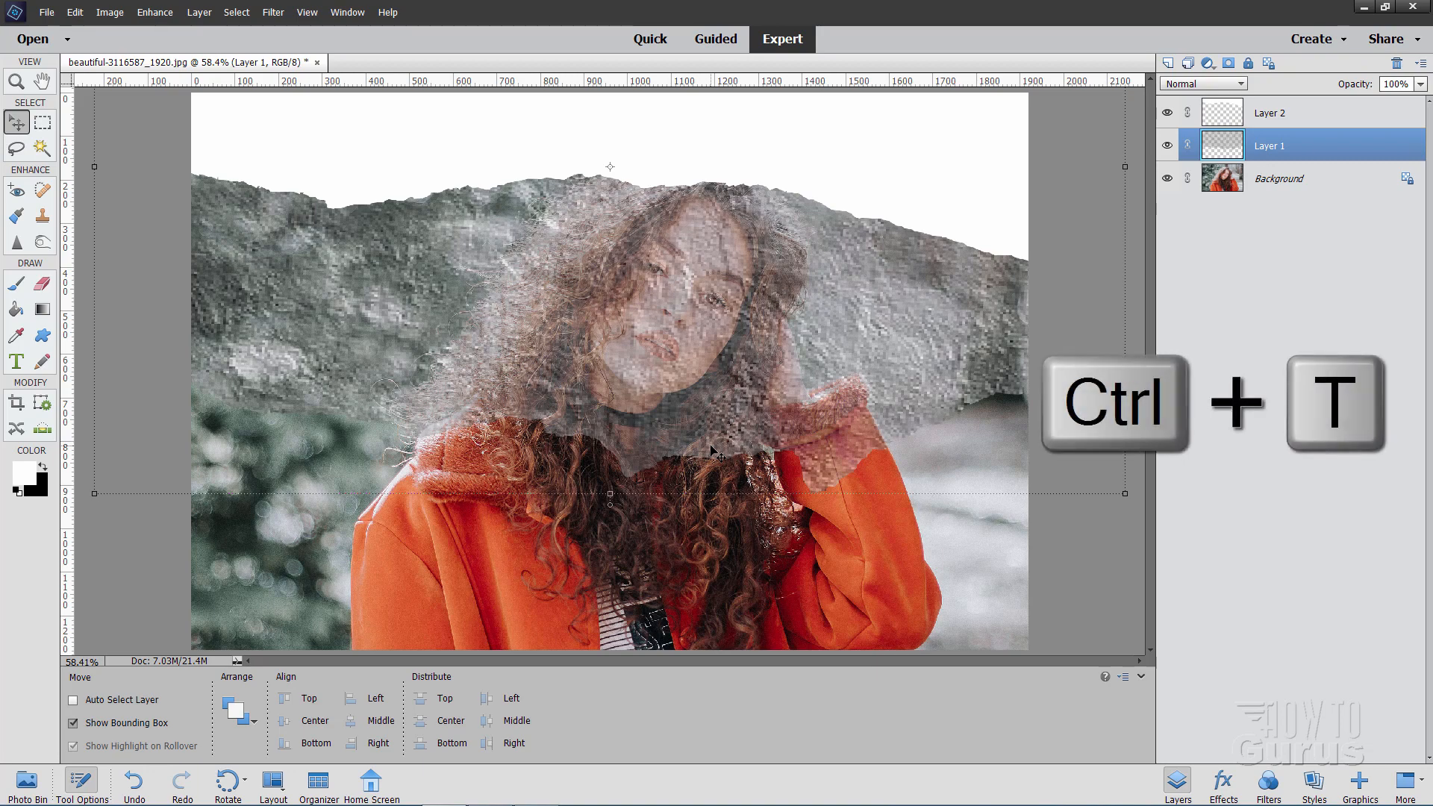
key(ctrl+t)
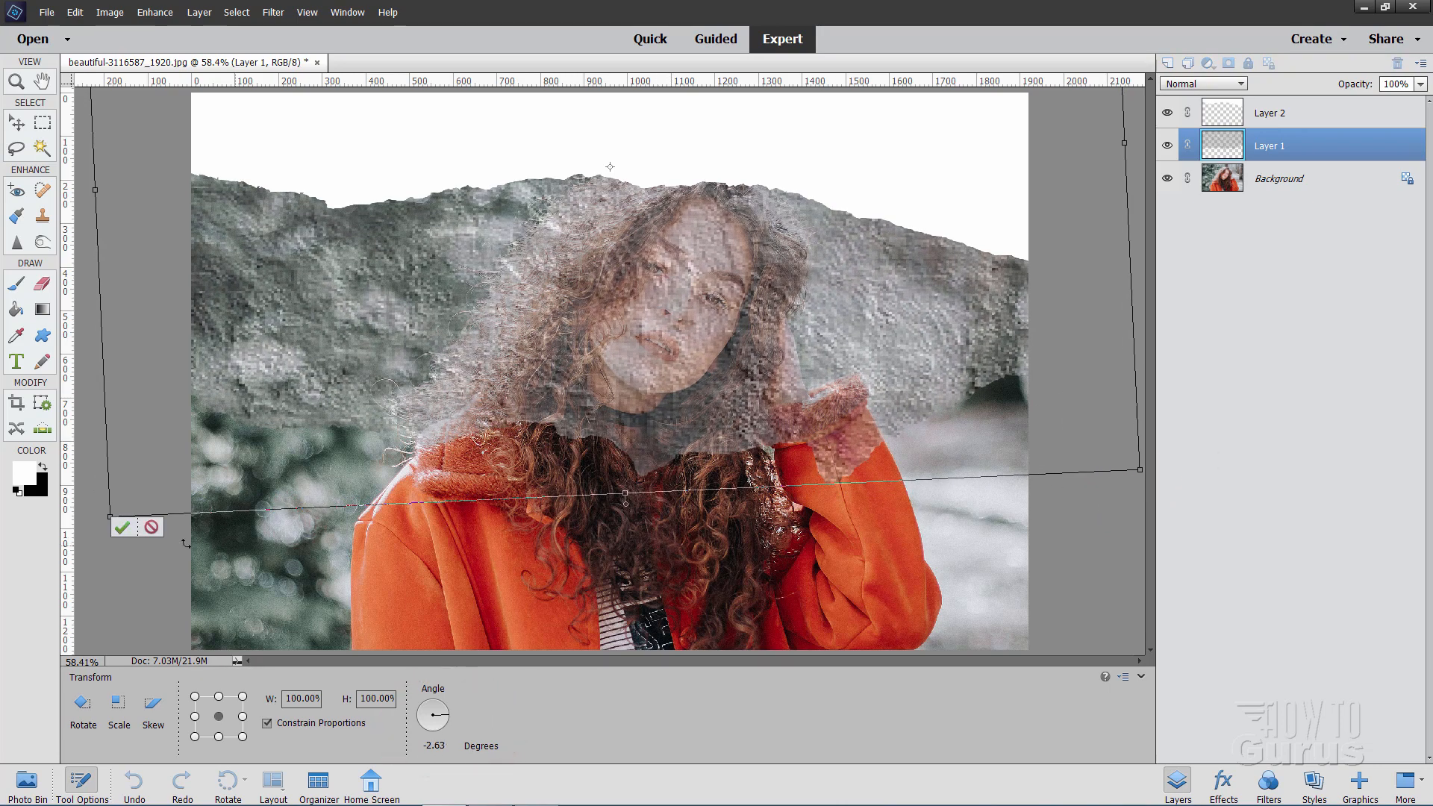
click(120, 529)
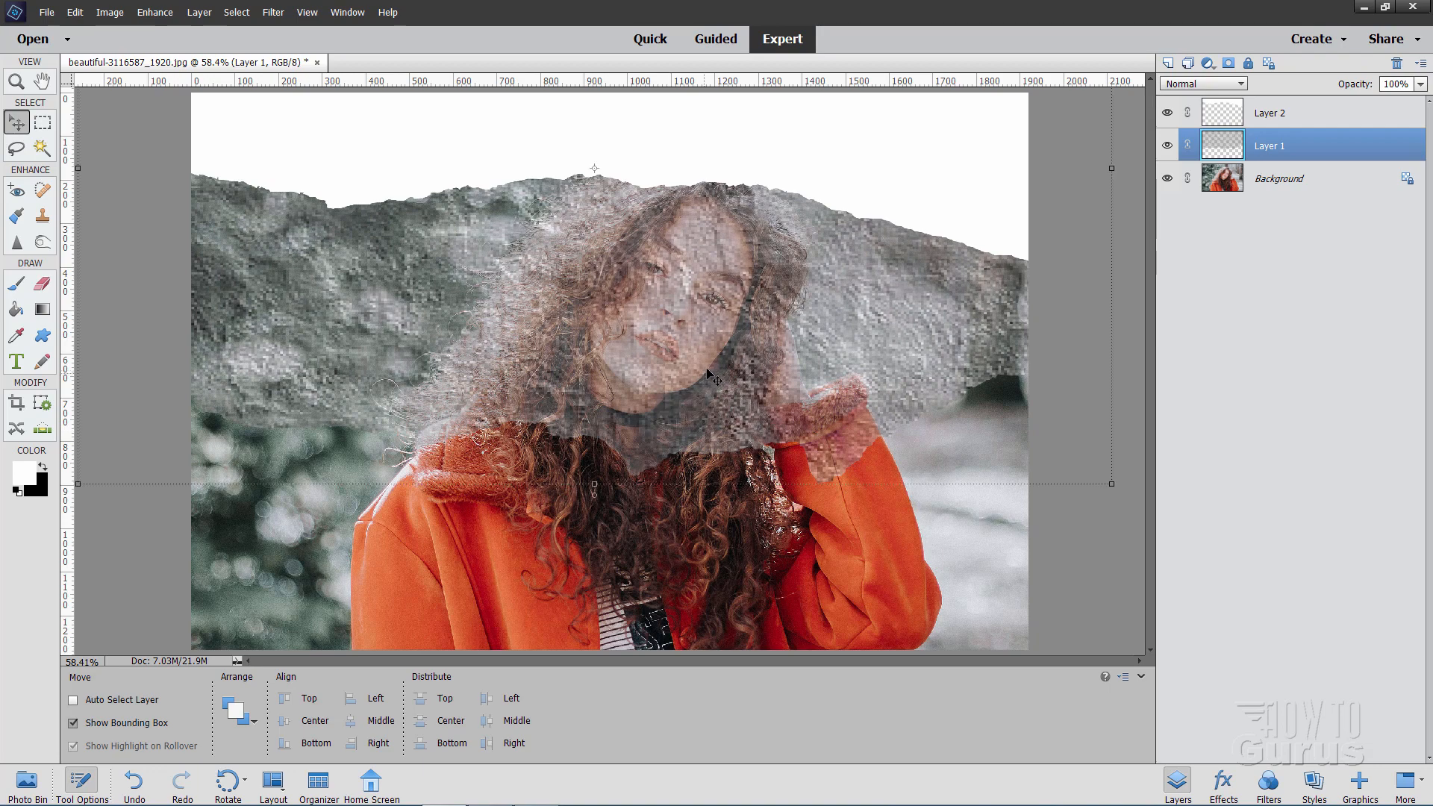
Fill the area outside the strip with white on a new layer, deselect, and hide Layer 1.
click(42, 149)
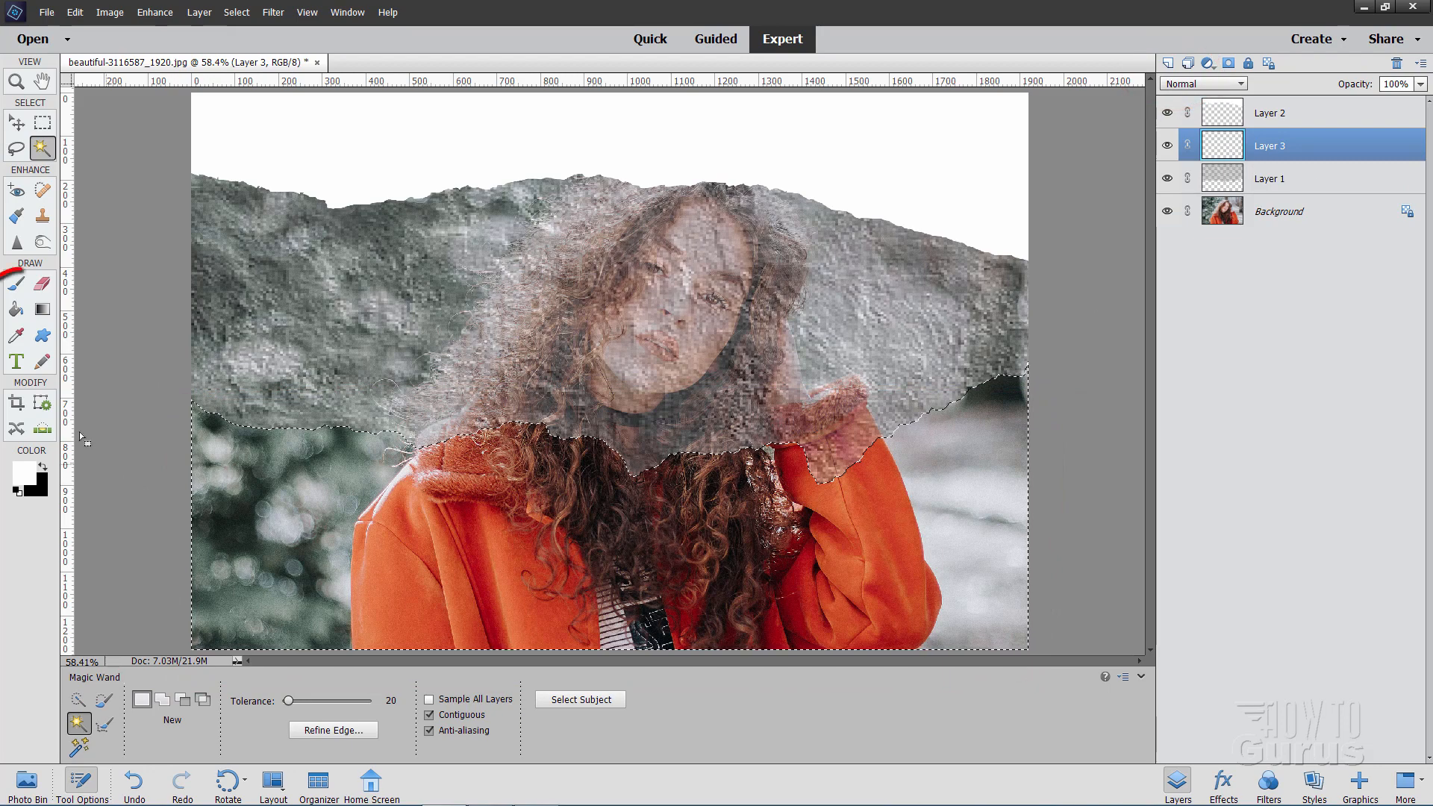
click(15, 309)
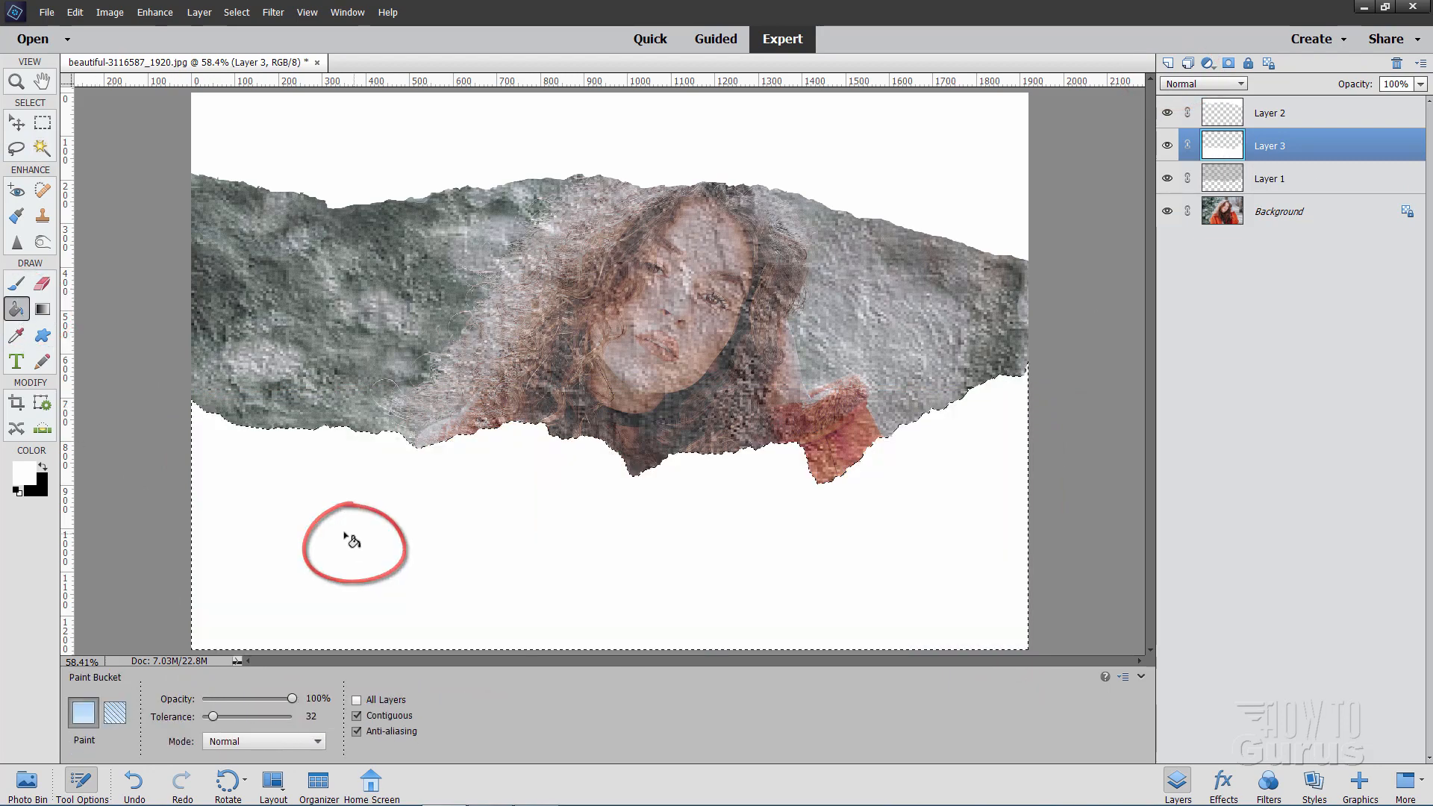
click(236, 12)
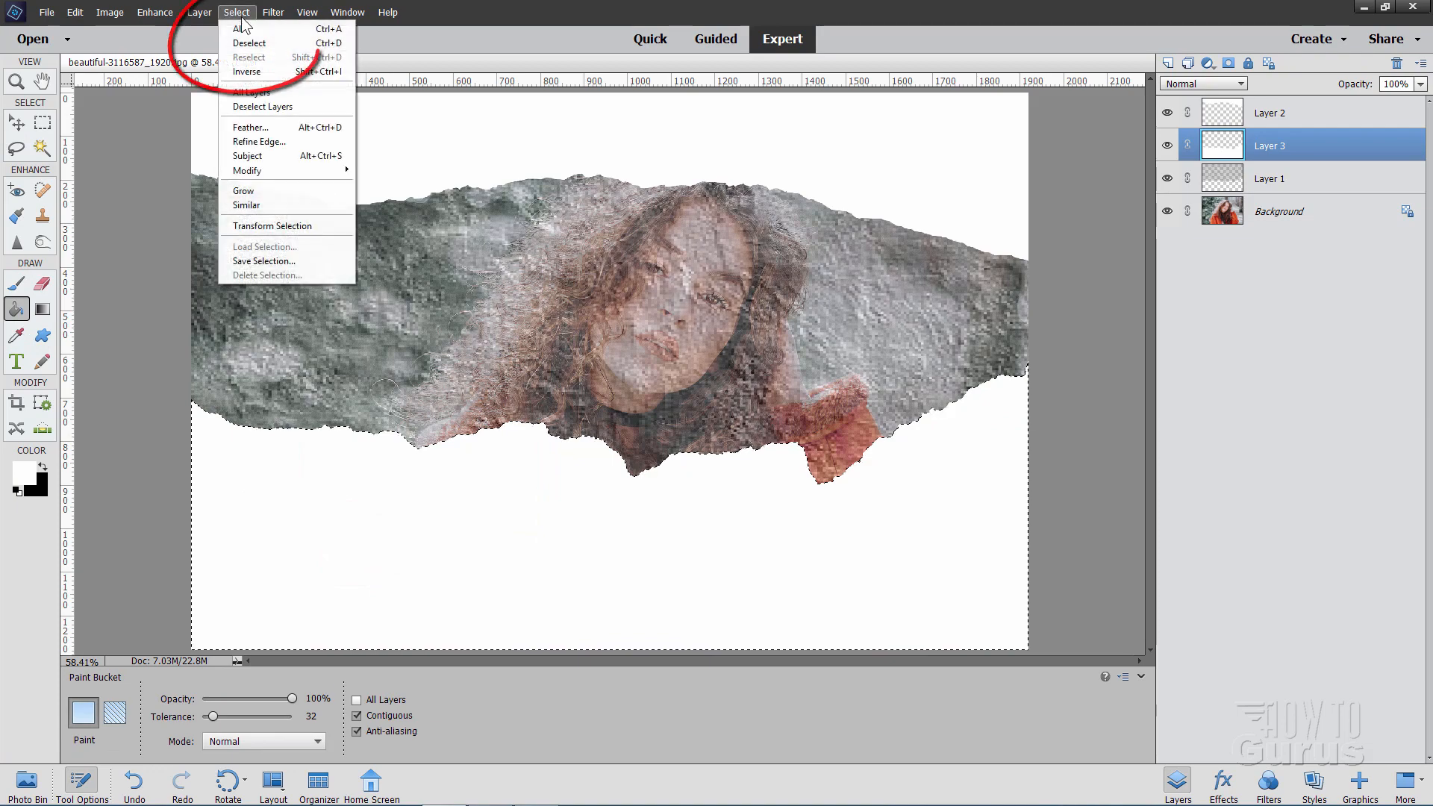
click(240, 28)
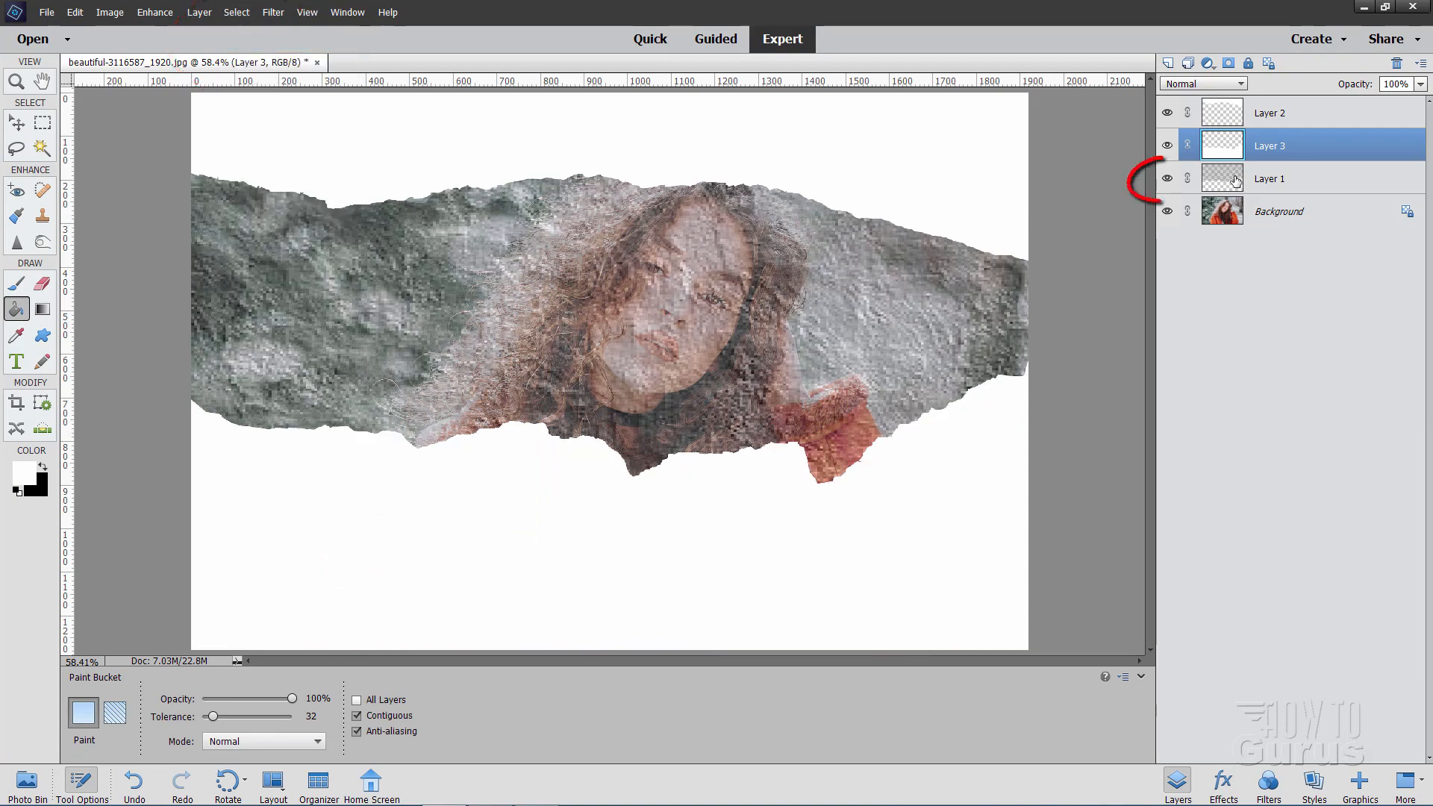
click(1167, 178)
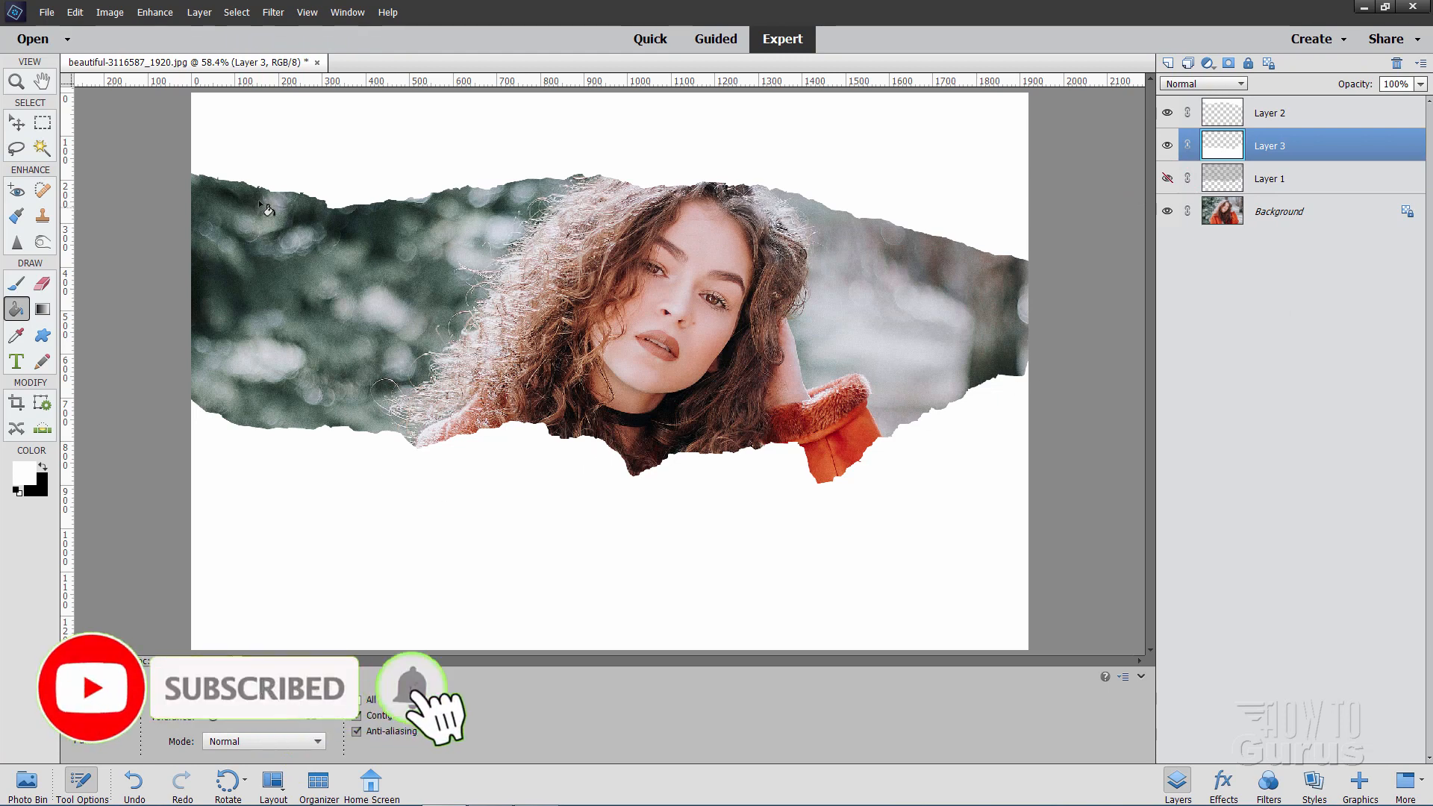
mouse_move(986, 329)
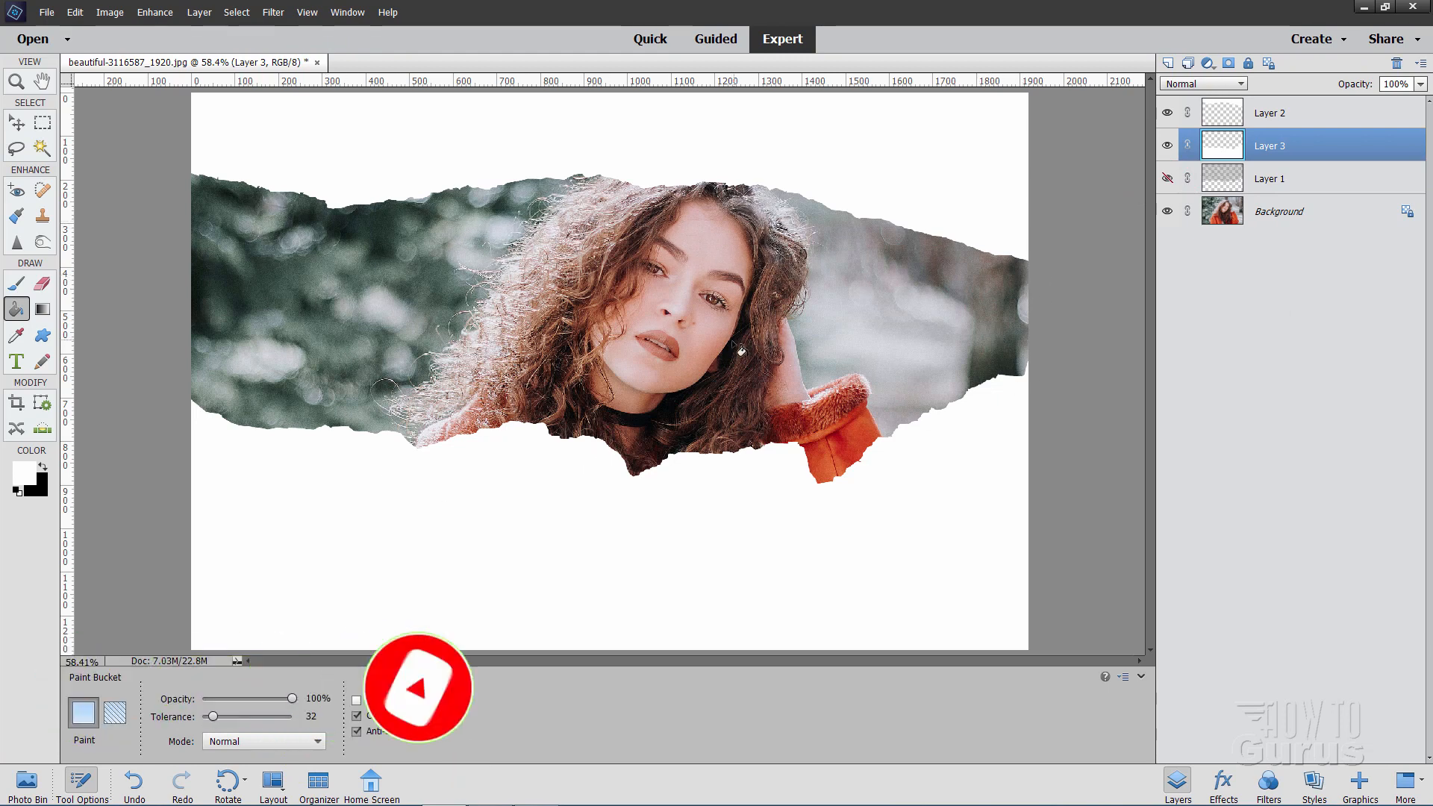
Bring the winter landscape in as a new top layer stretched over the whole canvas.
click(17, 121)
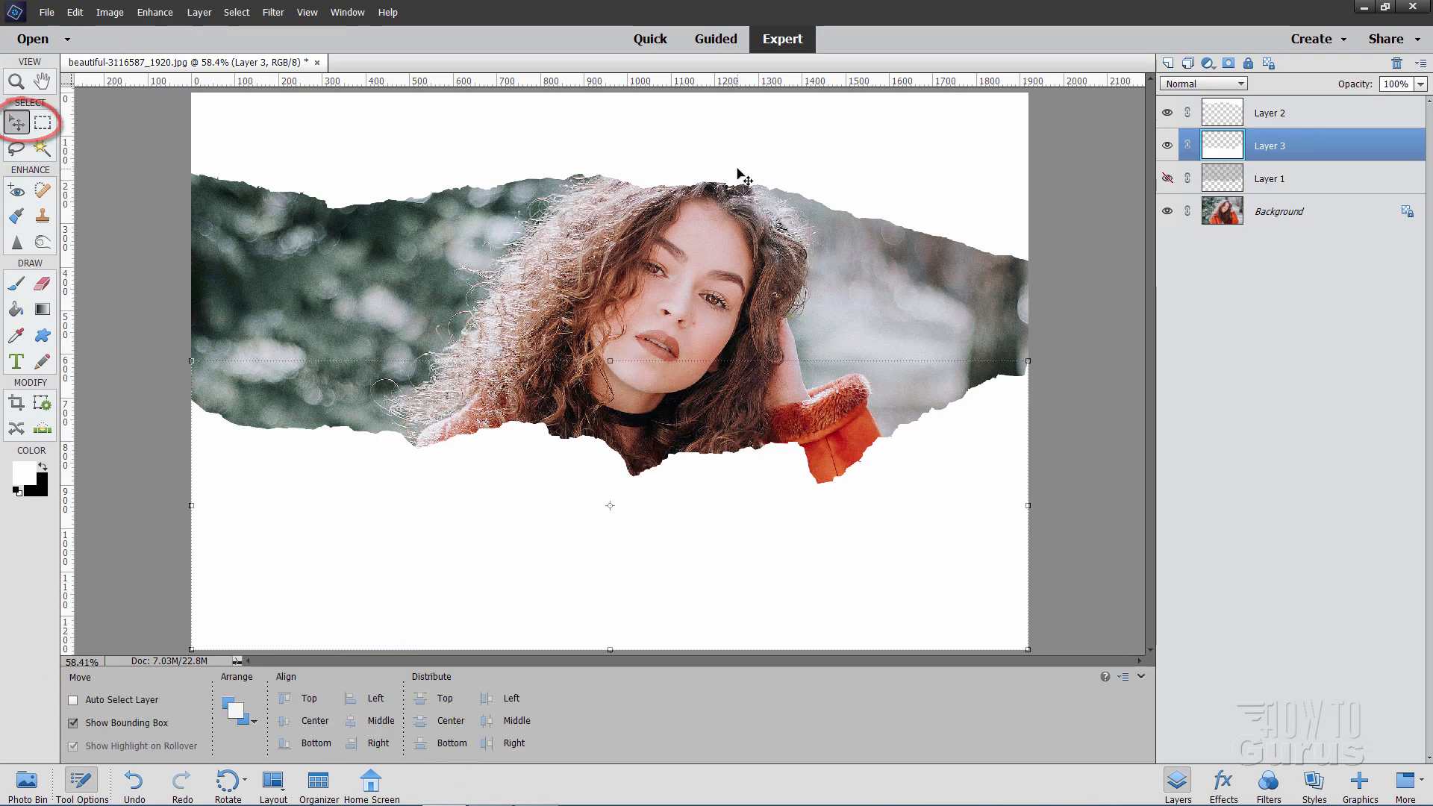
click(47, 12)
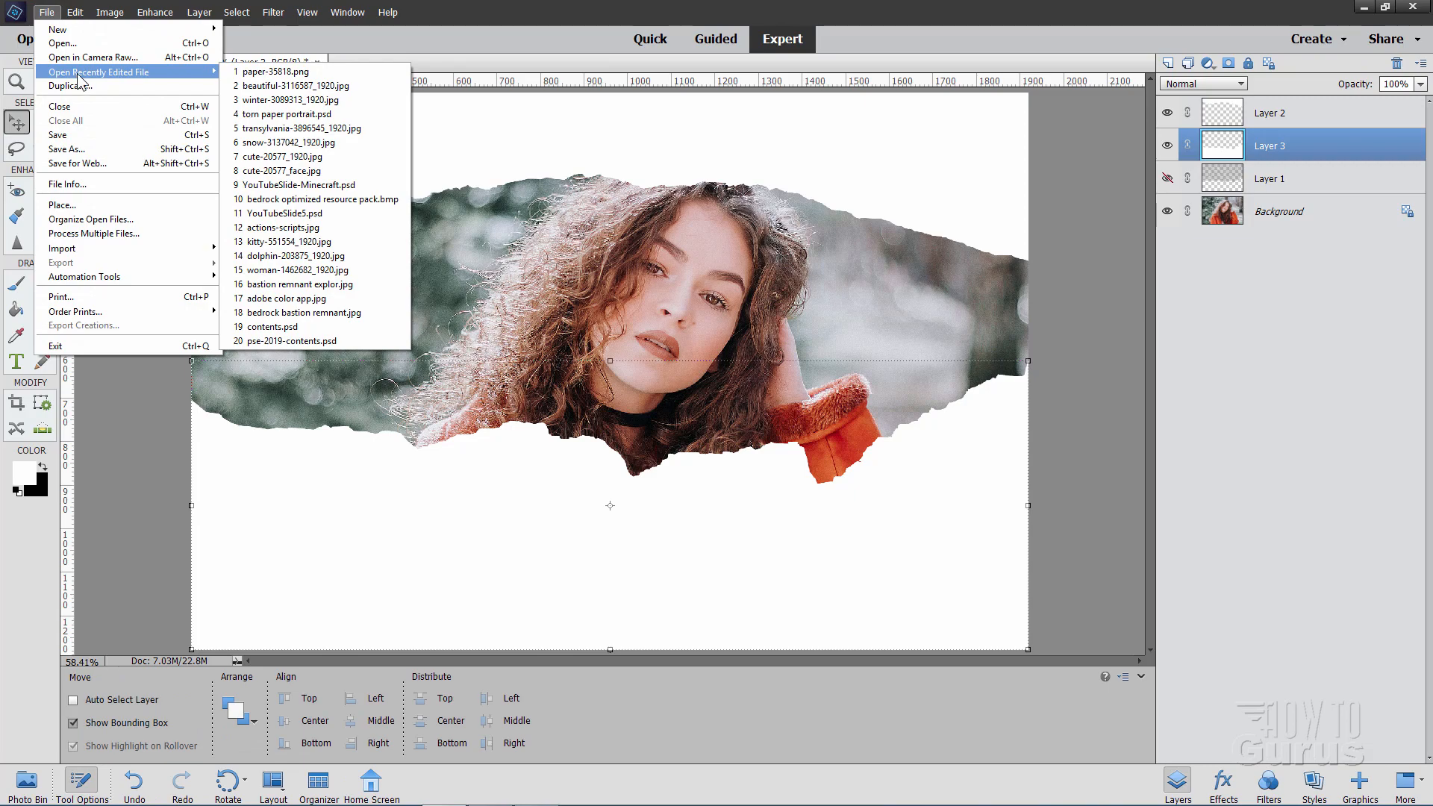
click(292, 100)
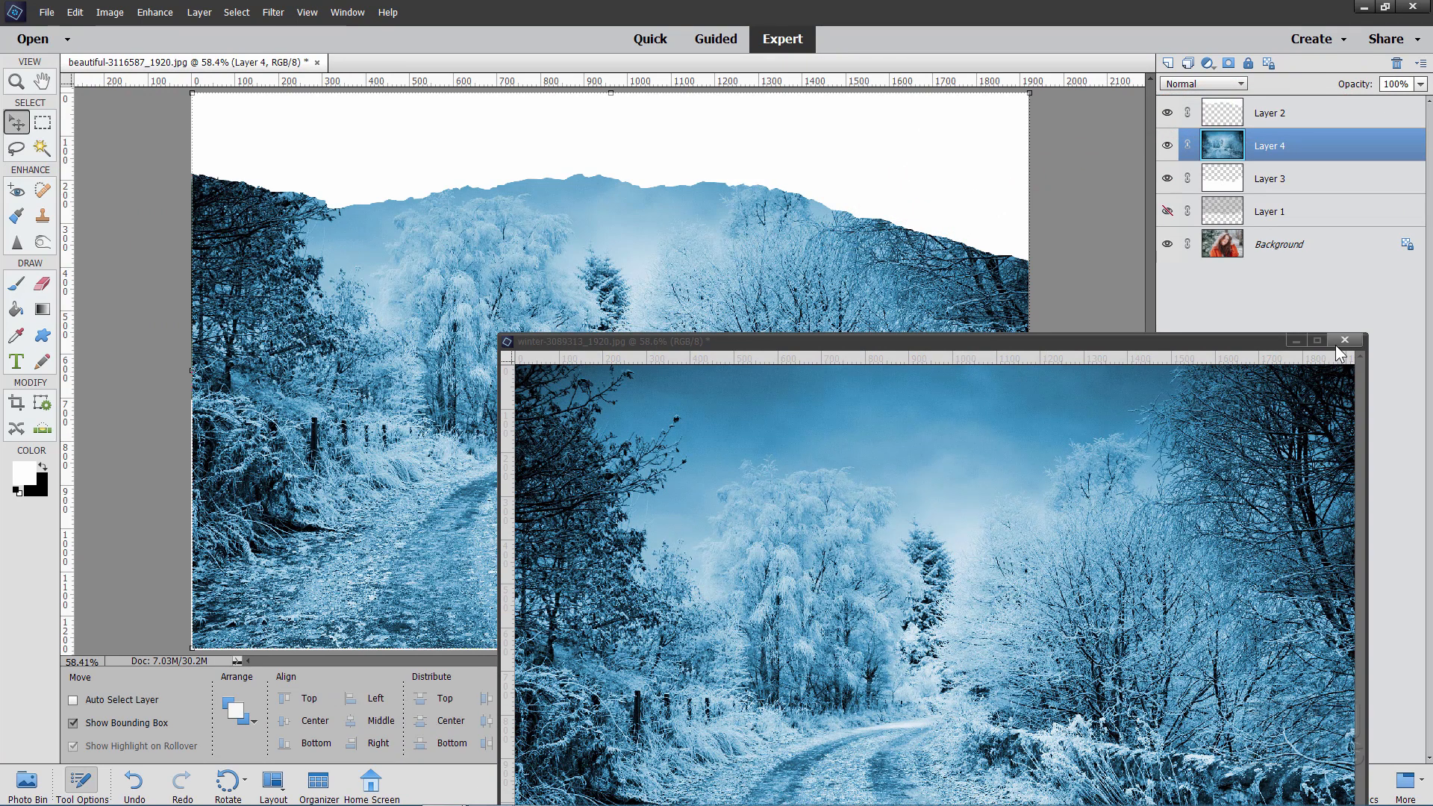
click(1345, 340)
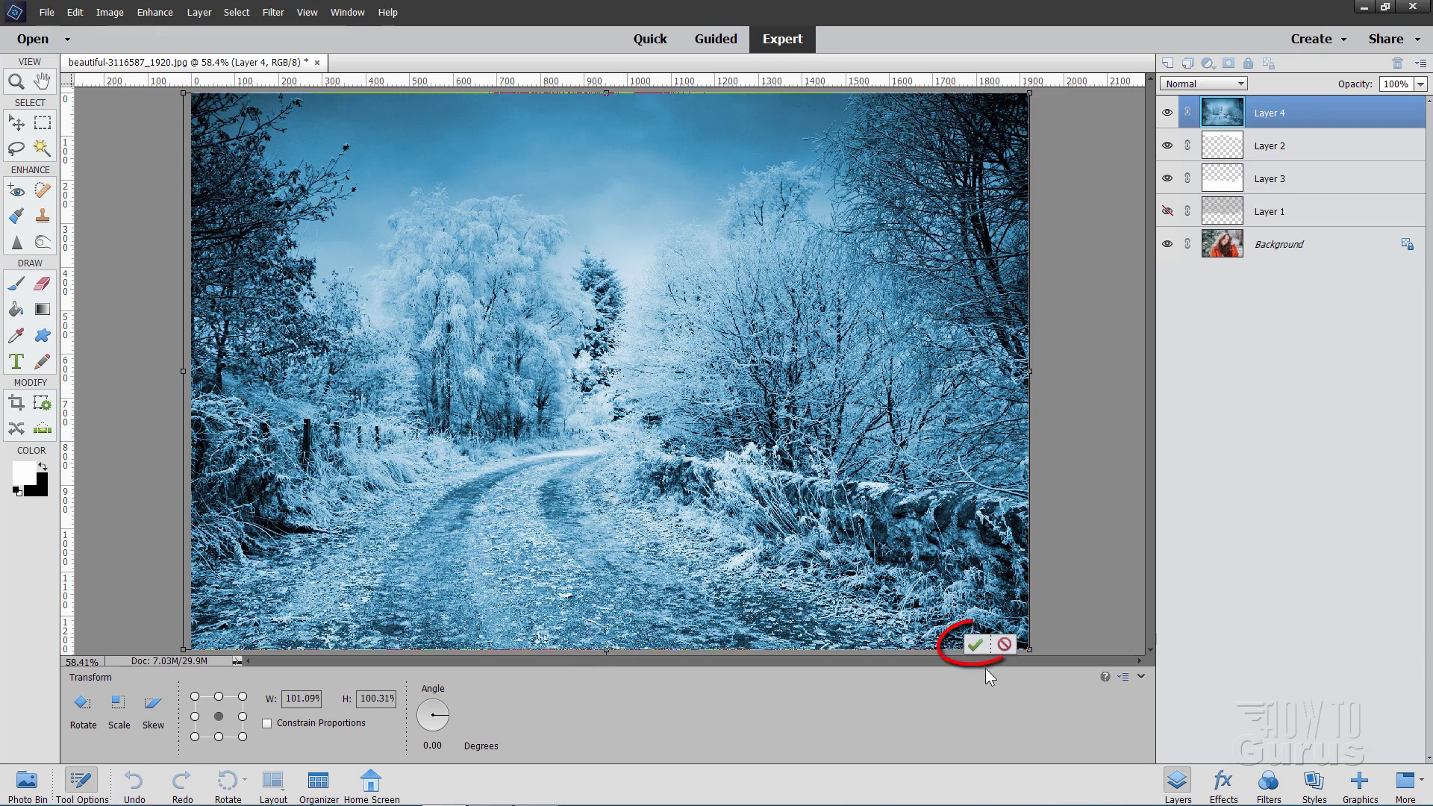
click(972, 645)
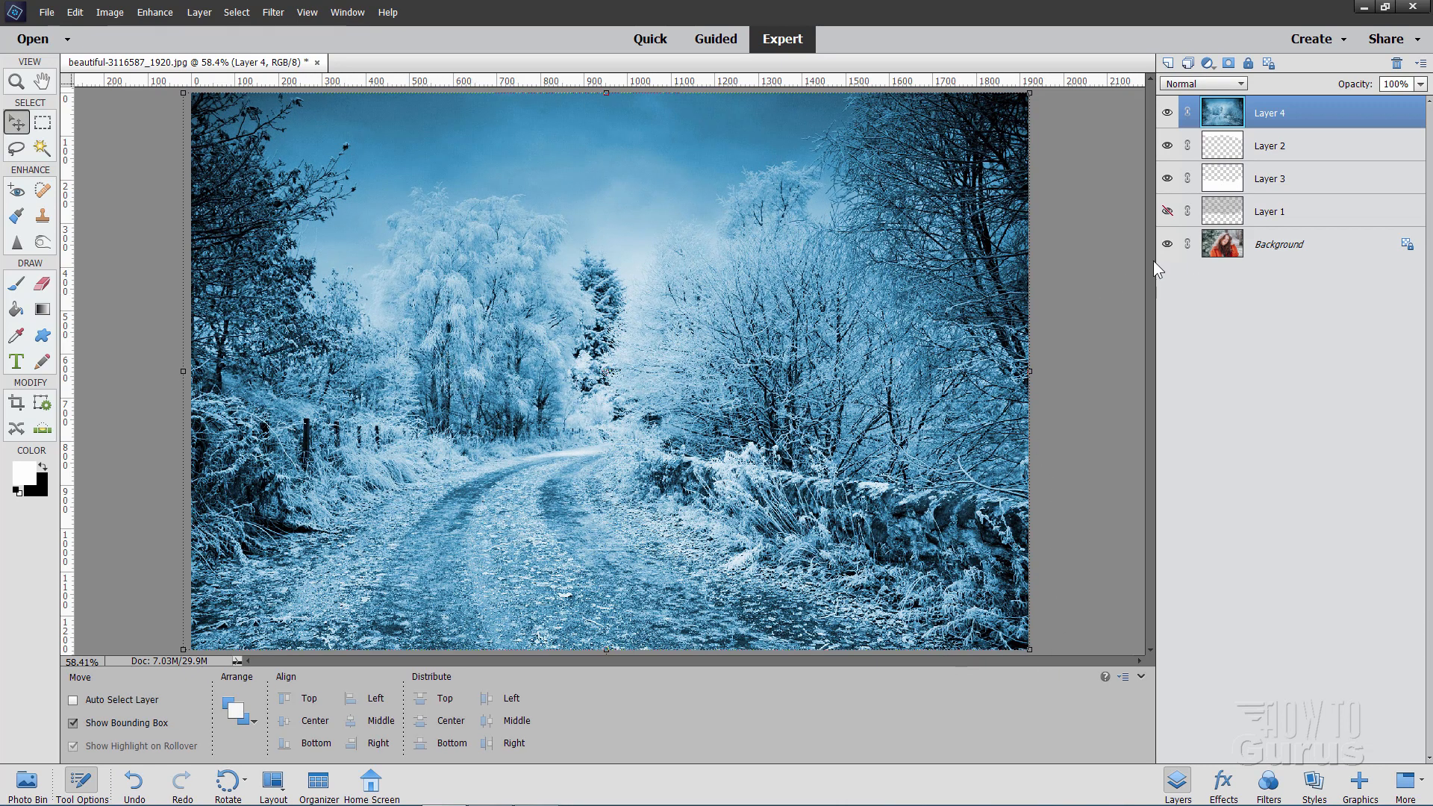
Hide Layer 4 and Background, magic-wand the transparent strip, then show Layer 4 again.
click(1168, 112)
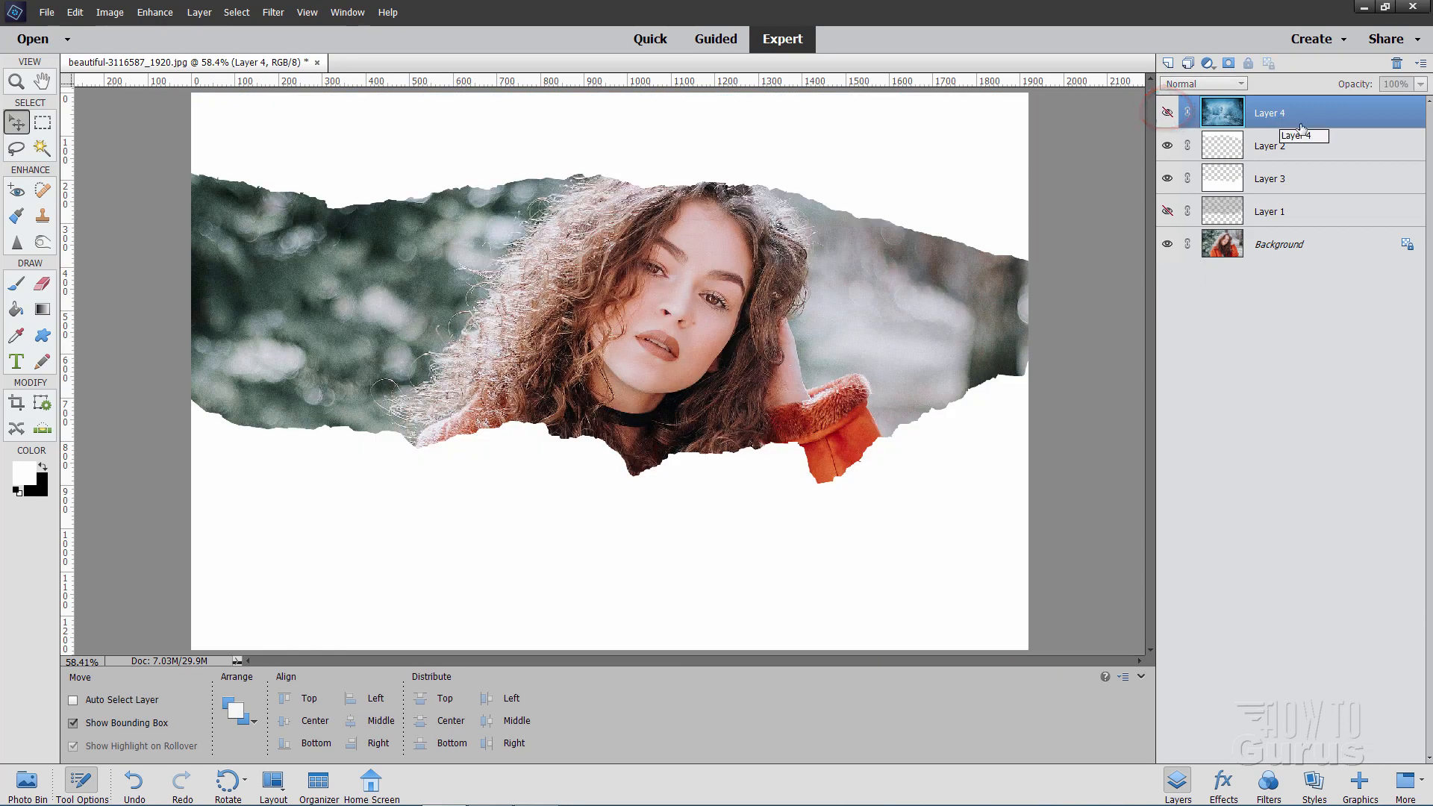
click(1168, 243)
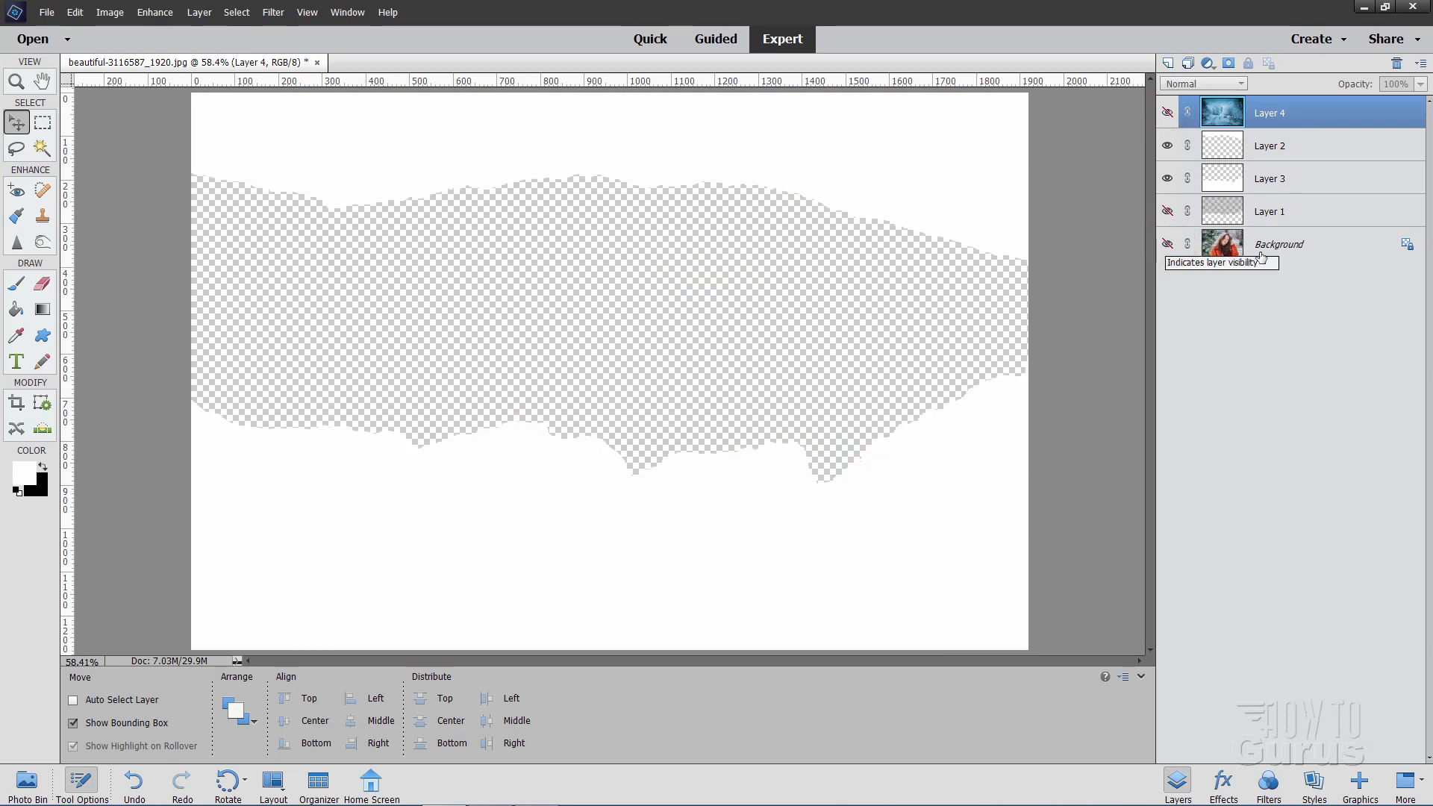
mouse_move(1229, 172)
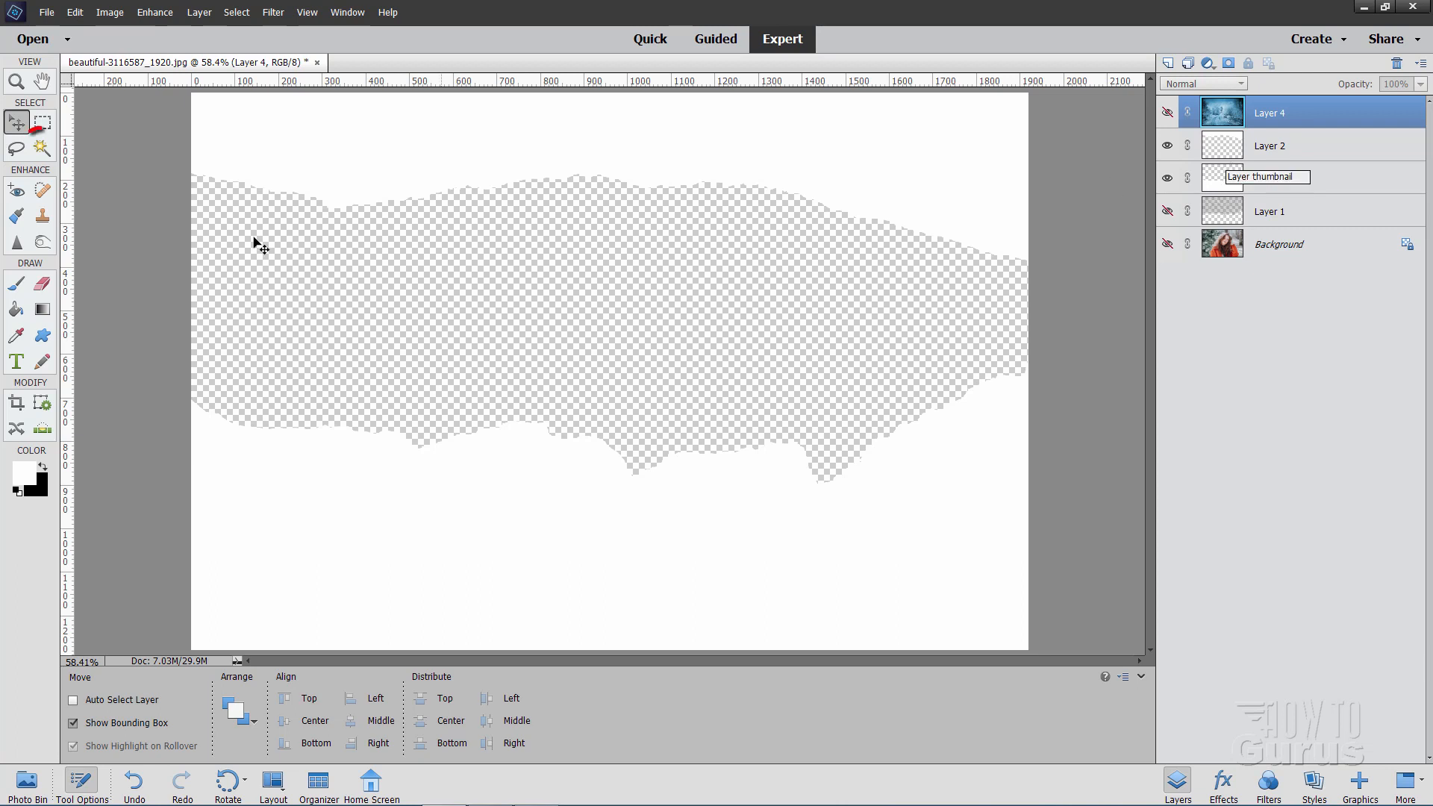
click(42, 149)
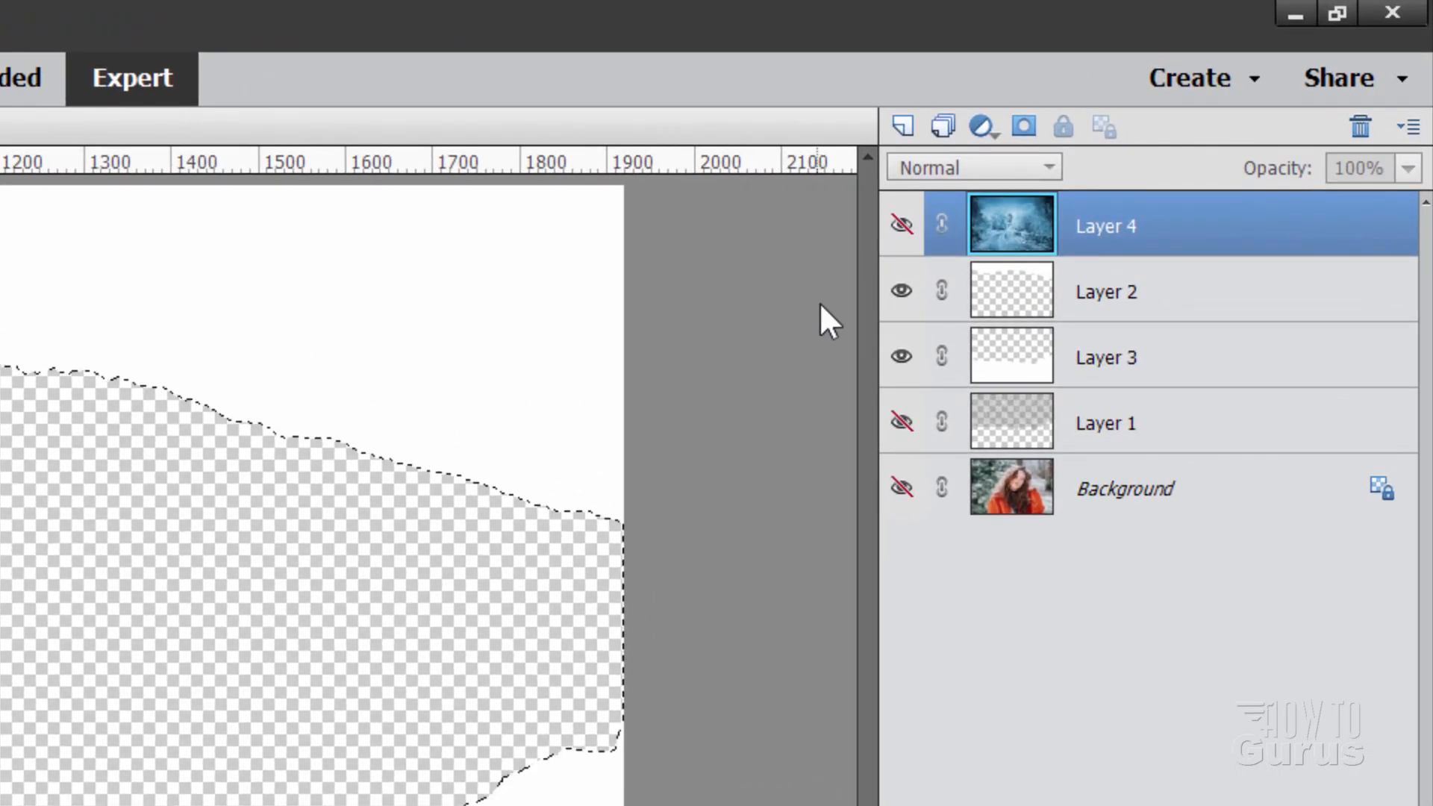
click(900, 225)
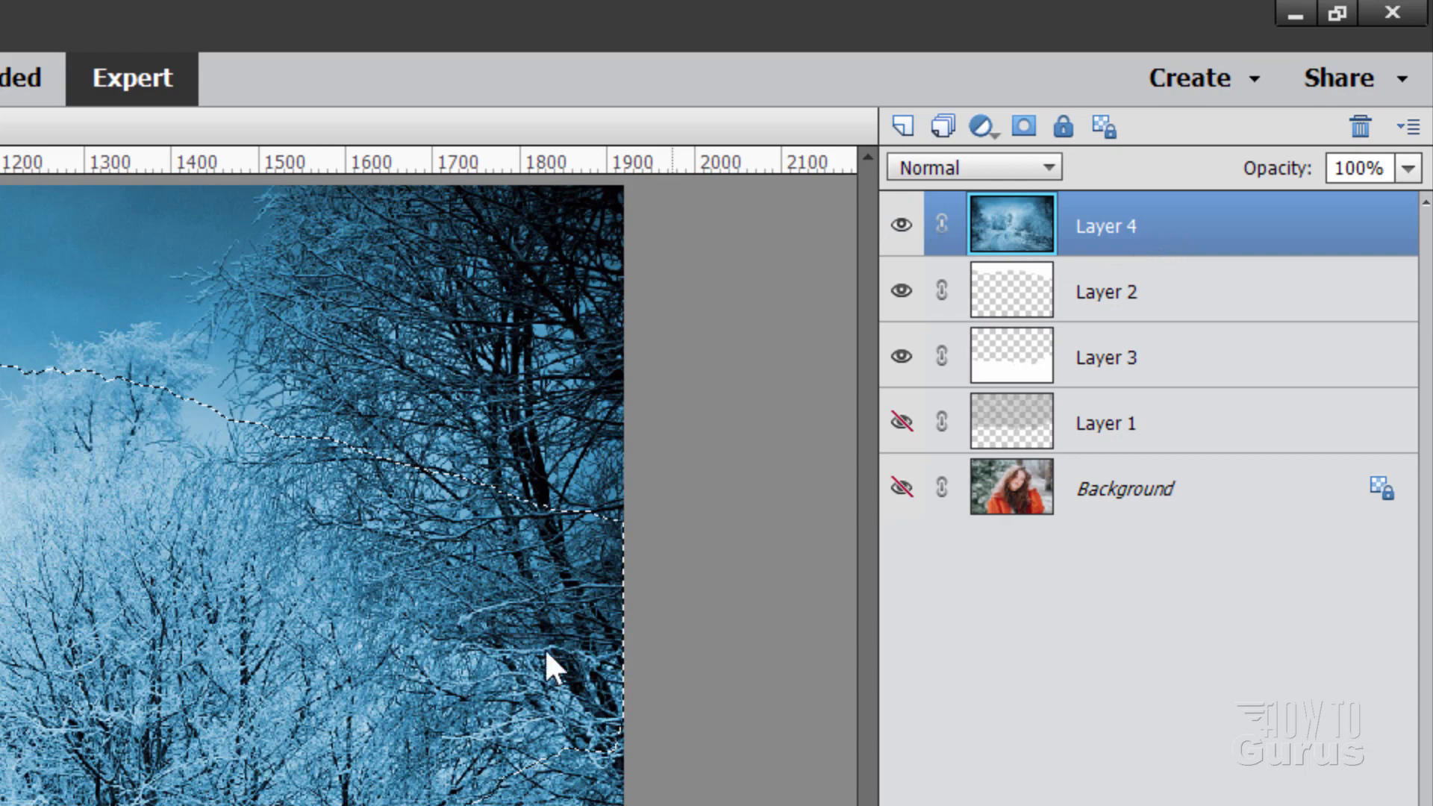
Mask the winter layer from the selection, invert it into a gap, and show the Background.
click(1021, 126)
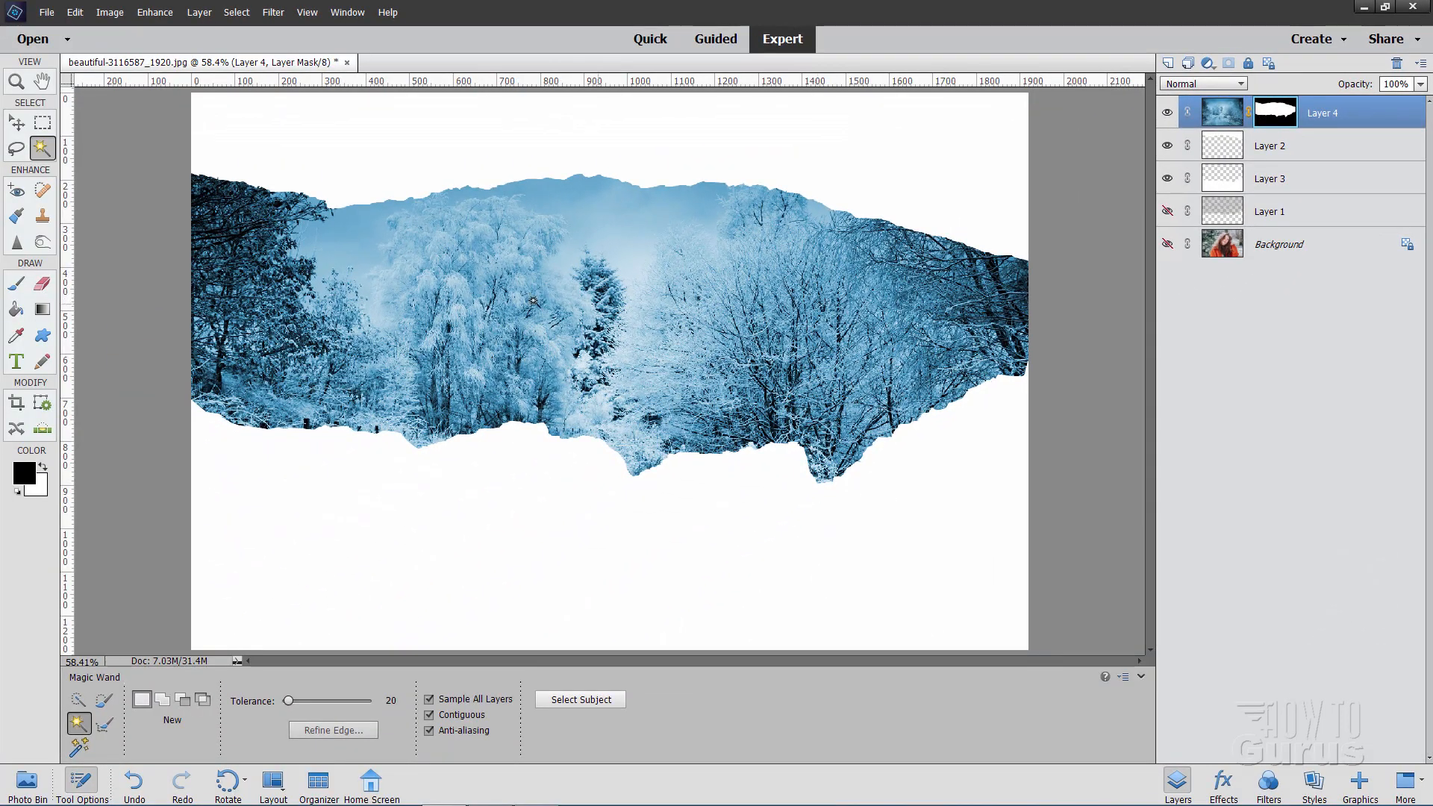
mouse_move(931, 218)
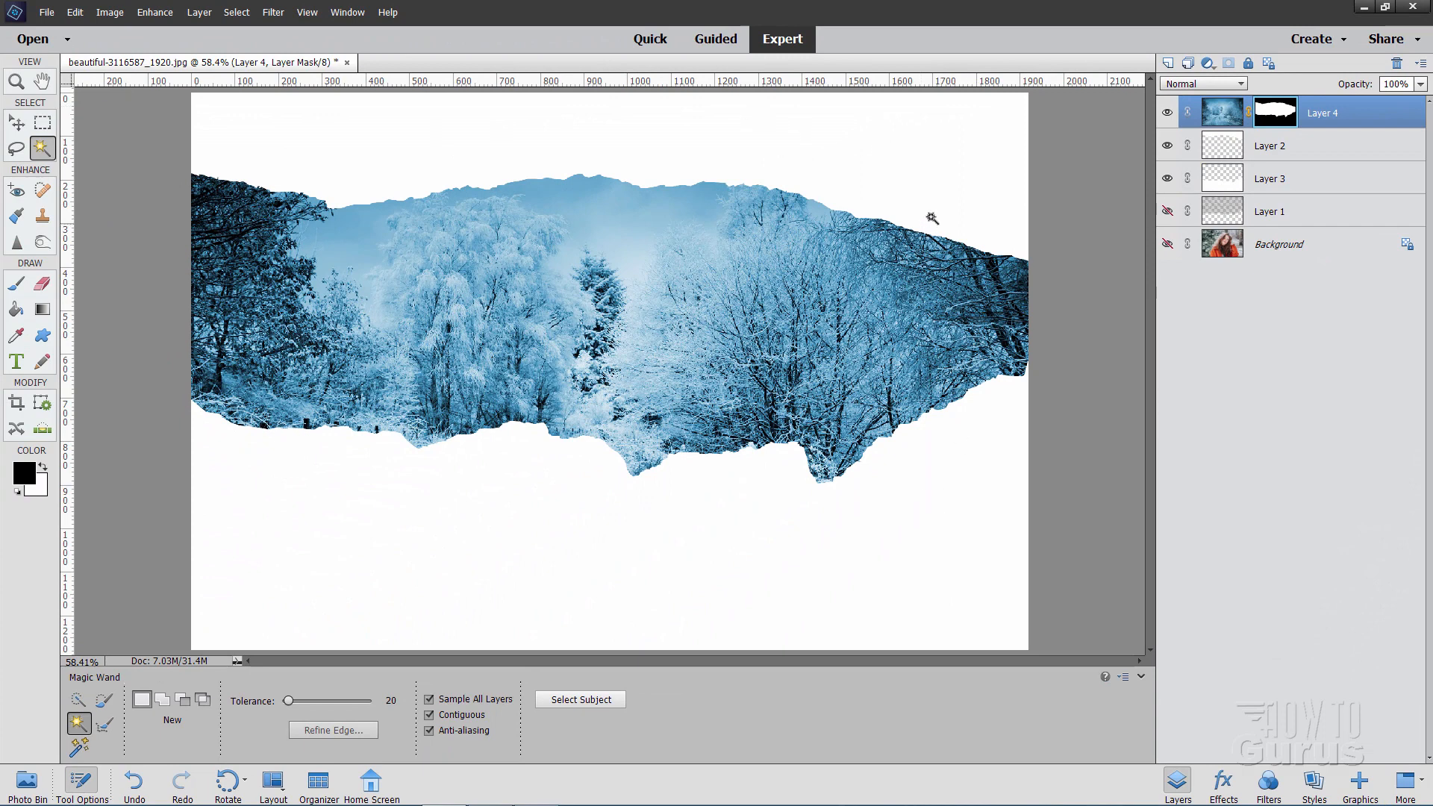
mouse_move(992, 278)
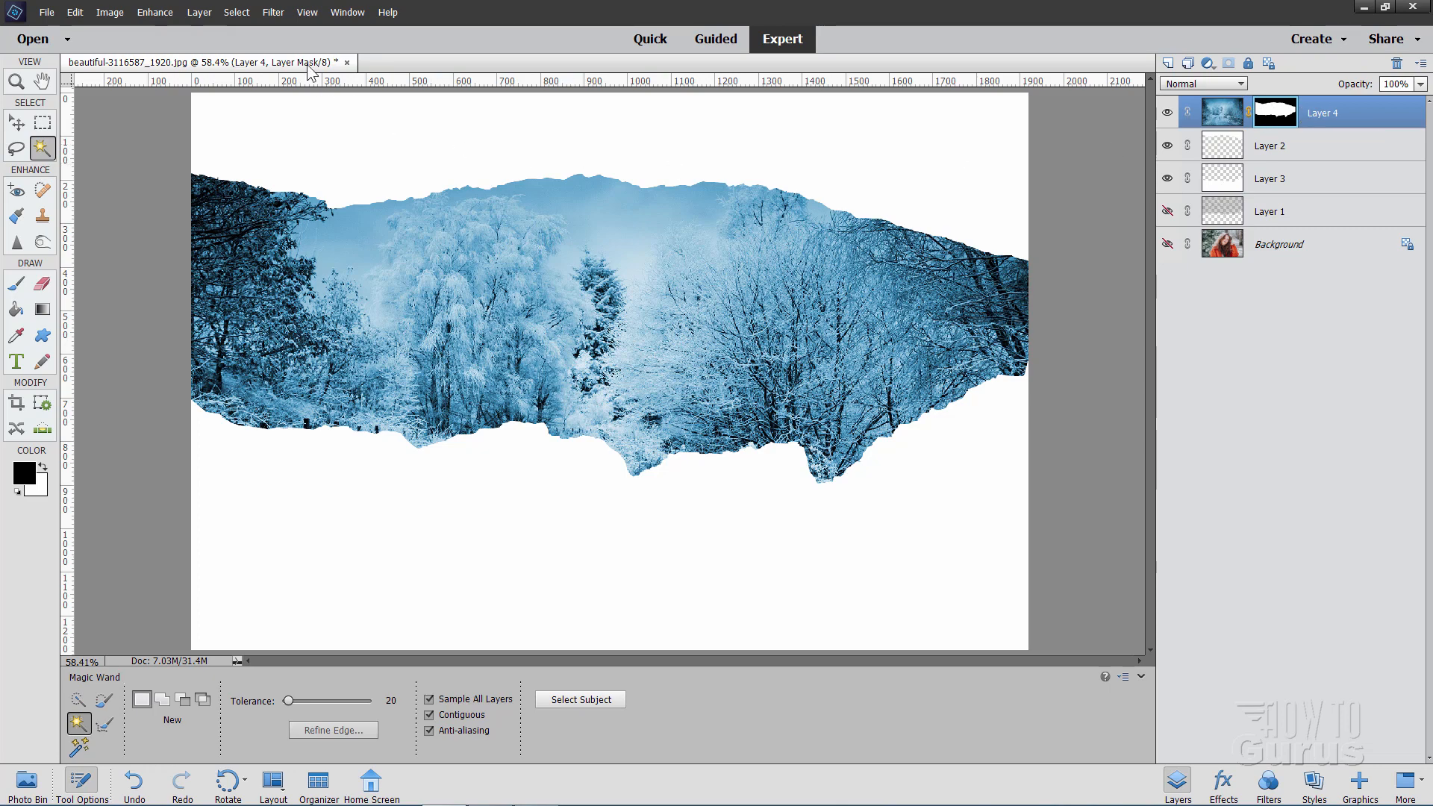
click(272, 12)
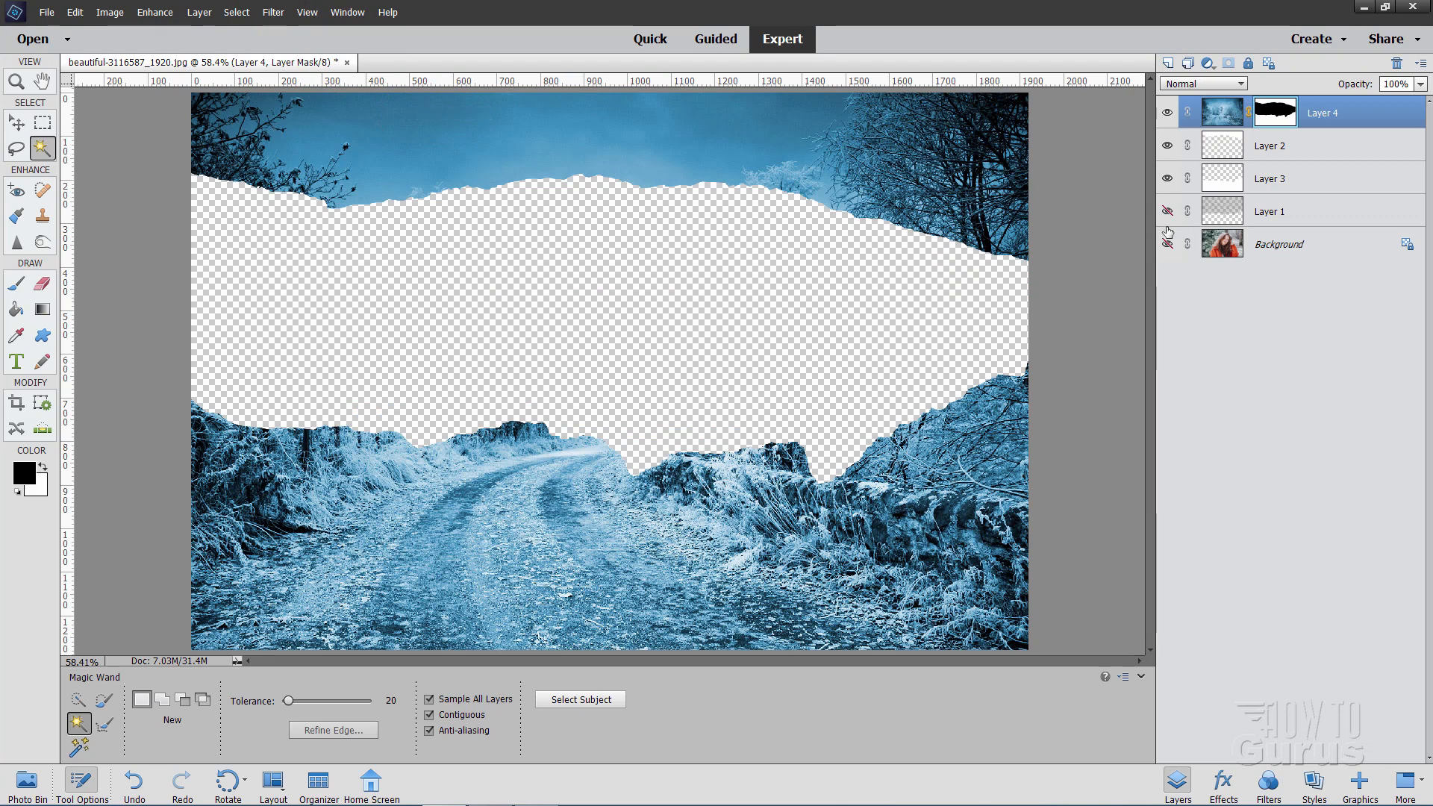
click(1168, 243)
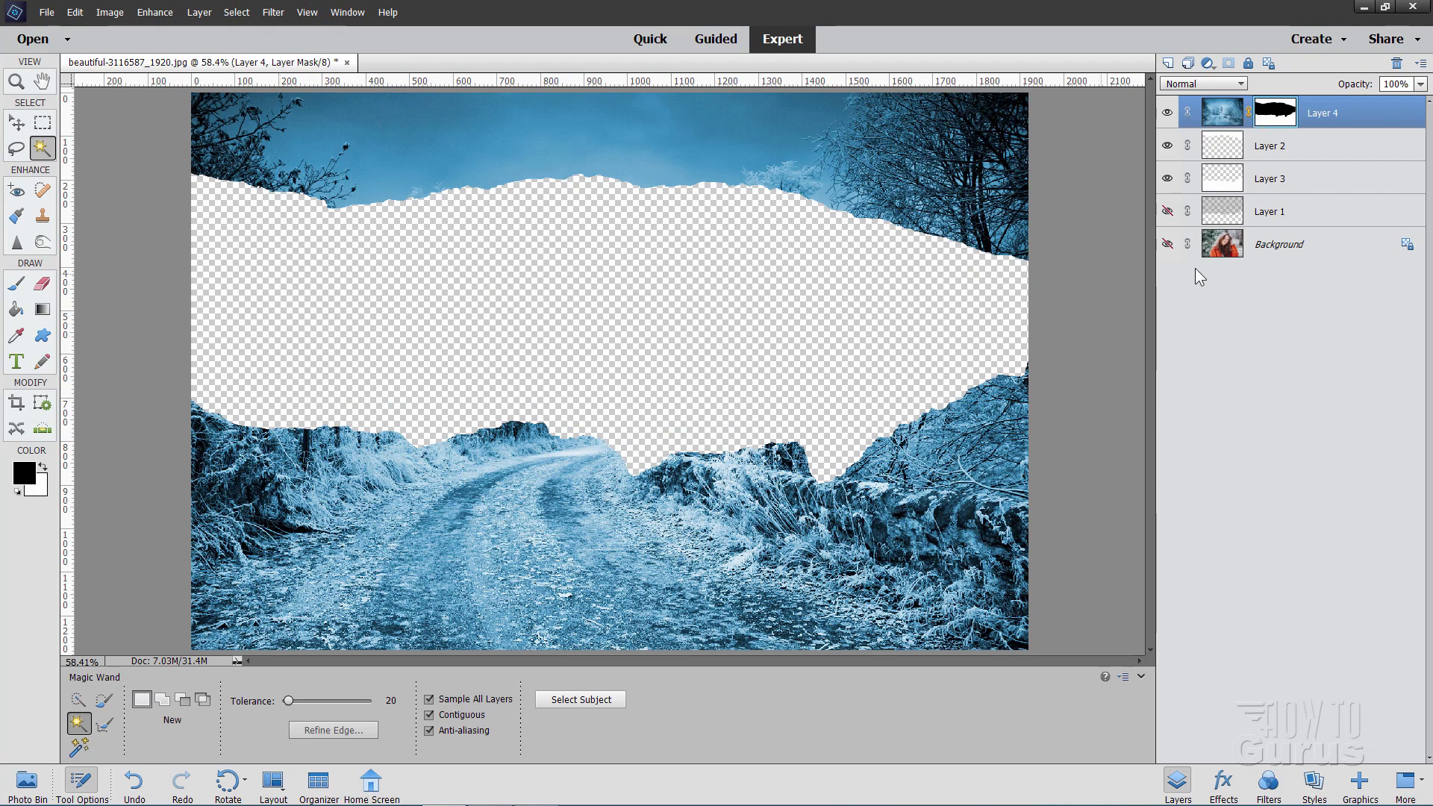
click(1168, 243)
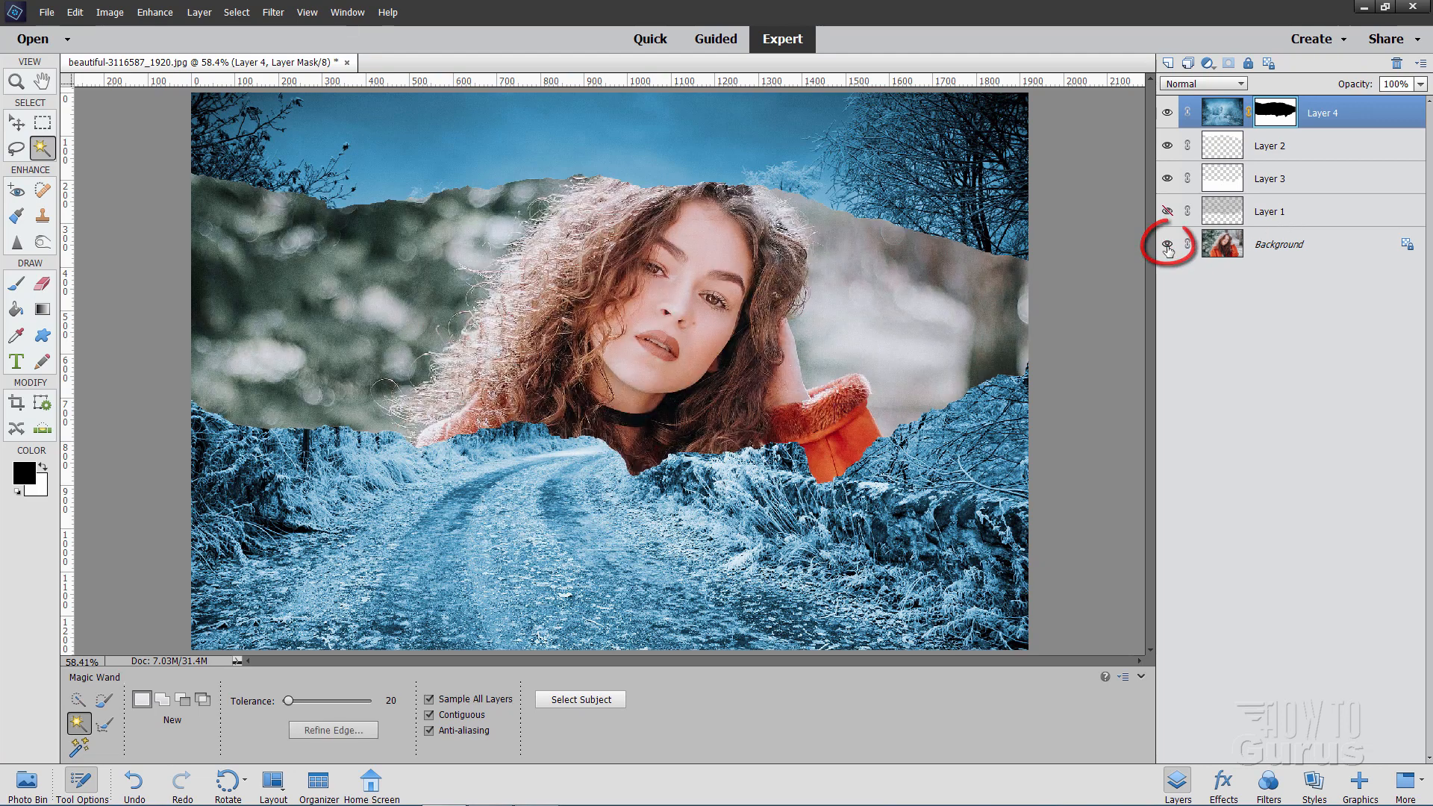
With the Move tool active, select Layer 2 and reveal Layer 3's lower white paper strip.
click(16, 123)
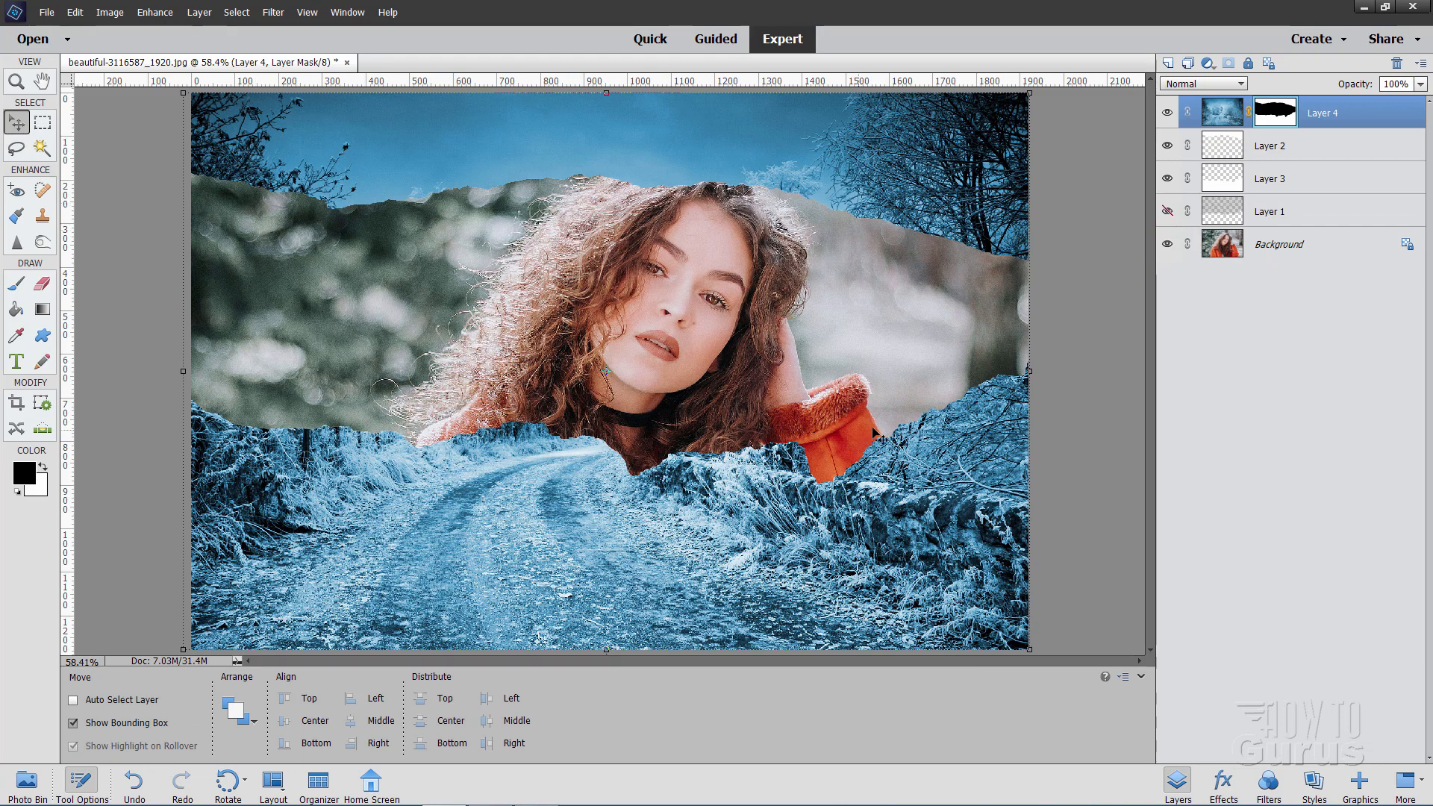
mouse_move(774, 194)
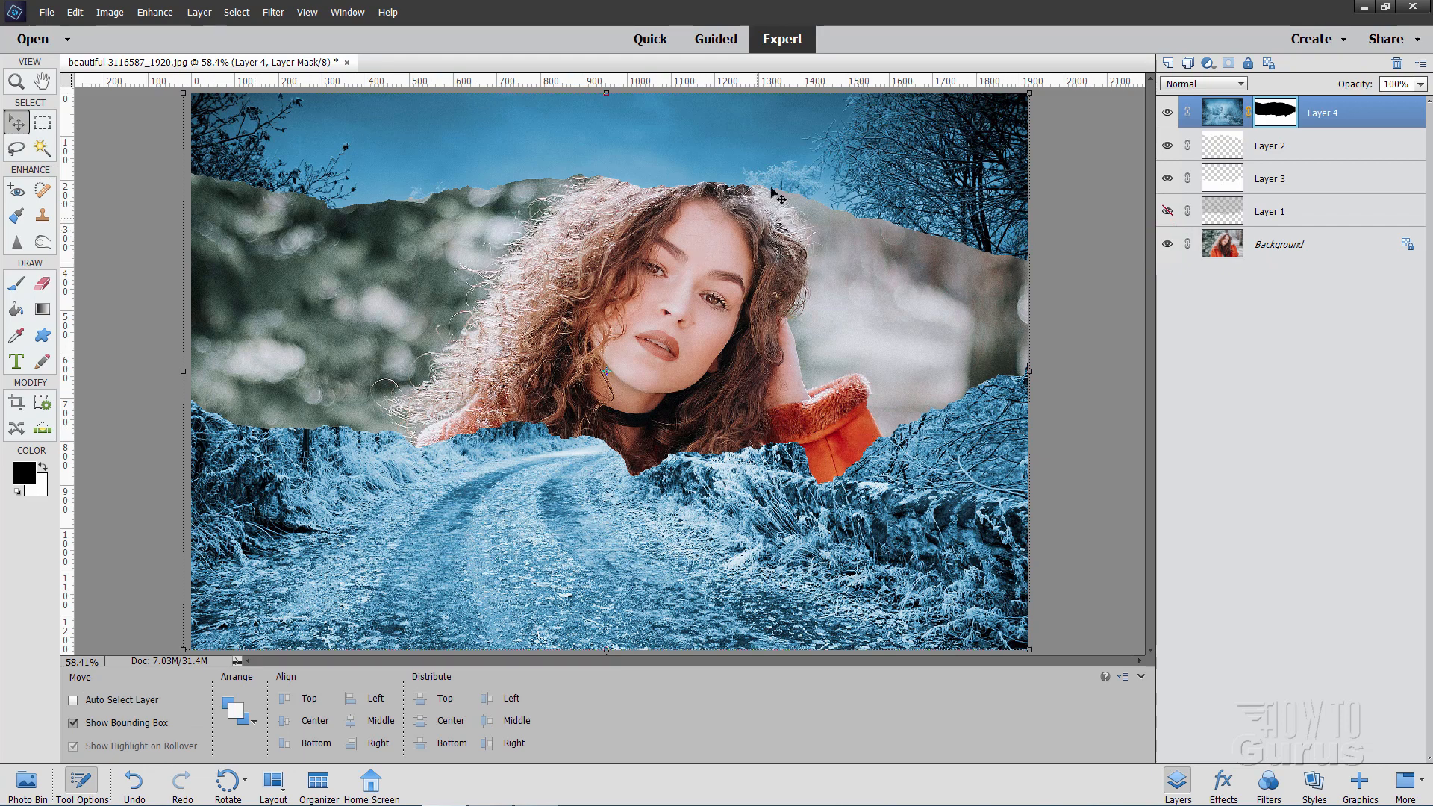
click(1271, 144)
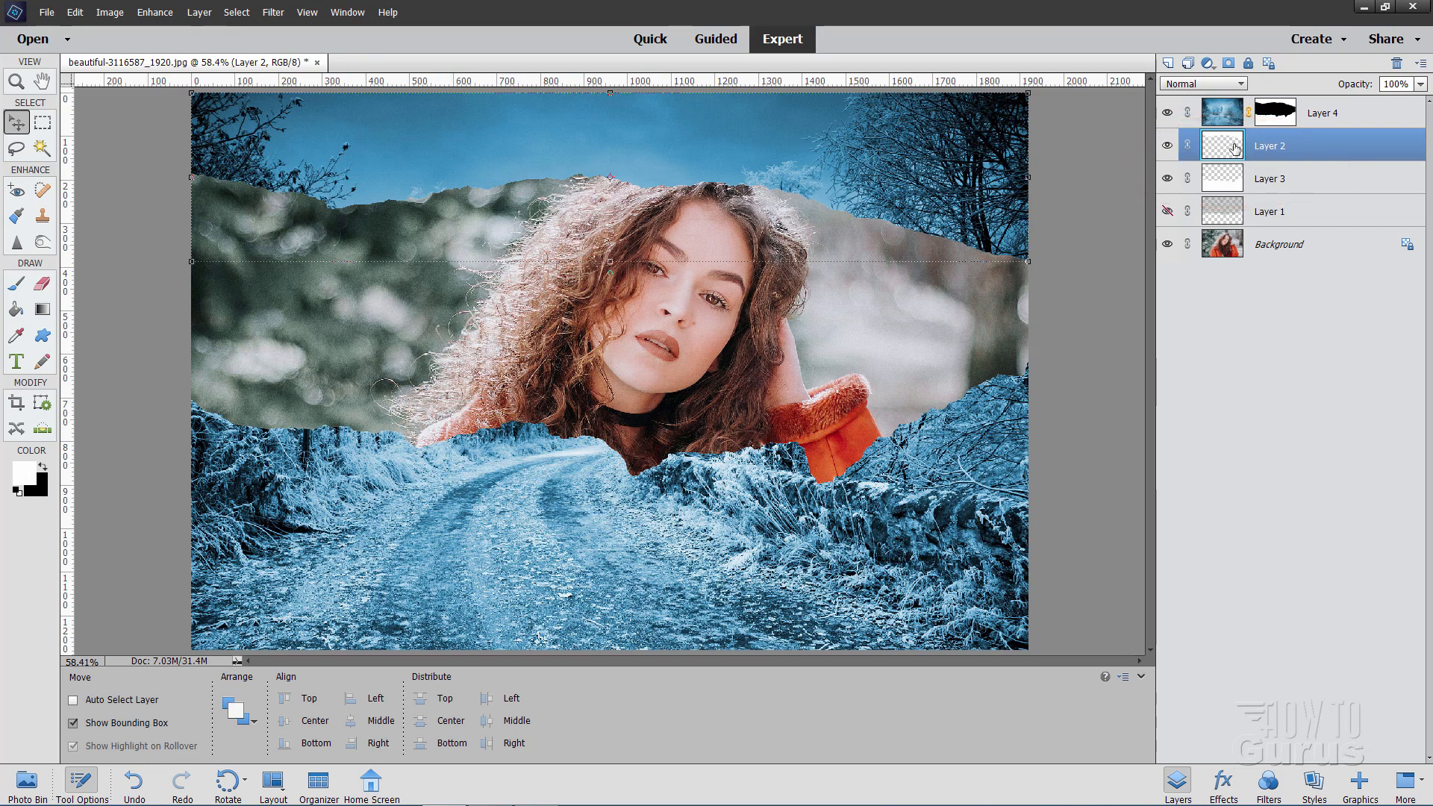
mouse_move(1222, 144)
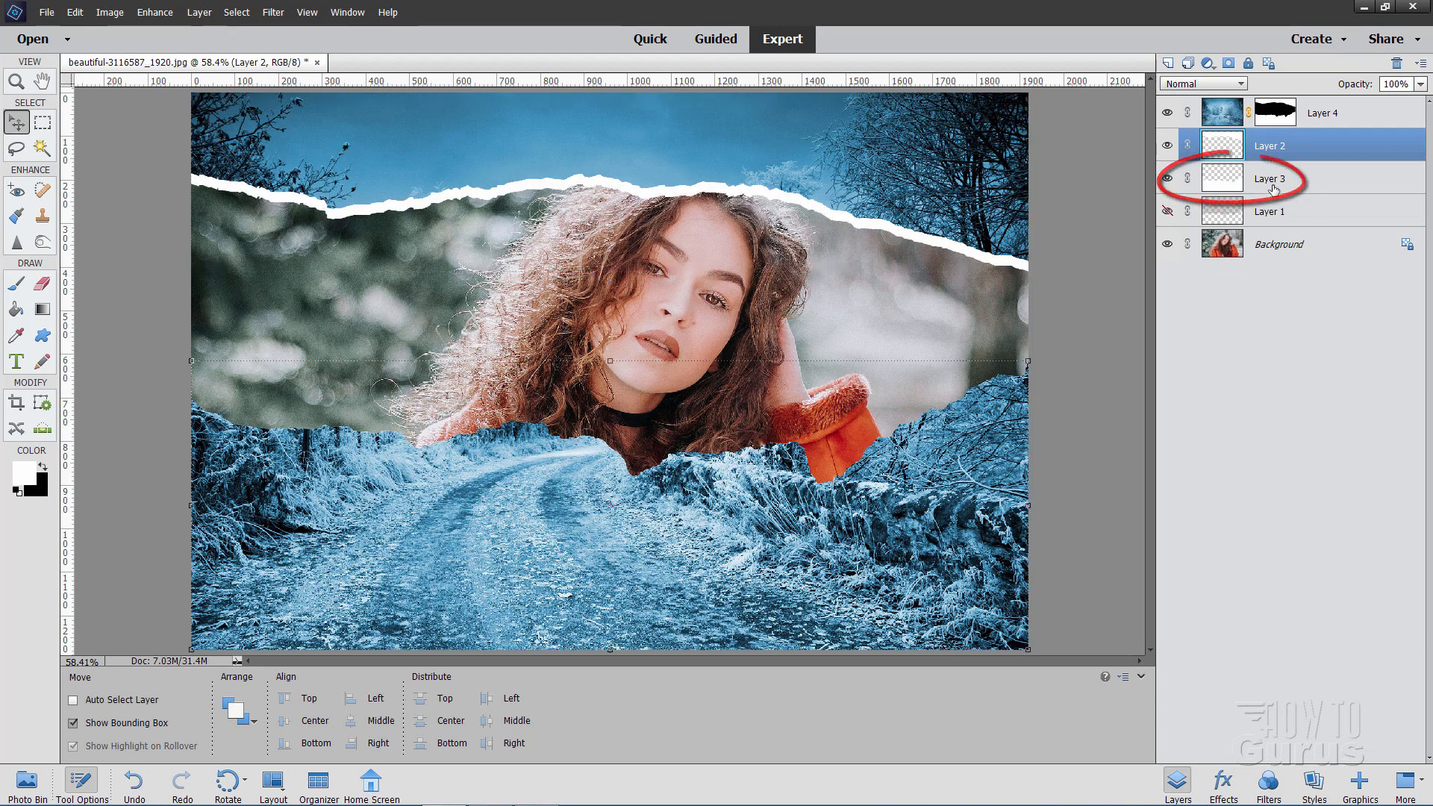
click(1269, 178)
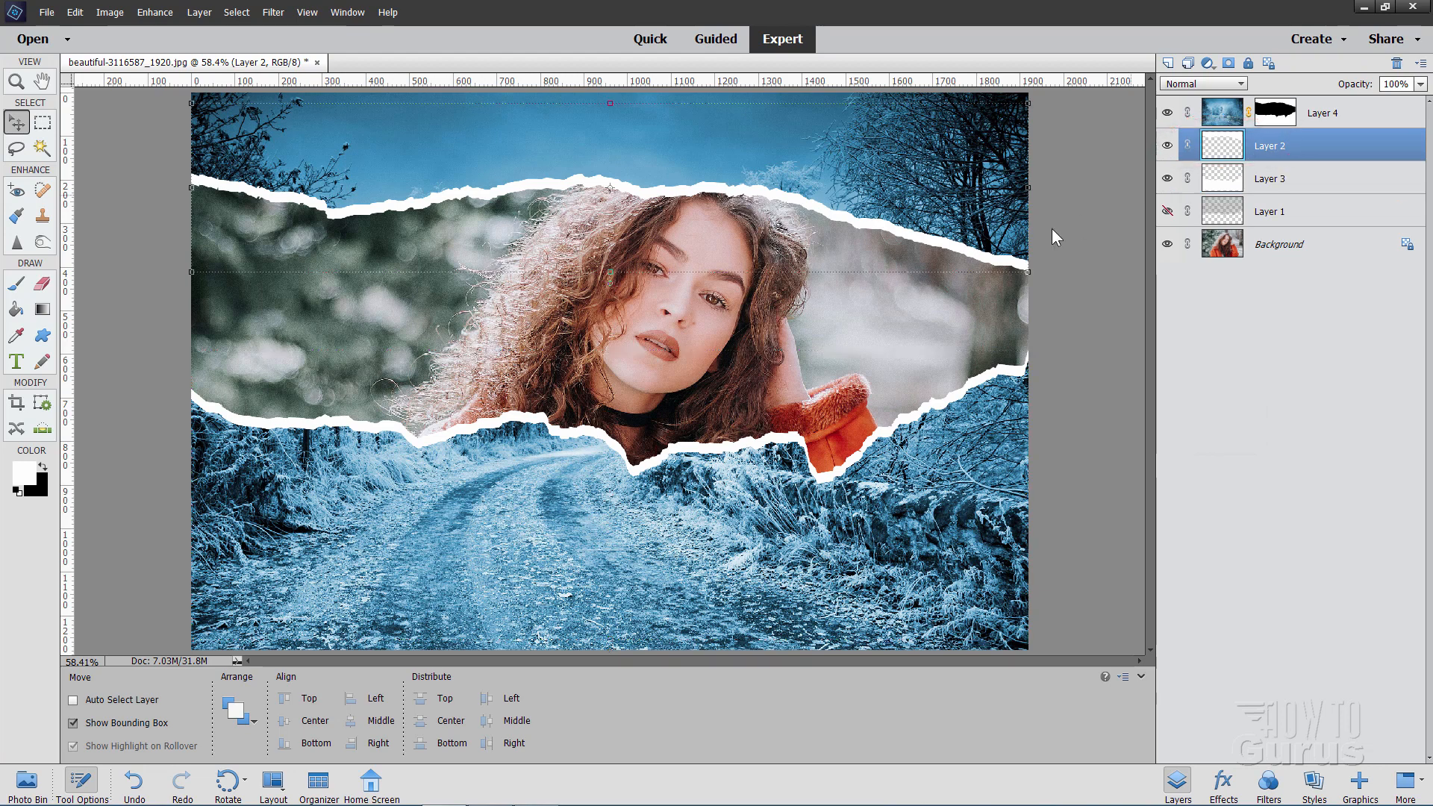
mouse_move(433, 234)
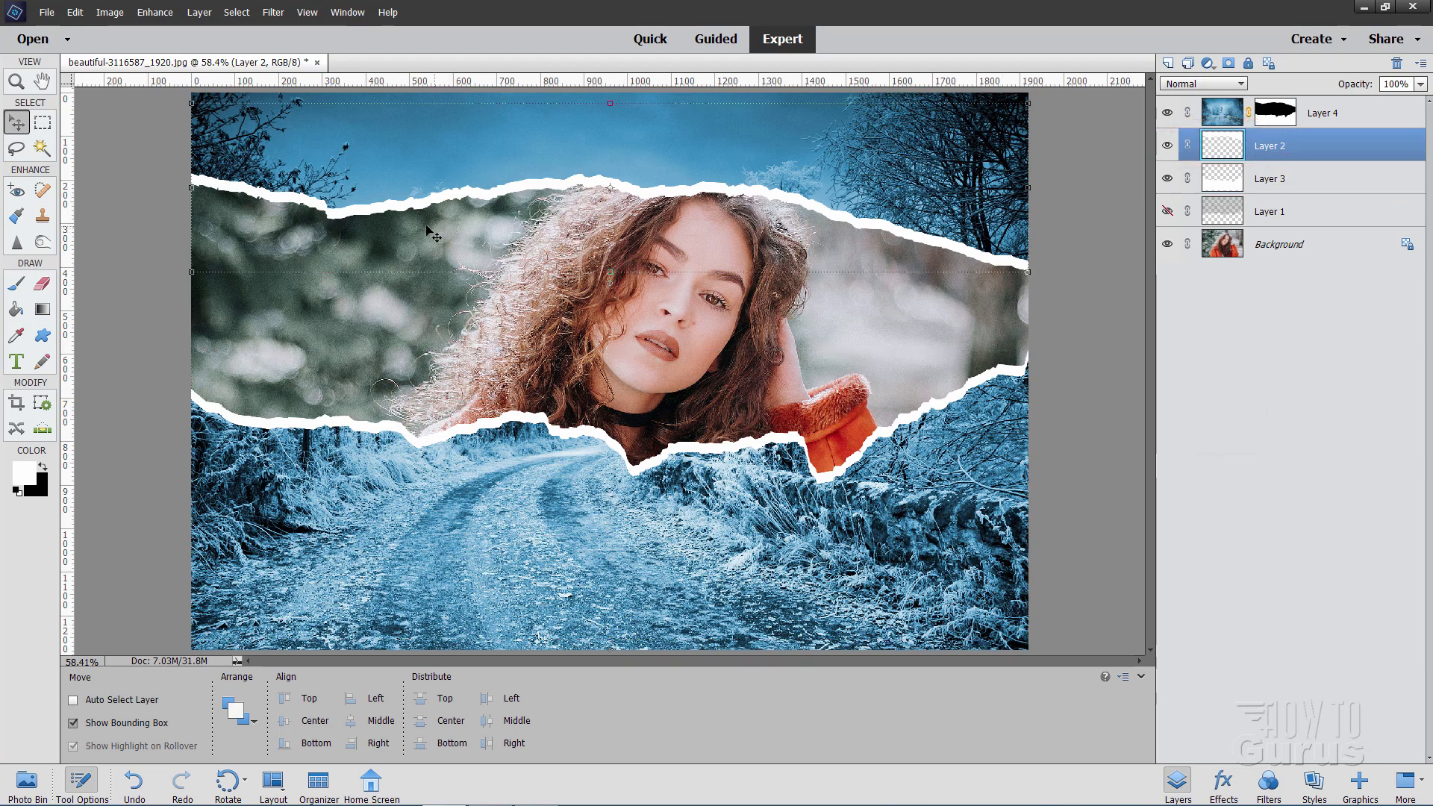
mouse_move(870, 236)
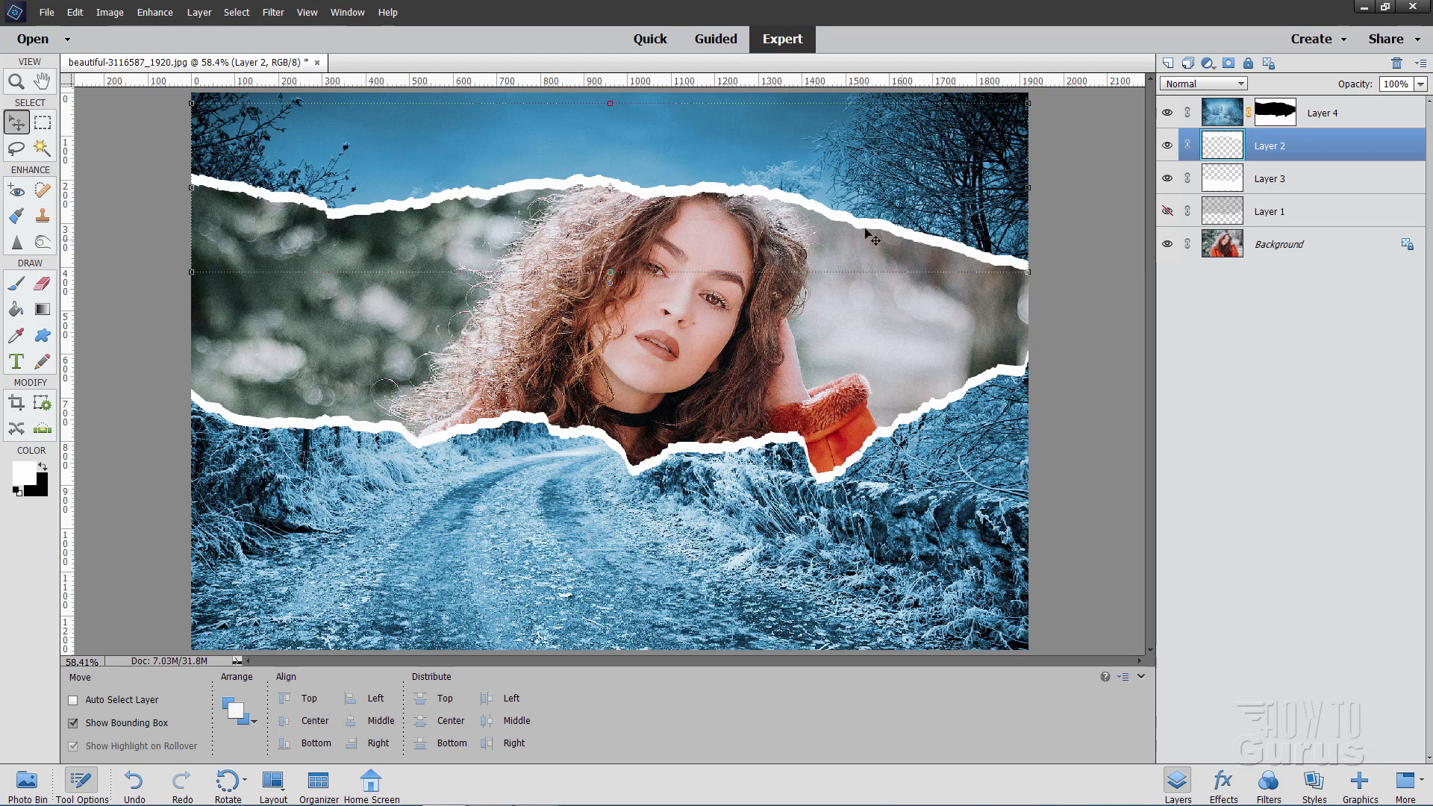
mouse_move(722, 228)
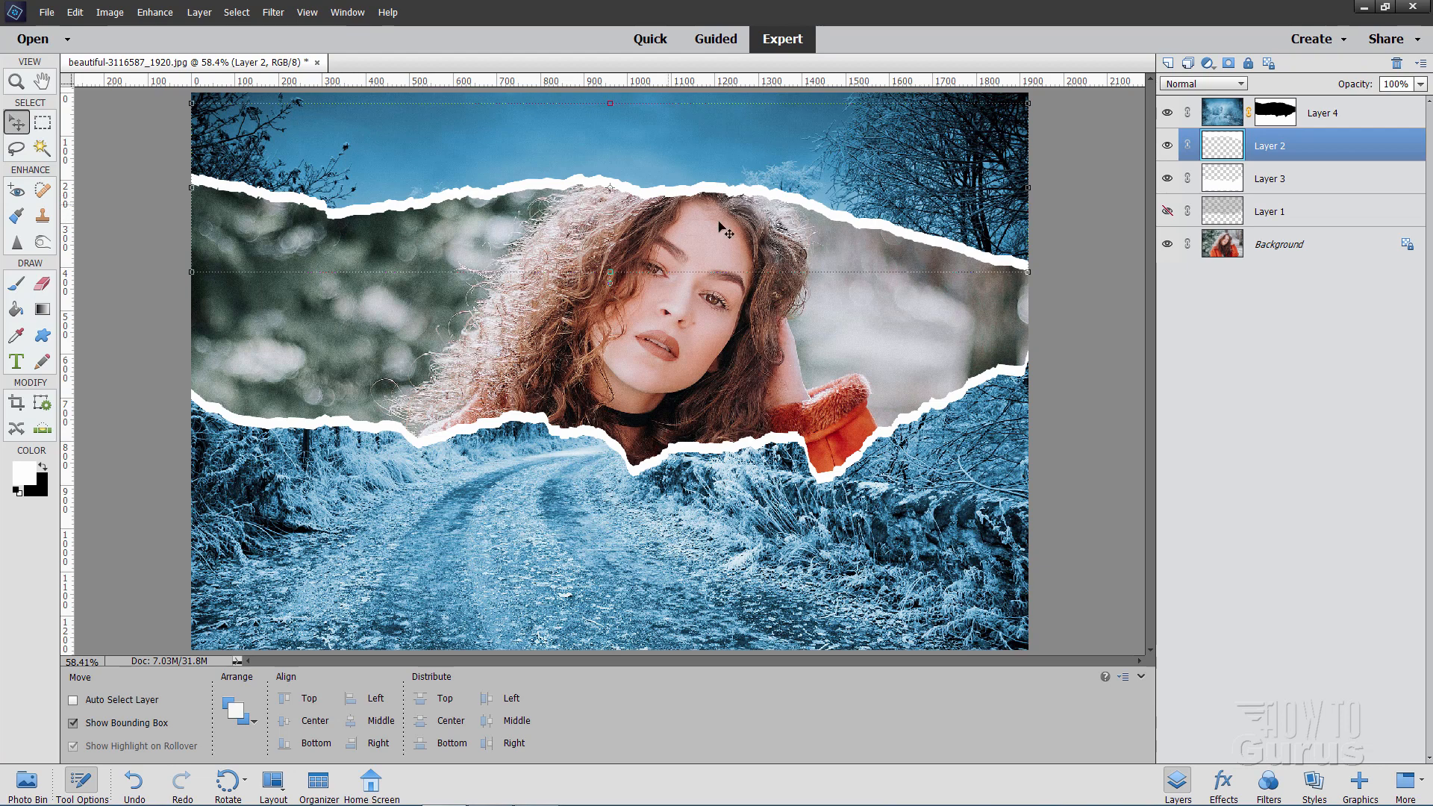
mouse_move(568, 220)
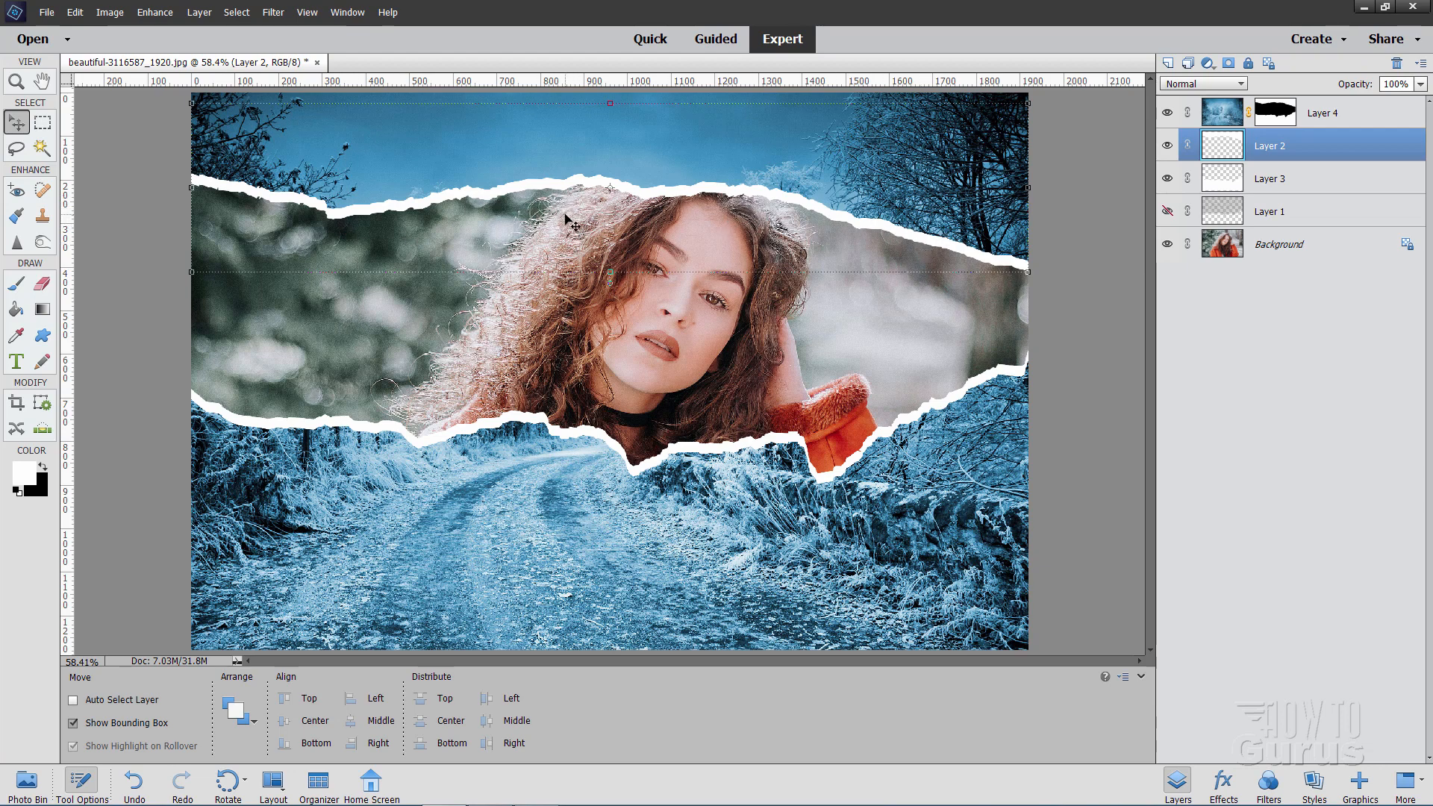
Free-transform Layer 2 with Skew to widen the top paper strip and commit it.
key(ctrl+t)
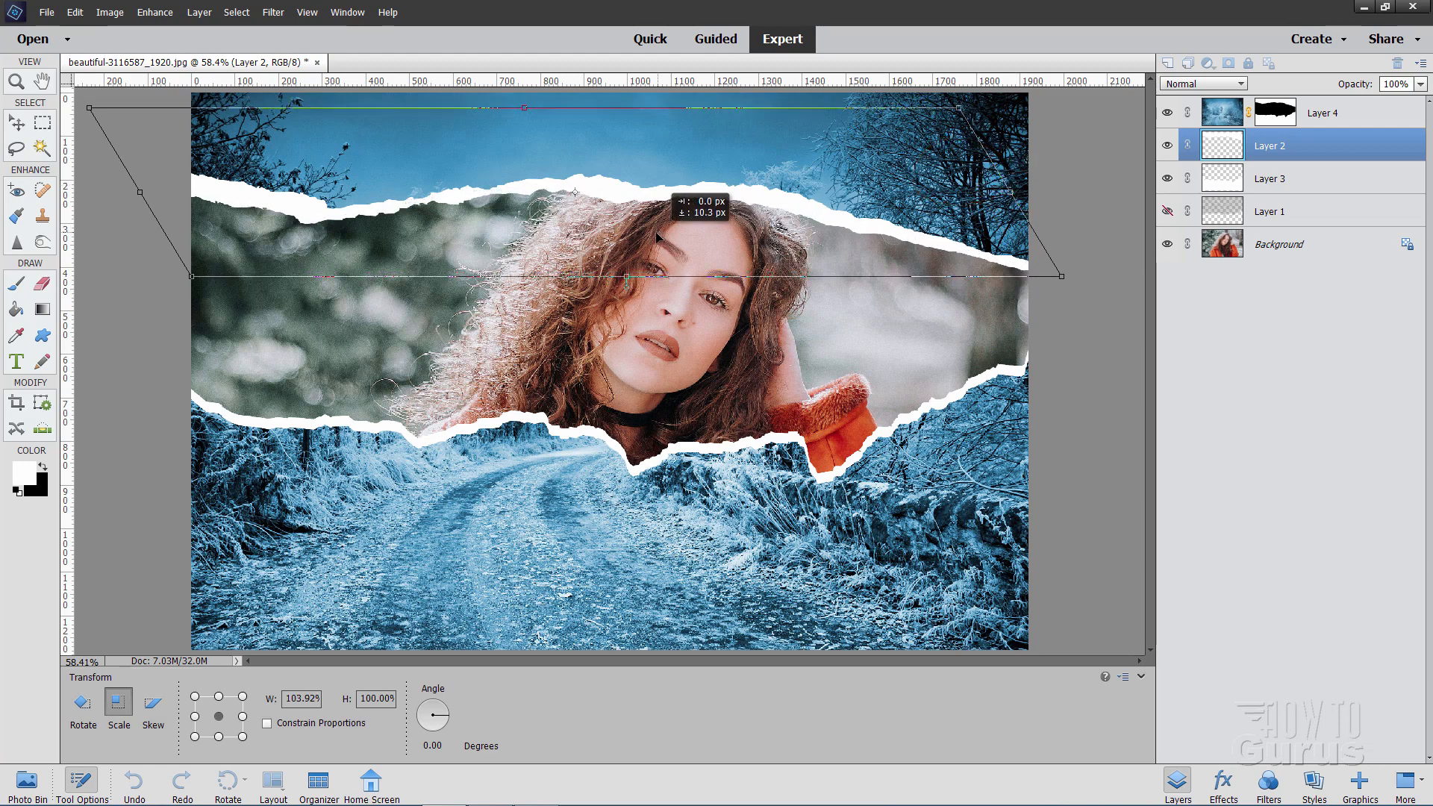
mouse_move(758, 215)
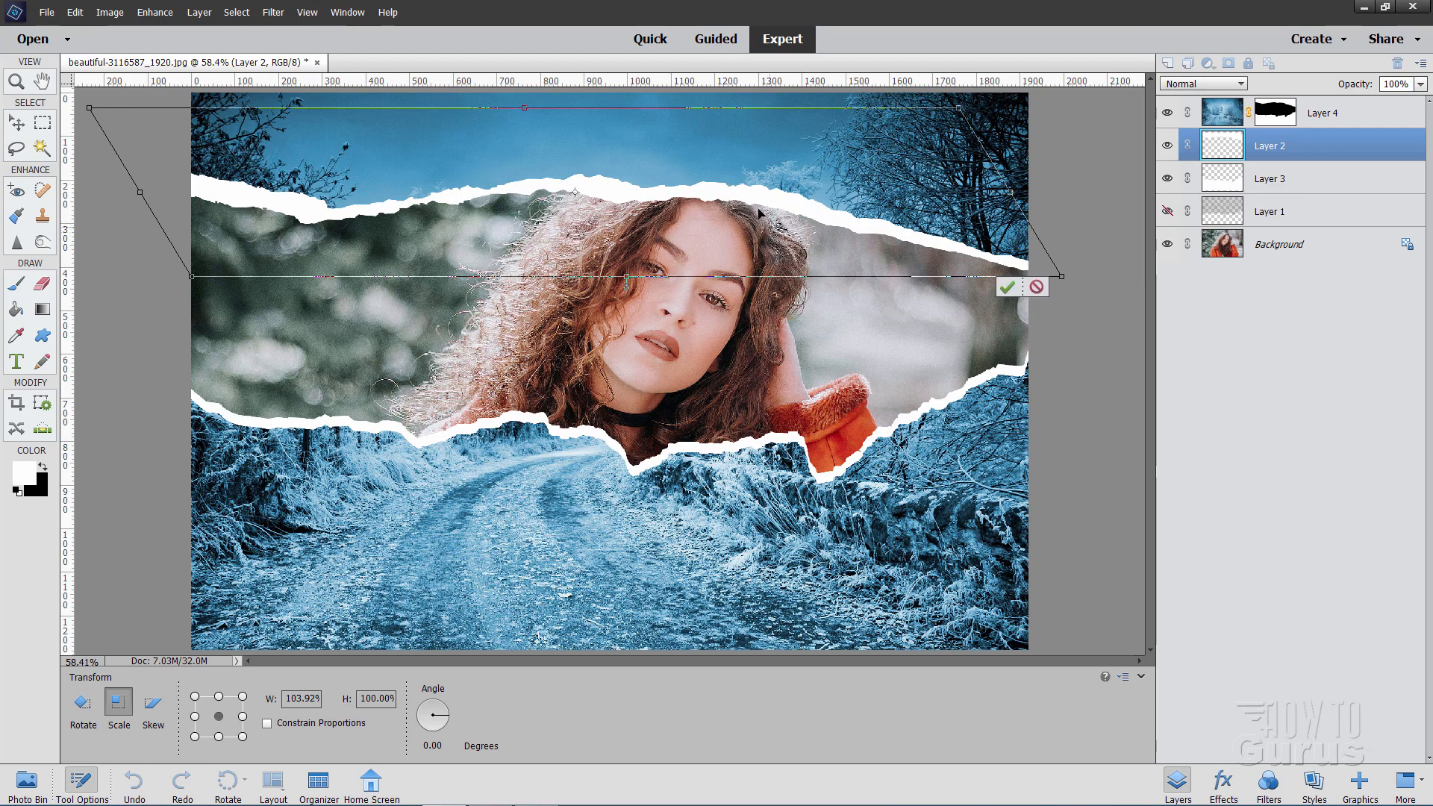
mouse_move(1054, 317)
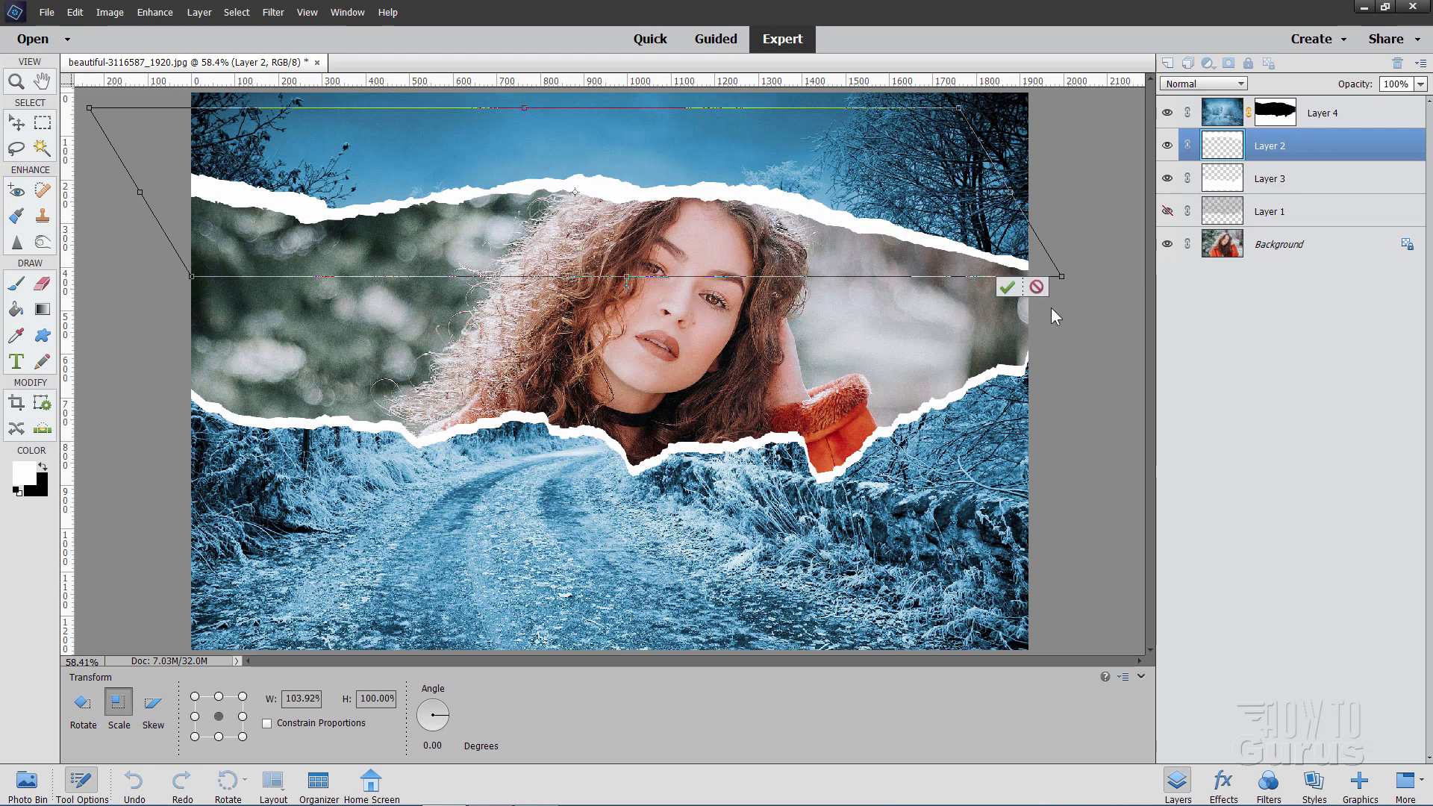
click(1006, 287)
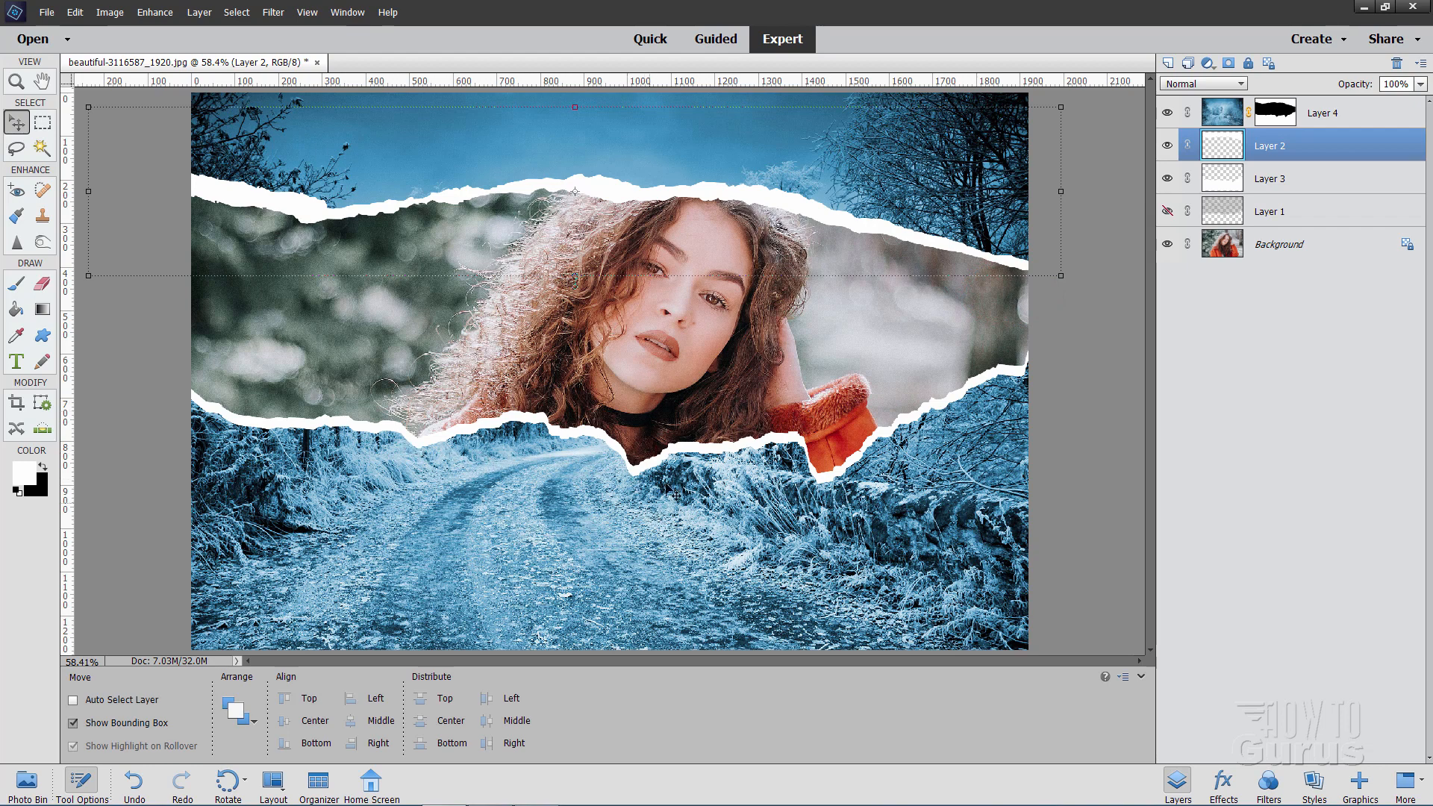
mouse_move(428, 421)
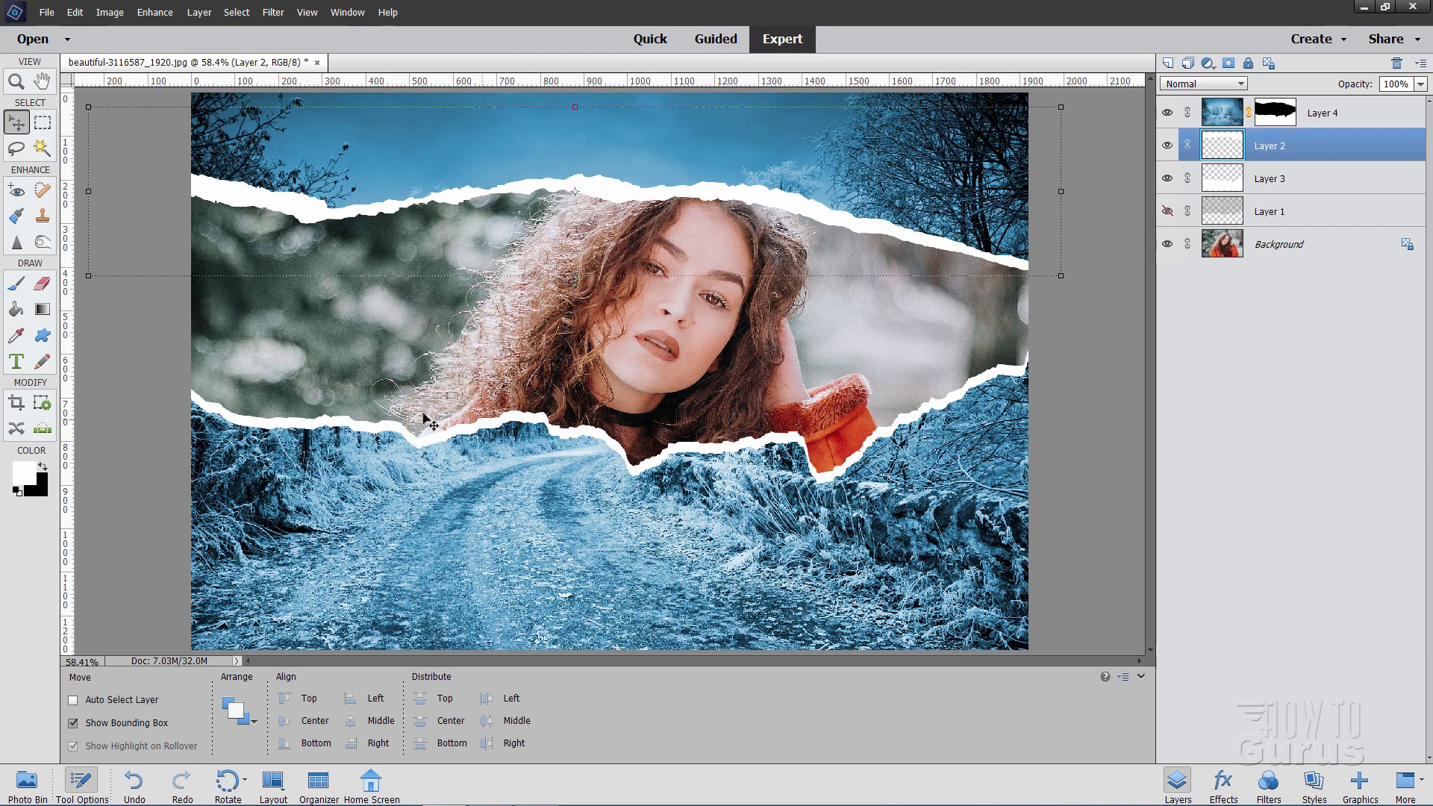
mouse_move(1305, 185)
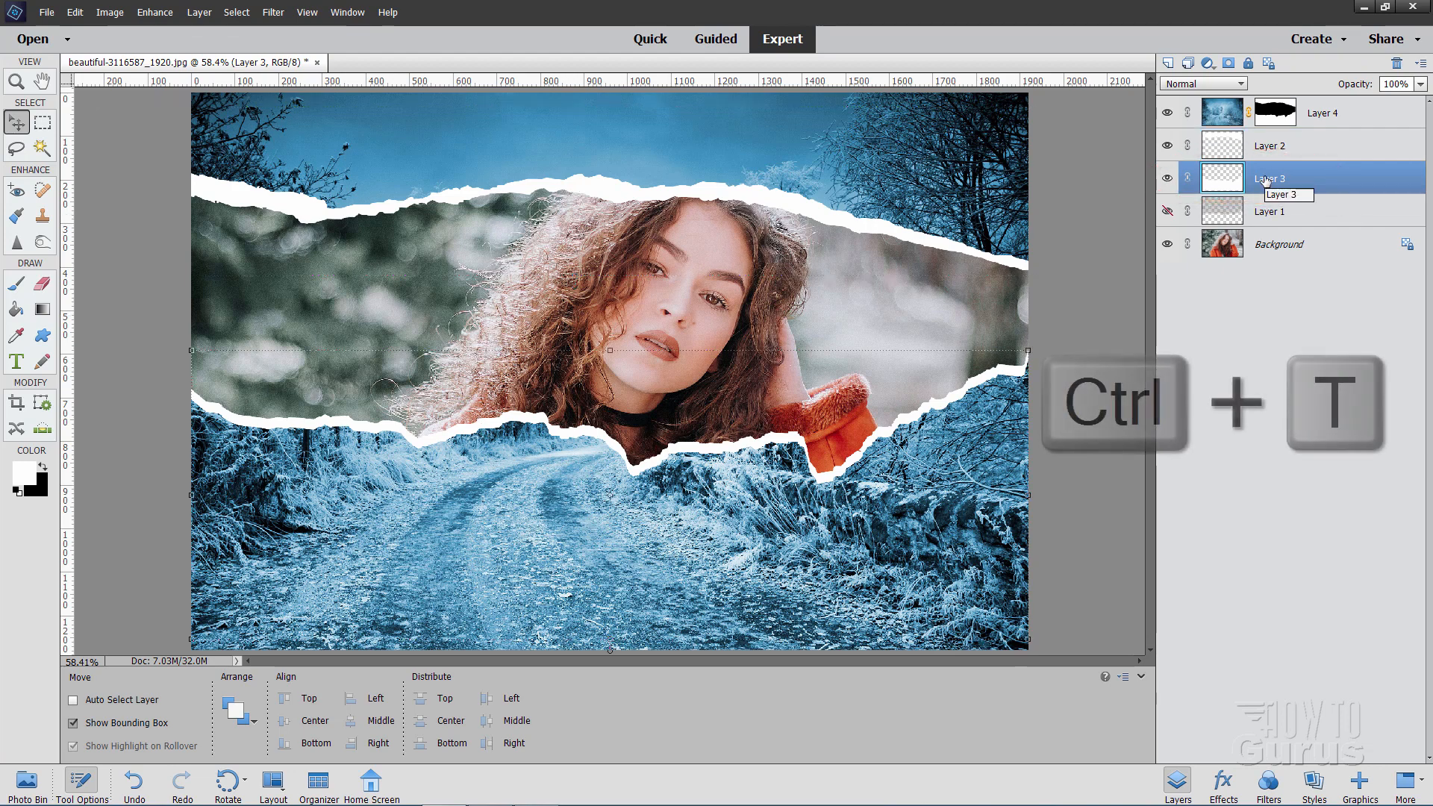
Free-transform Layer 3, skewing and rescaling the lower paper strip, and commit it.
key(ctrl+t)
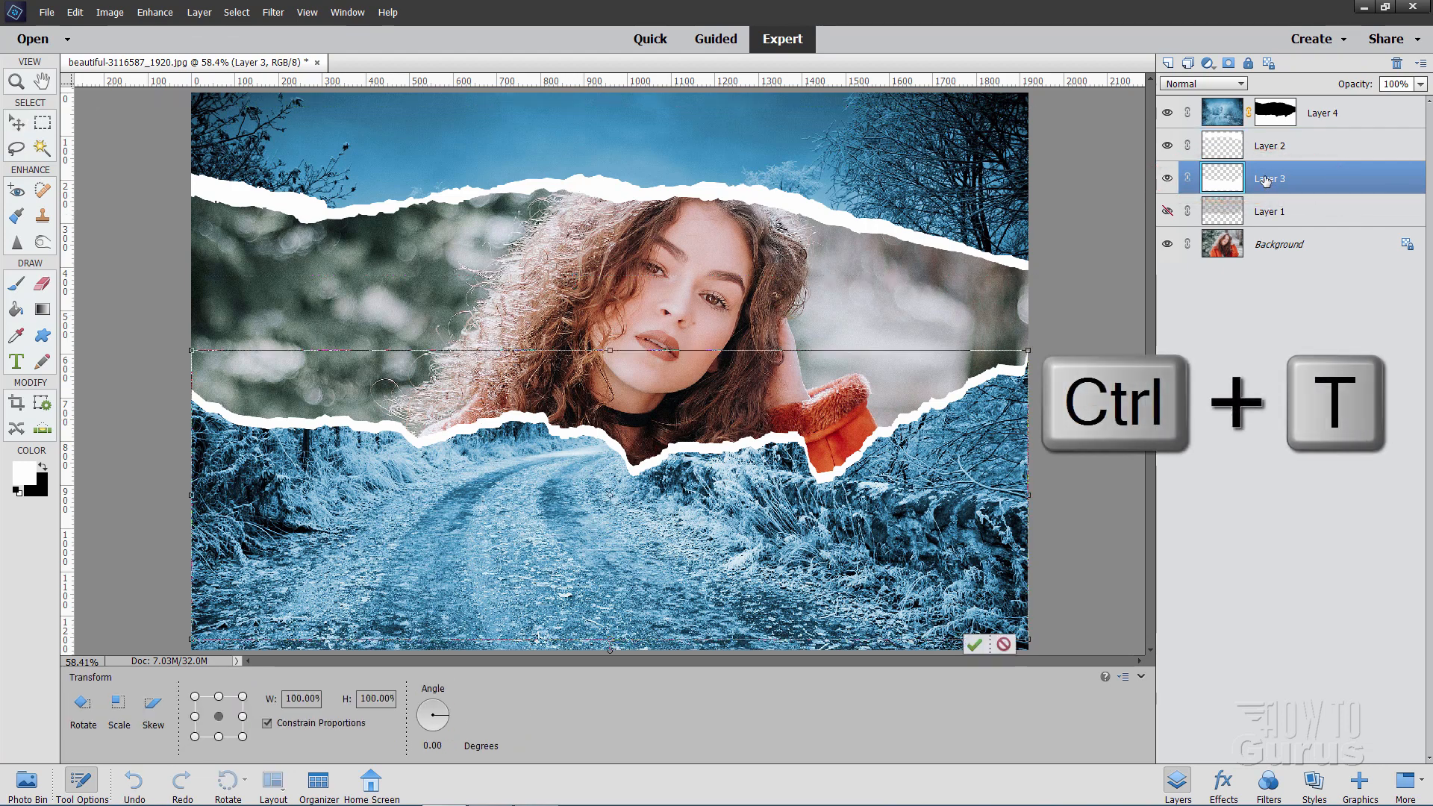
key(ctrl+t)
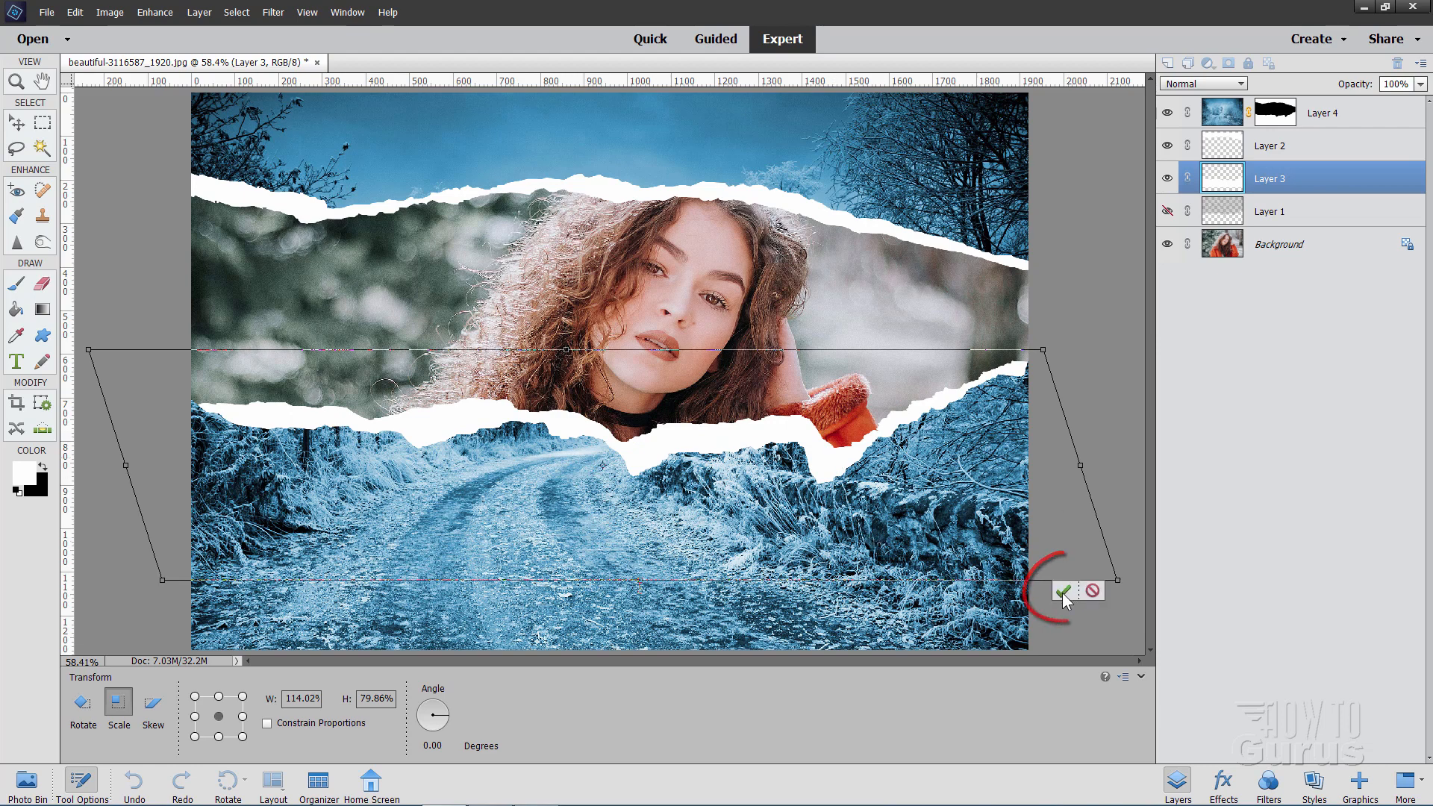
click(1063, 591)
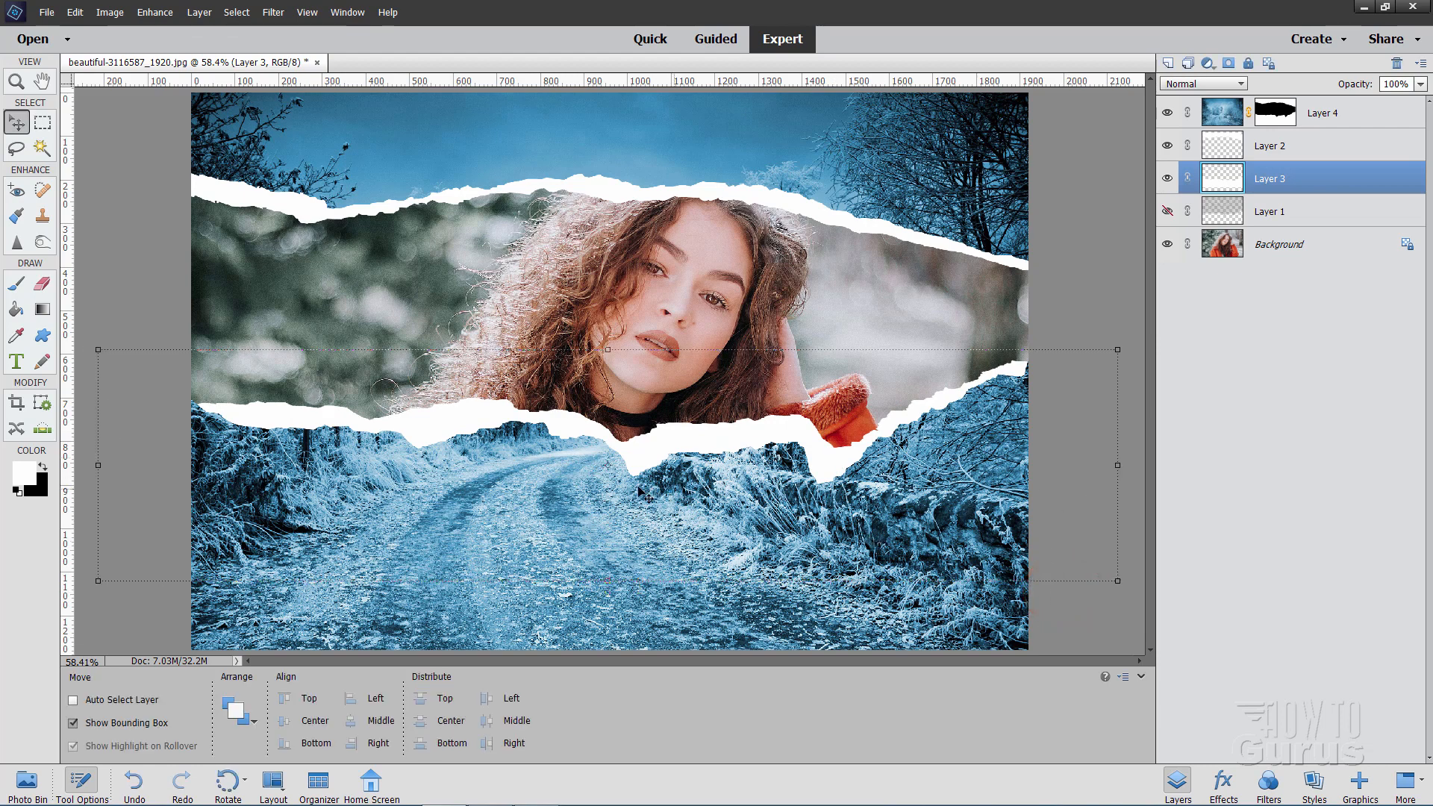
mouse_move(521, 215)
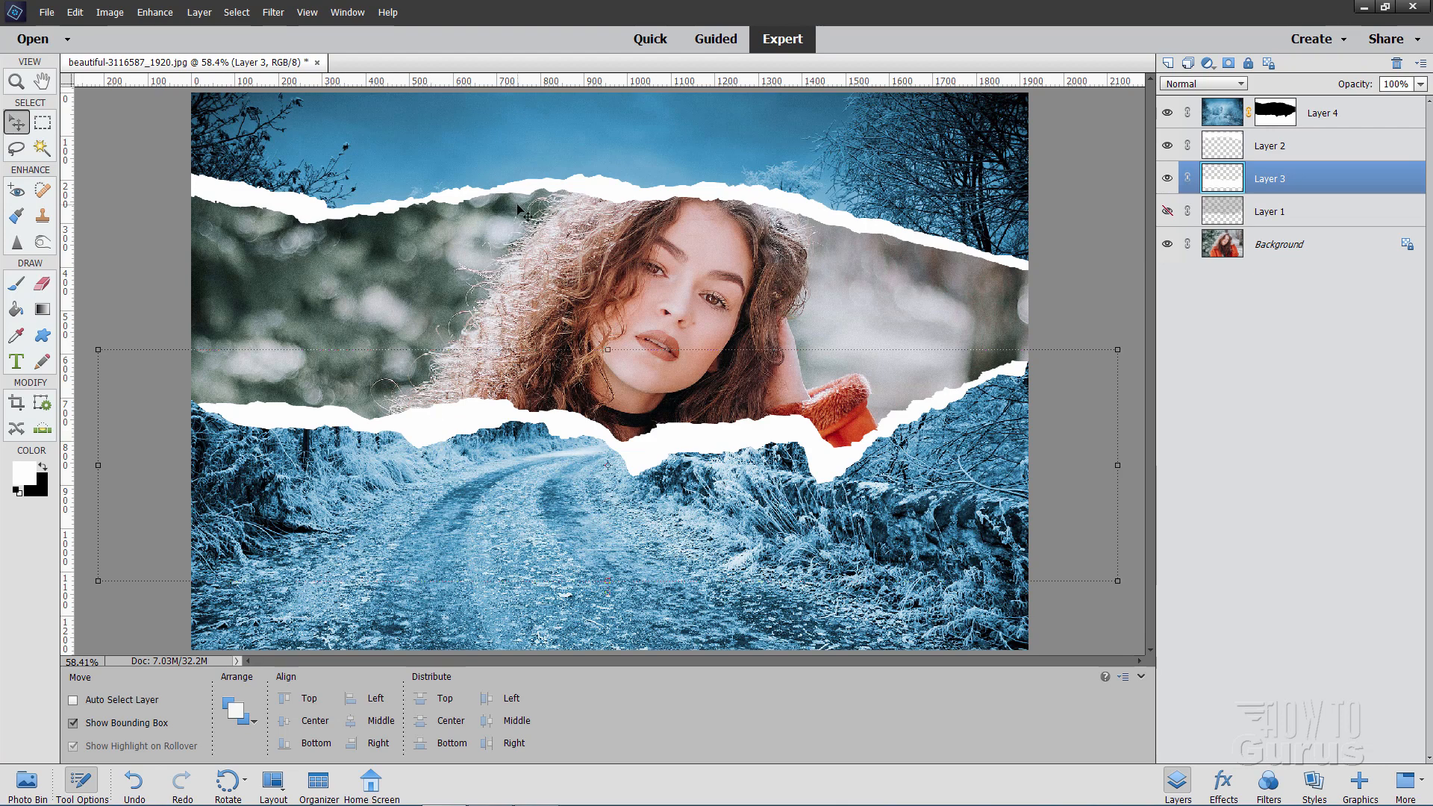
mouse_move(284, 221)
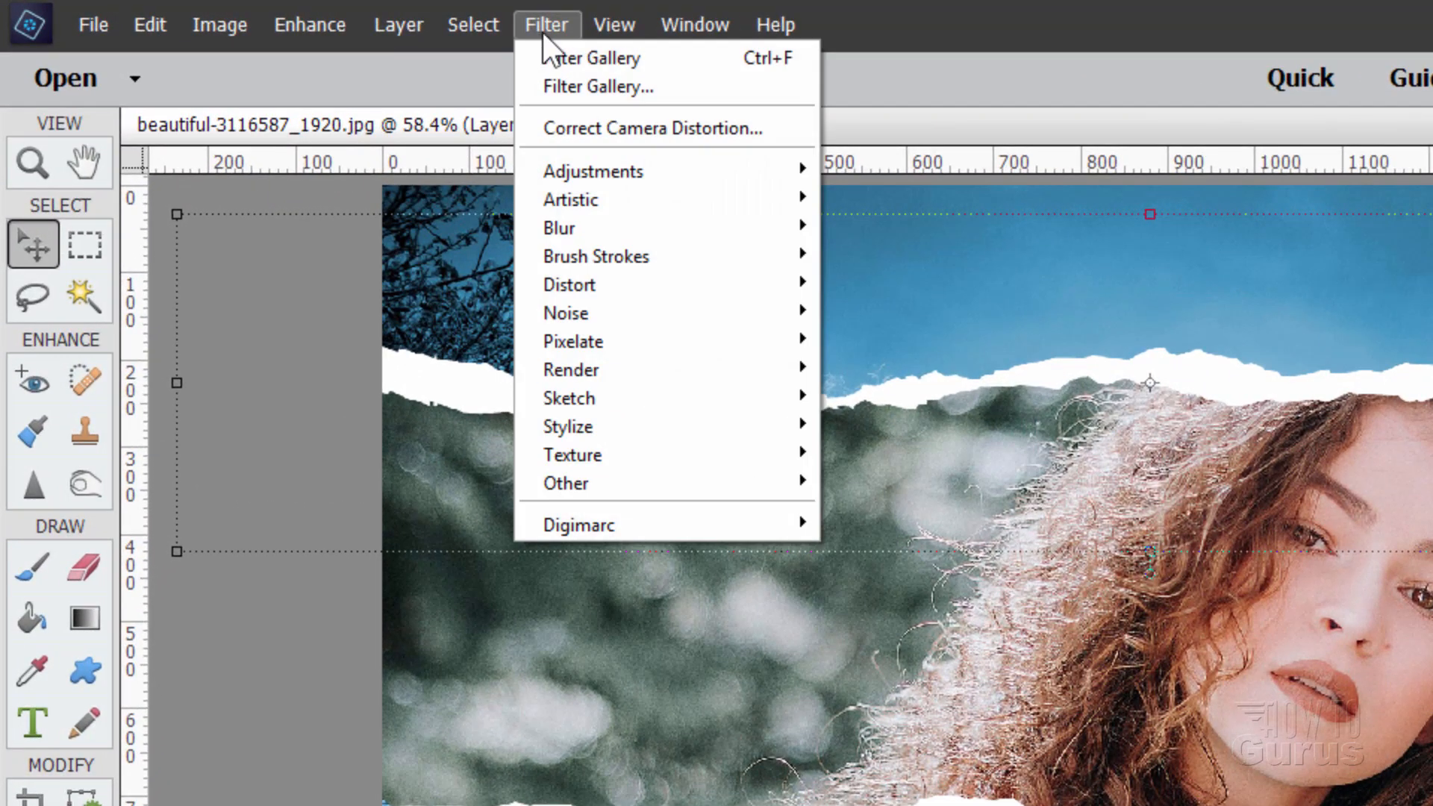
Apply Filter Gallery Texturizer with Sandstone, Scaling 200 and Relief 6 to the paper edge.
click(598, 86)
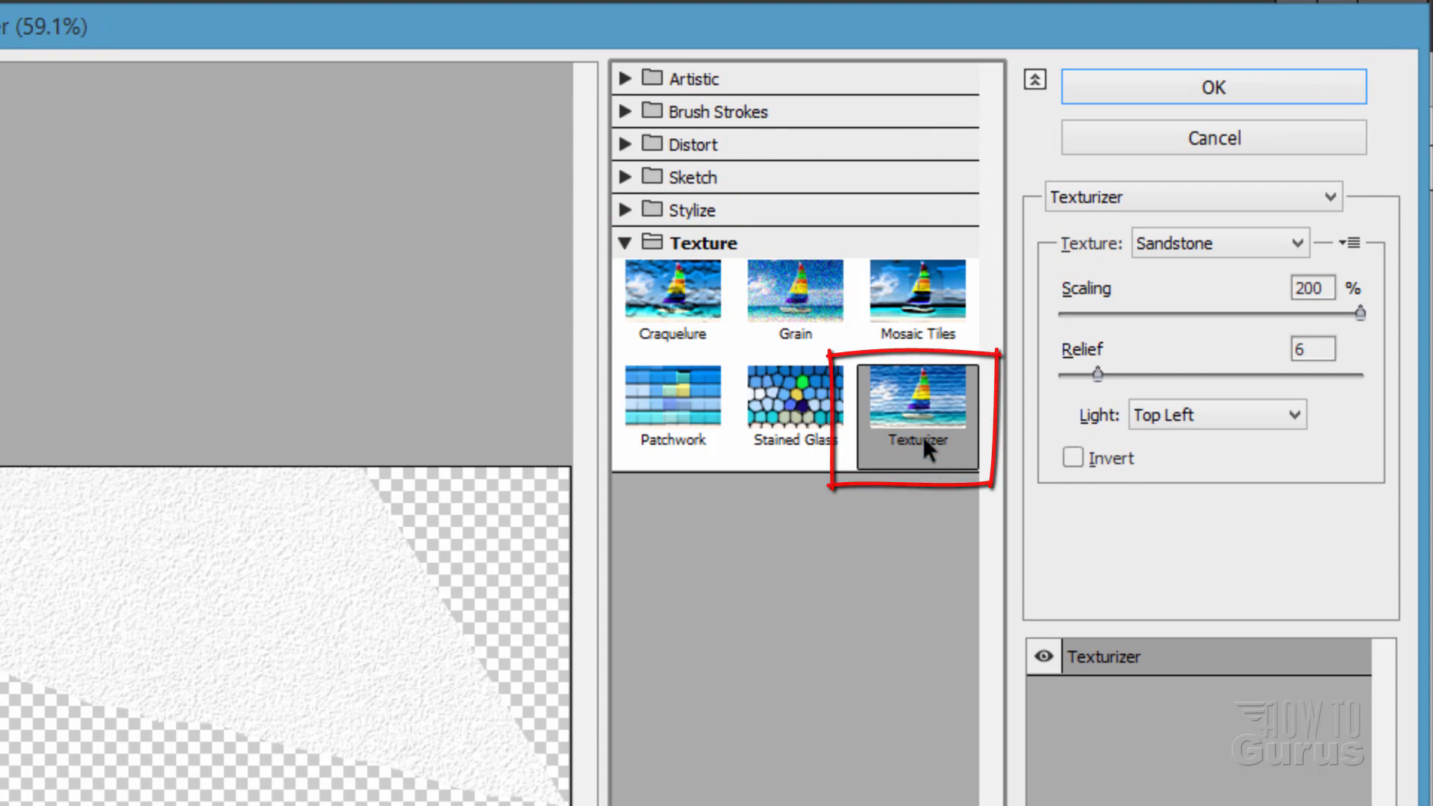
click(1218, 242)
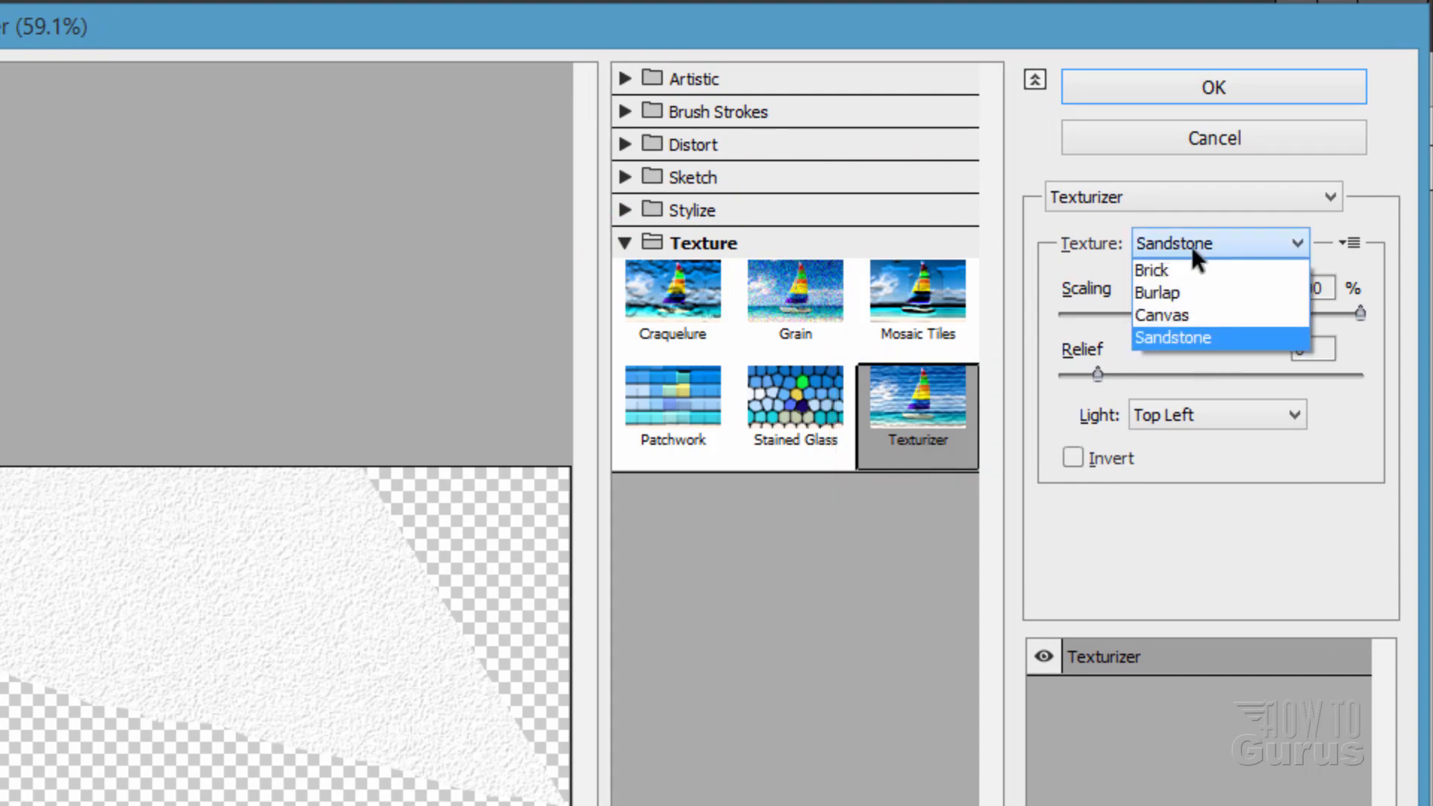
click(1174, 337)
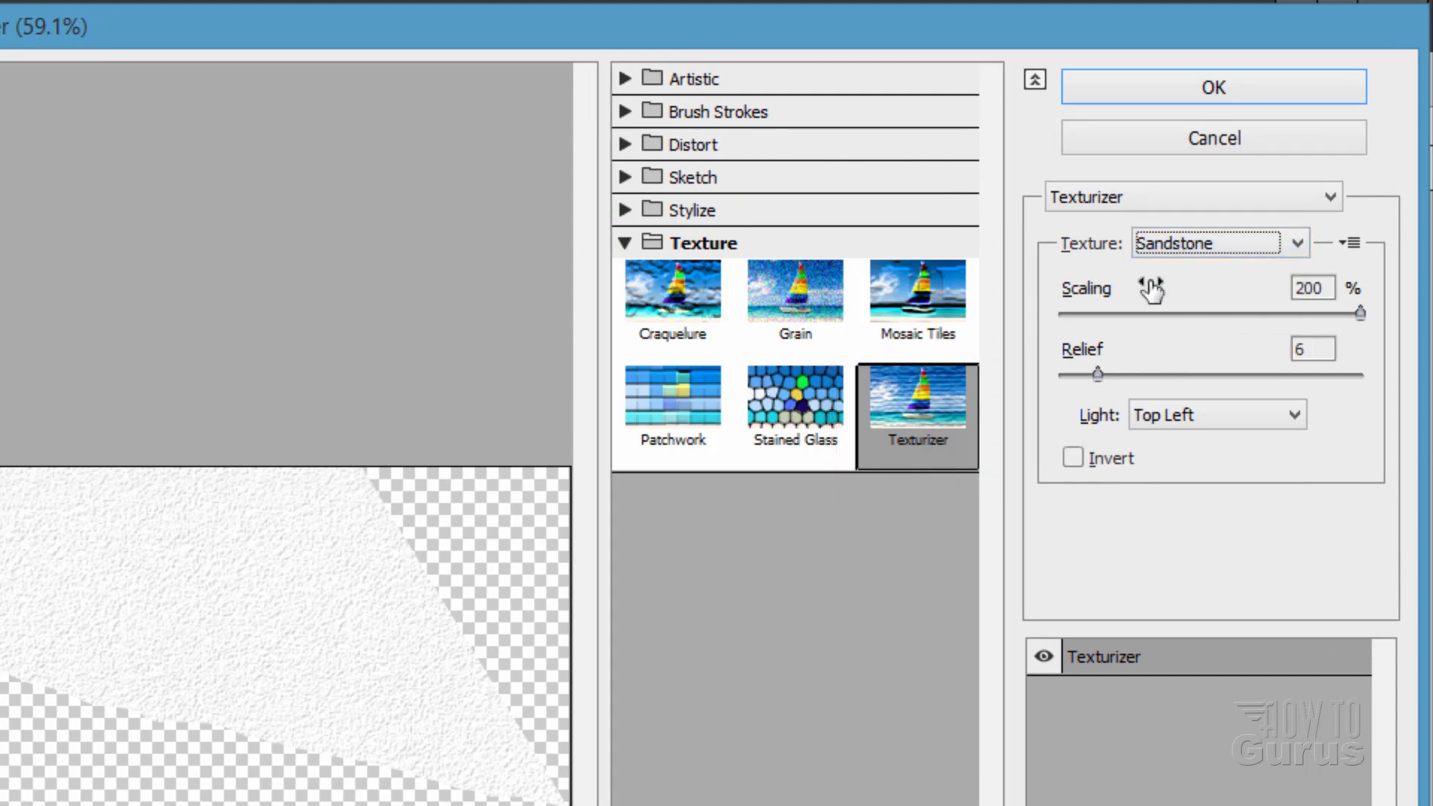
mouse_move(1327, 404)
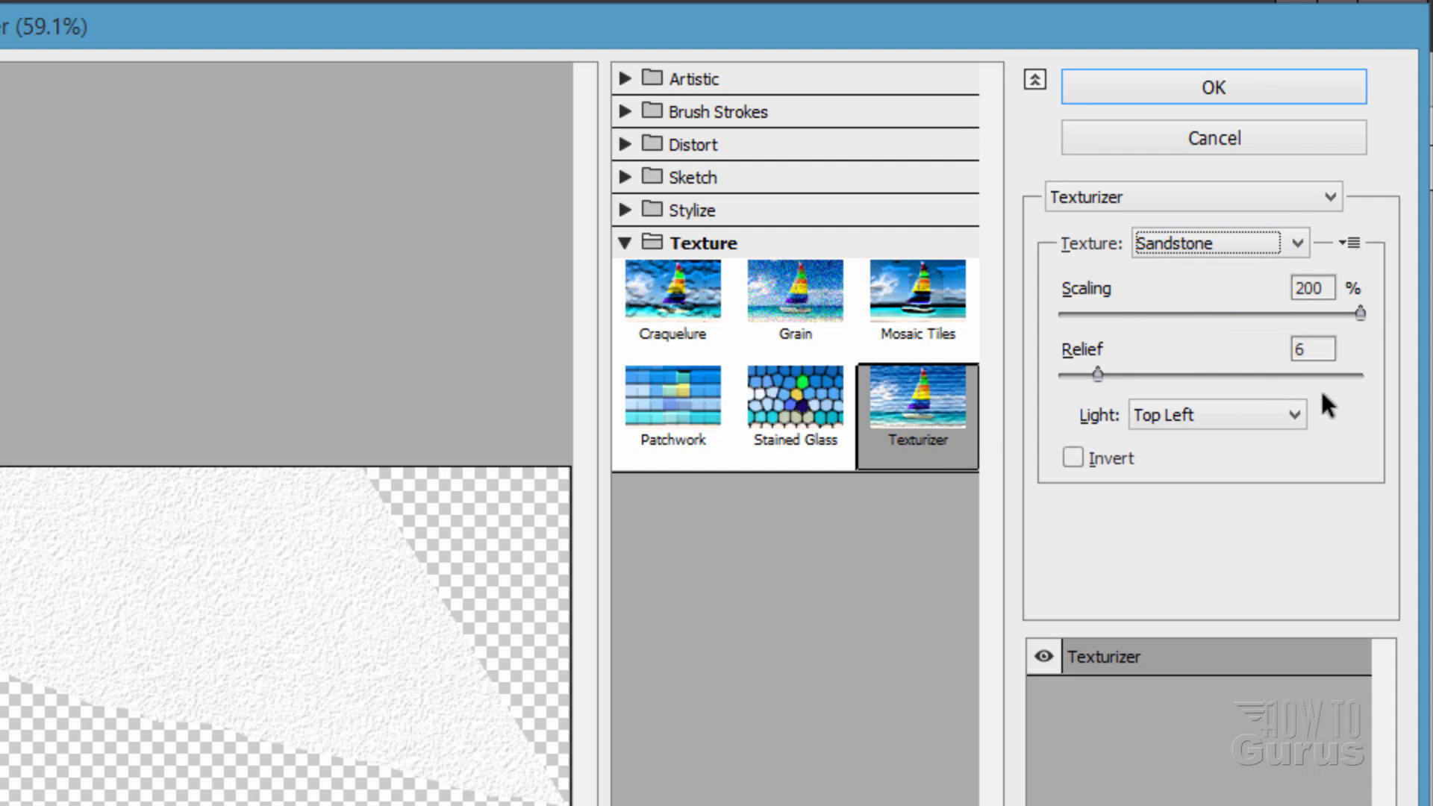
mouse_move(1124, 448)
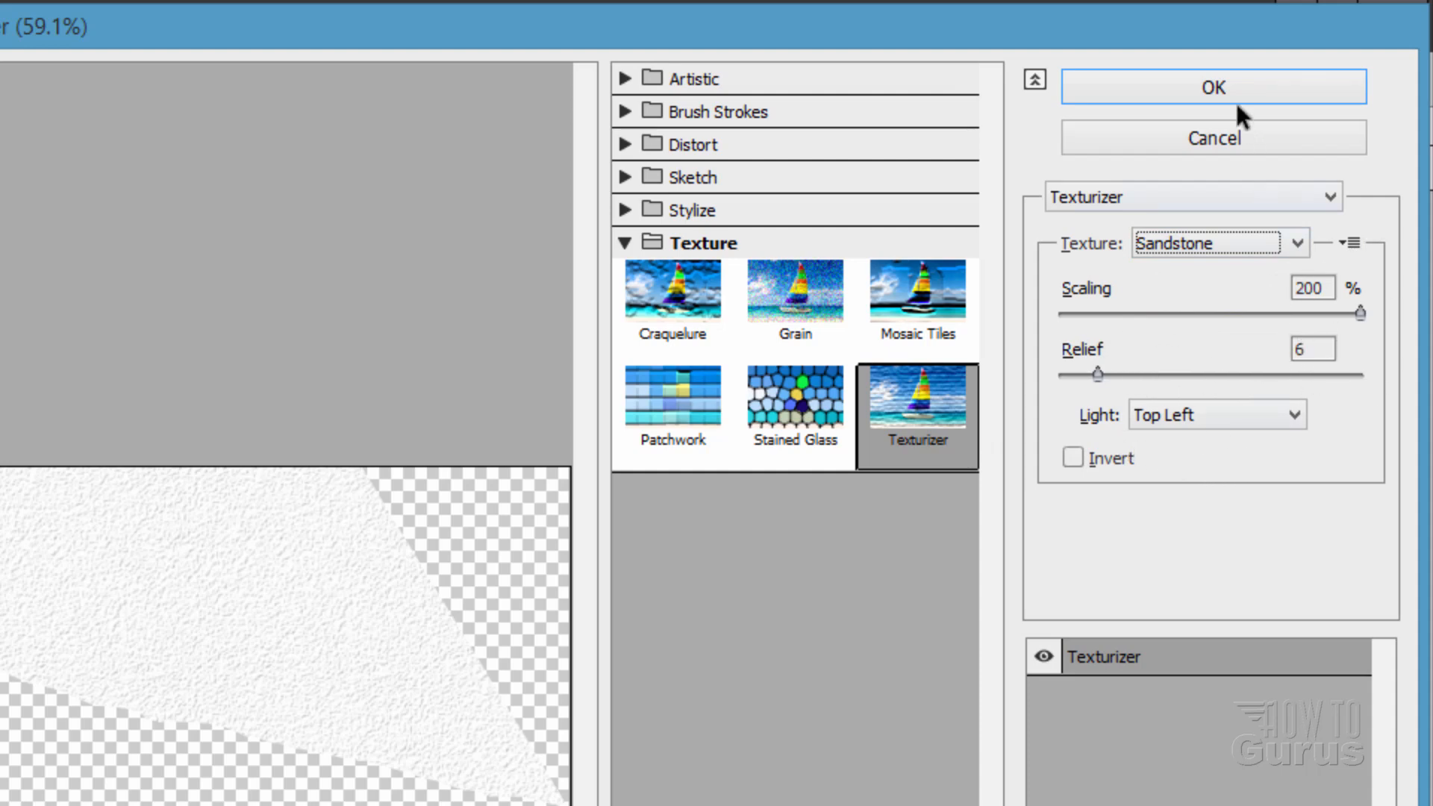
click(1212, 87)
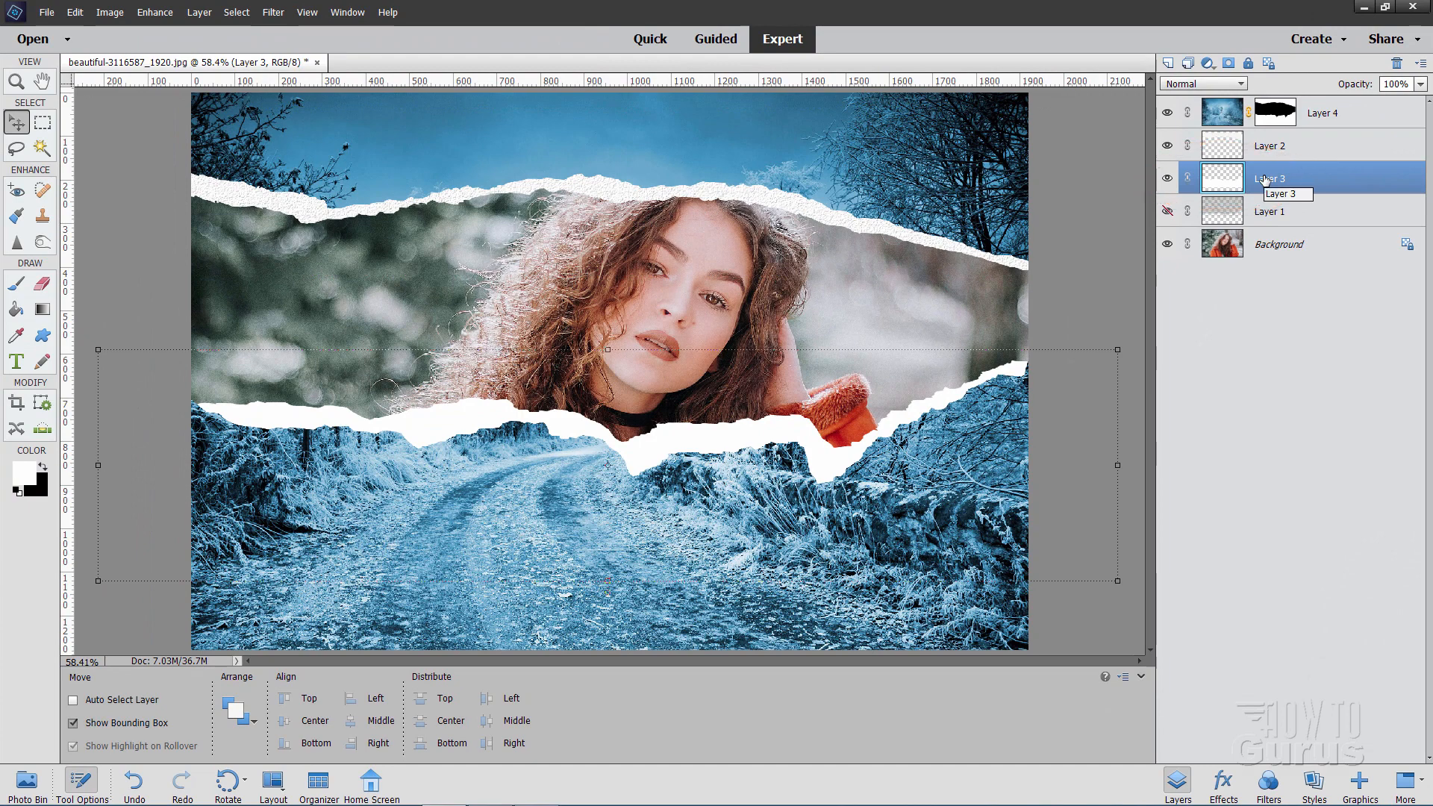
Reapply the last Texturizer filter to the other torn-paper edge layer.
click(272, 12)
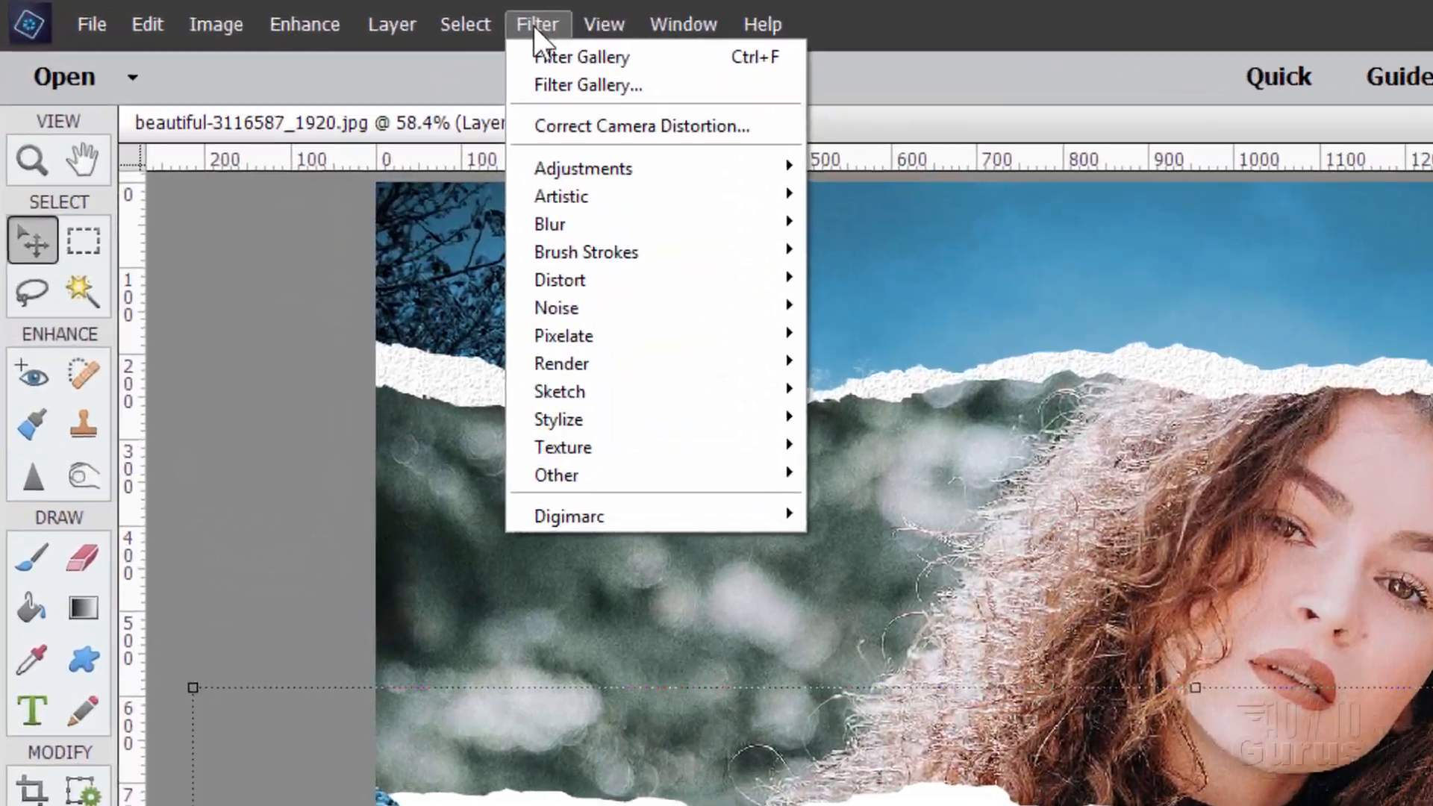
mouse_move(621, 58)
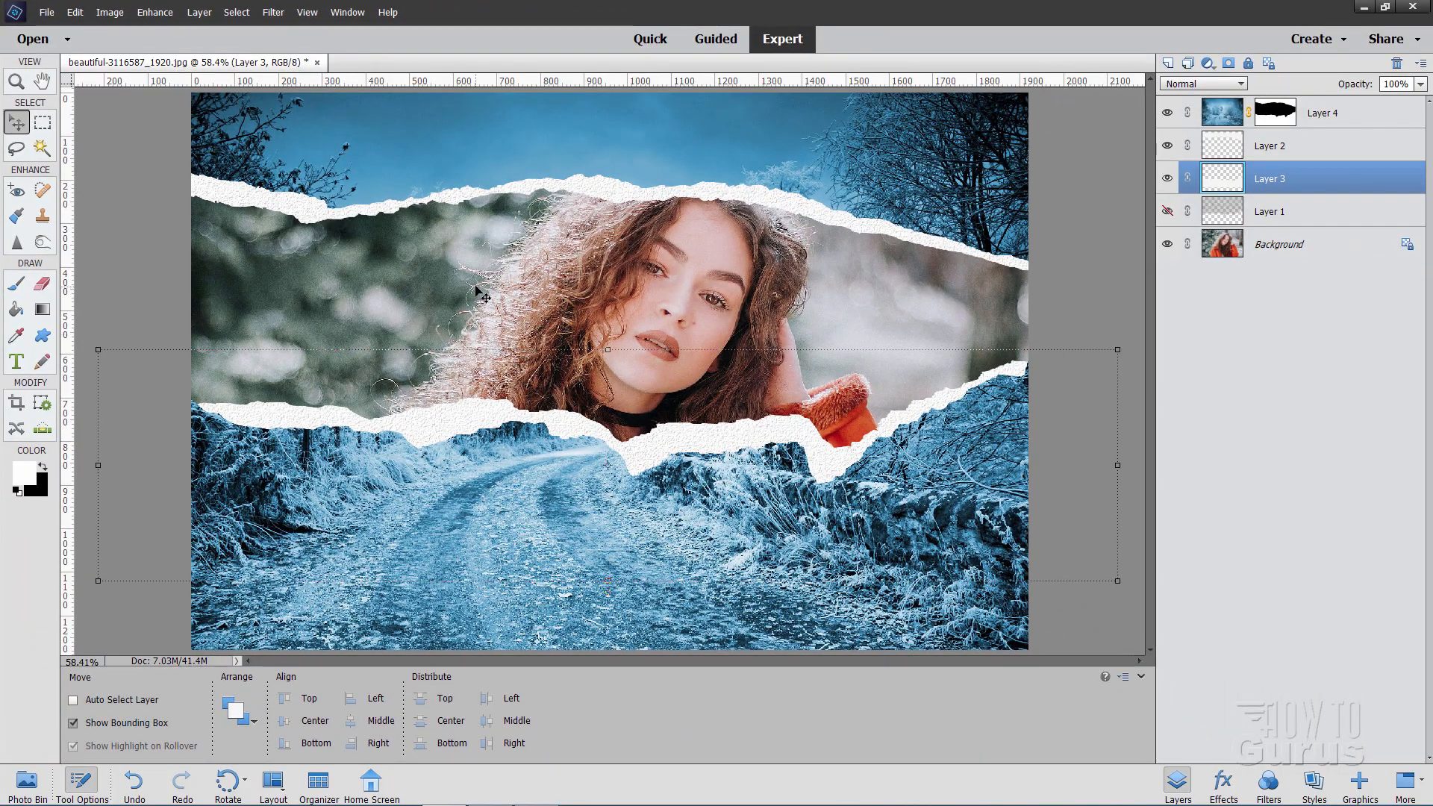
mouse_move(224, 210)
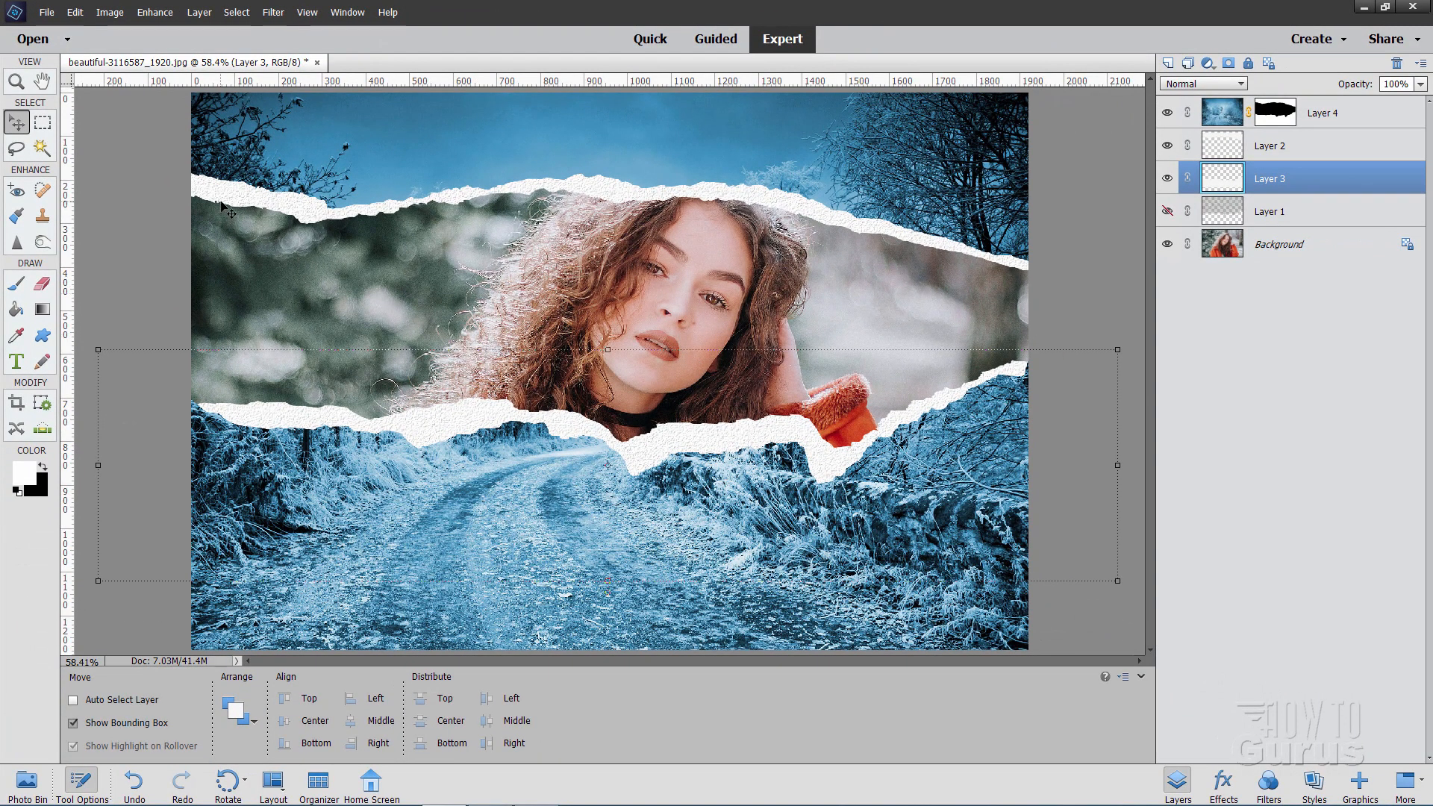
mouse_move(361, 222)
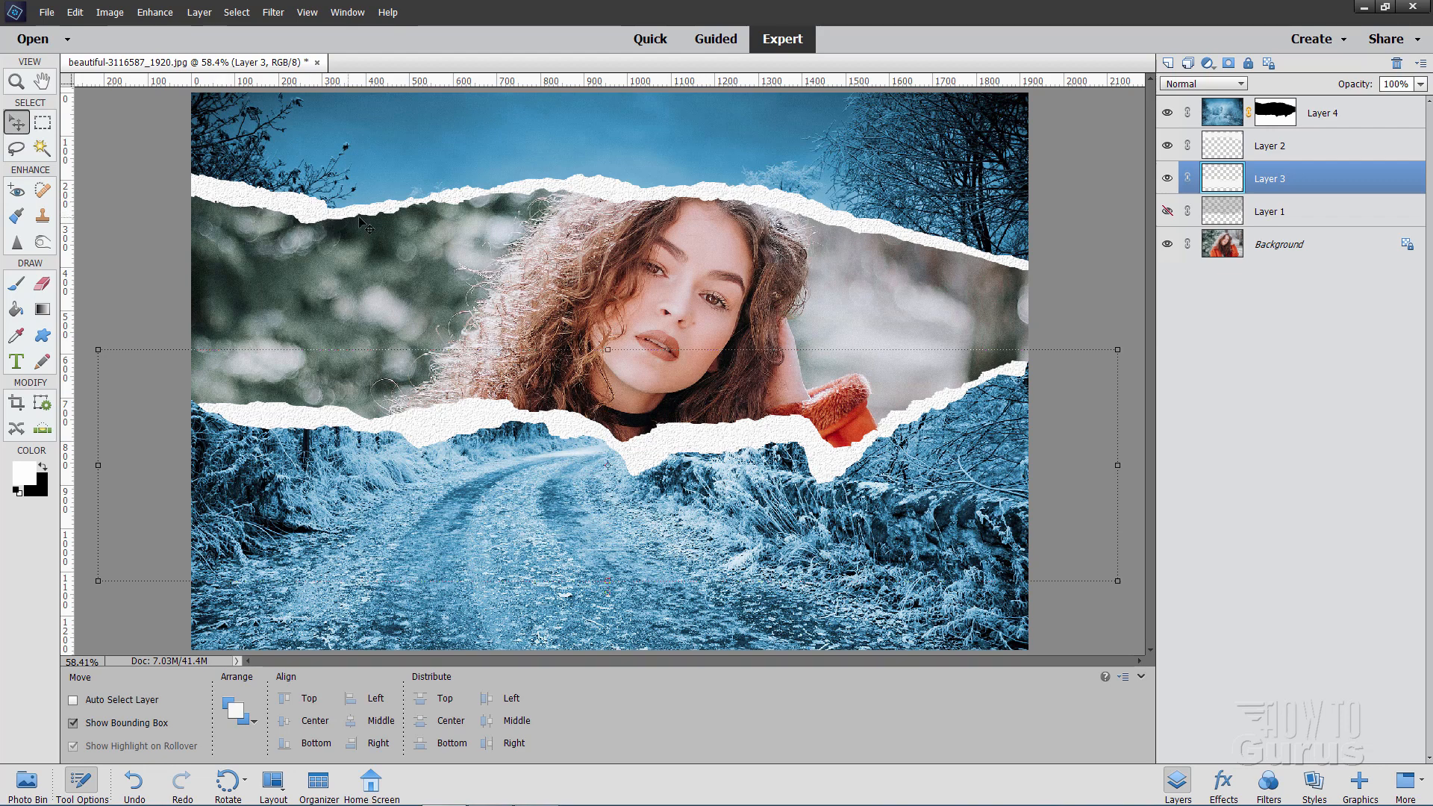
mouse_move(517, 203)
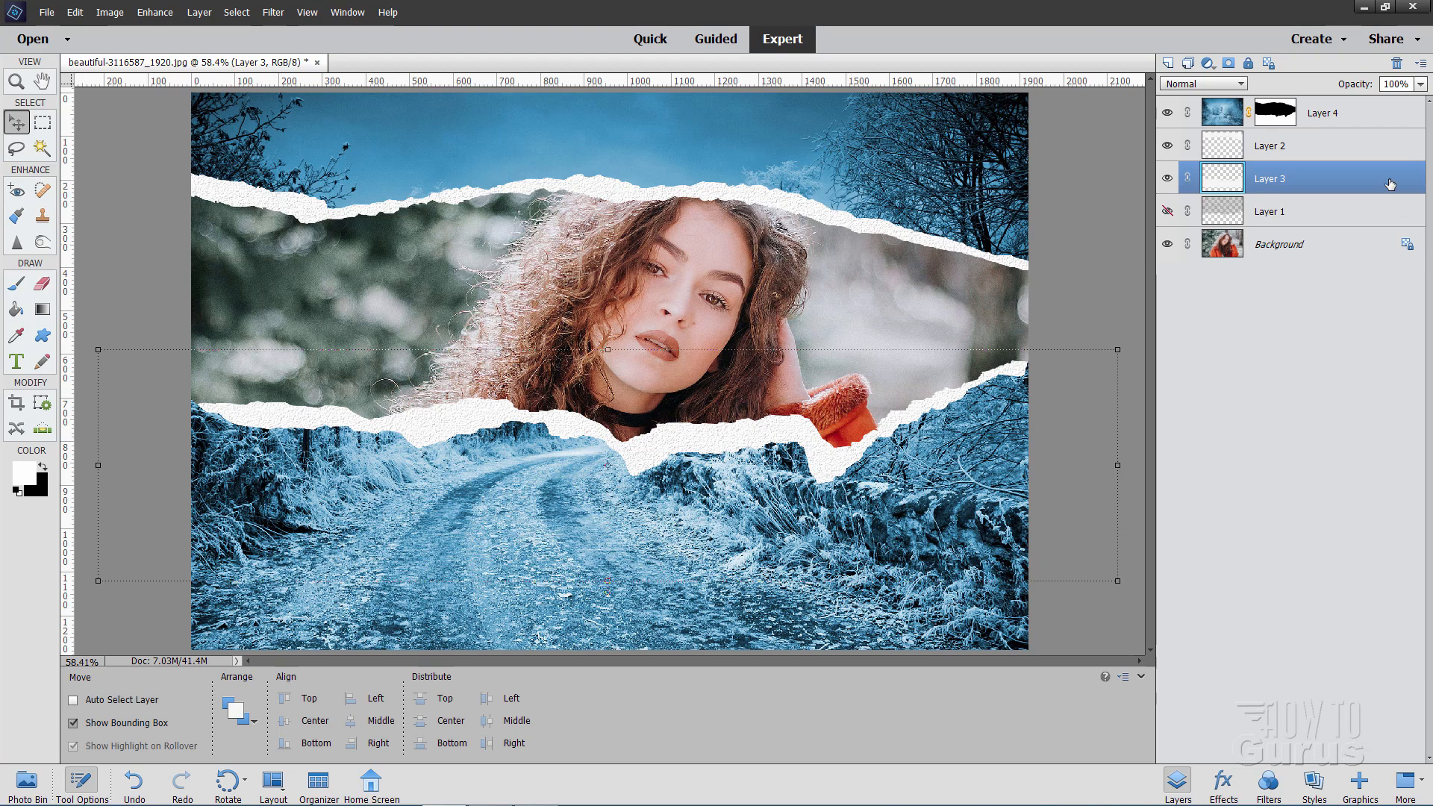
On Layer 2, load Artistic Brushes and pick the Rough Bristles brush at 250 px.
click(1269, 145)
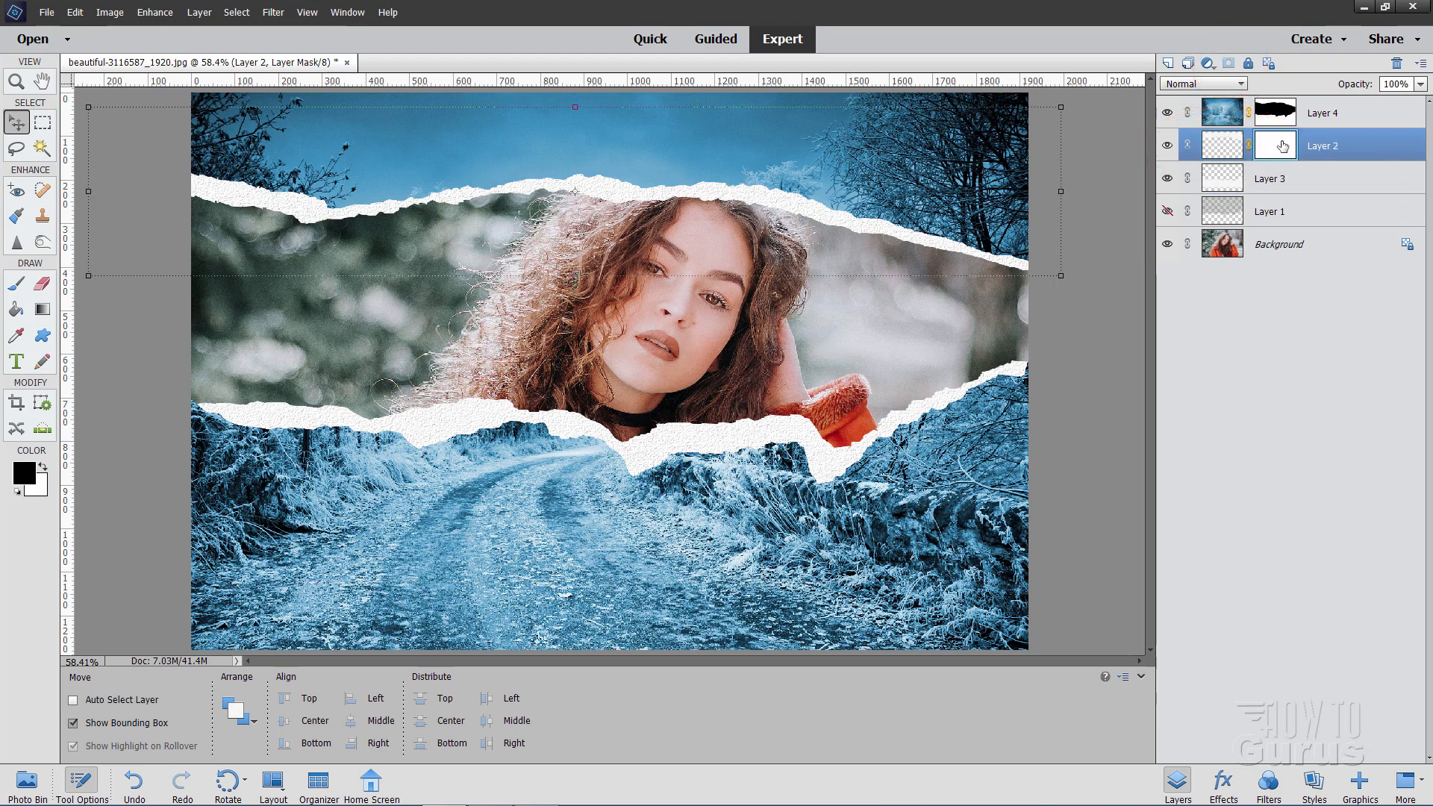
mouse_move(1286, 144)
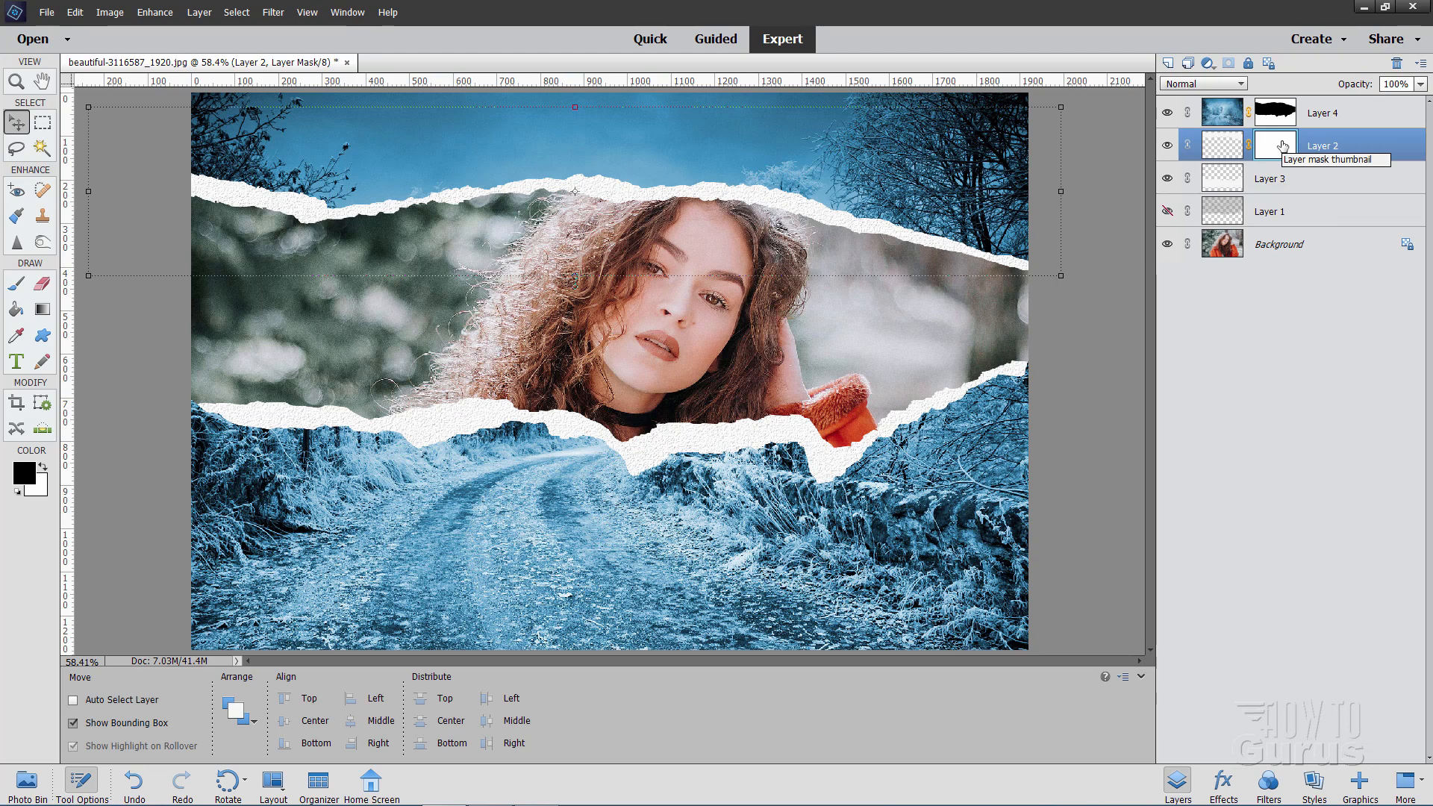
mouse_move(1278, 149)
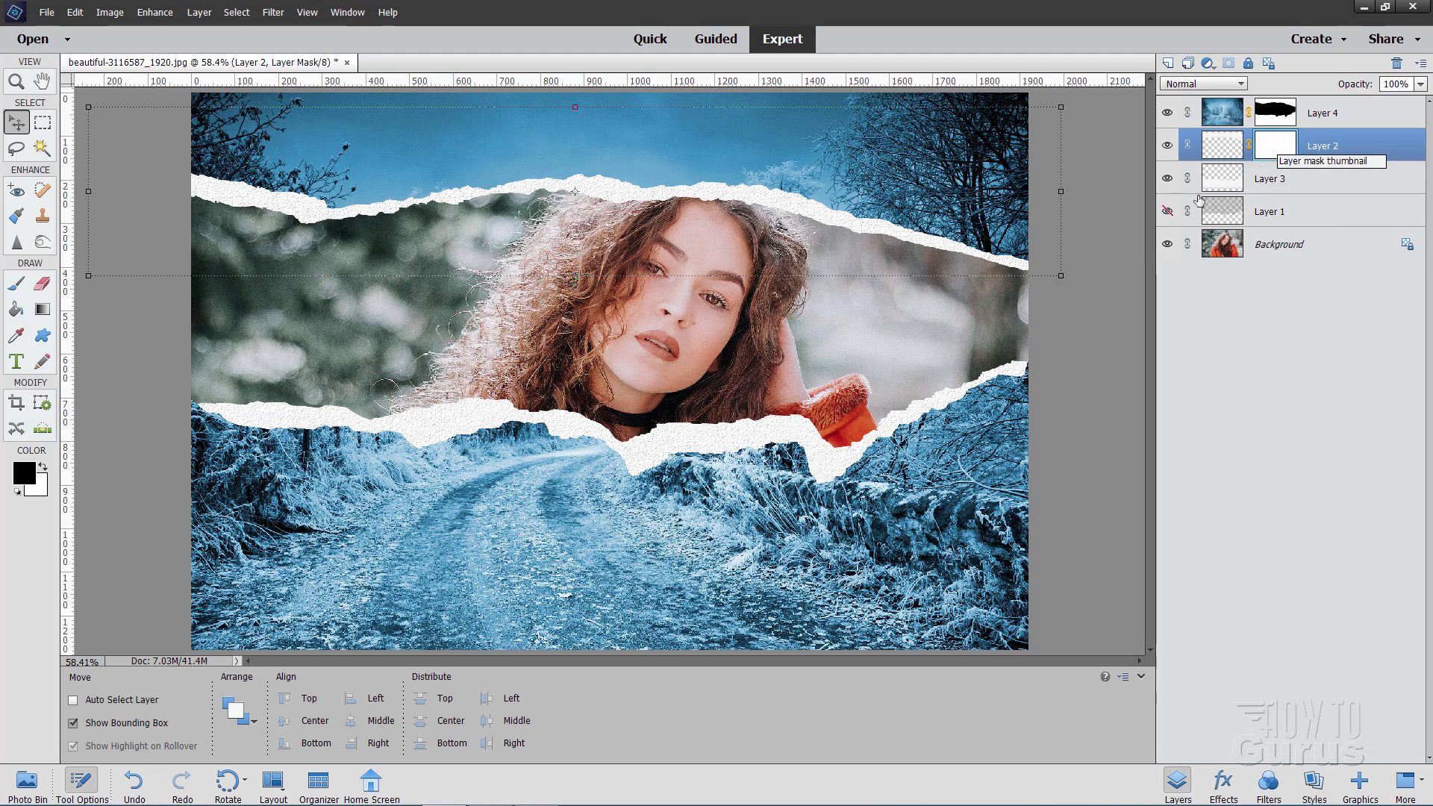
mouse_move(26, 484)
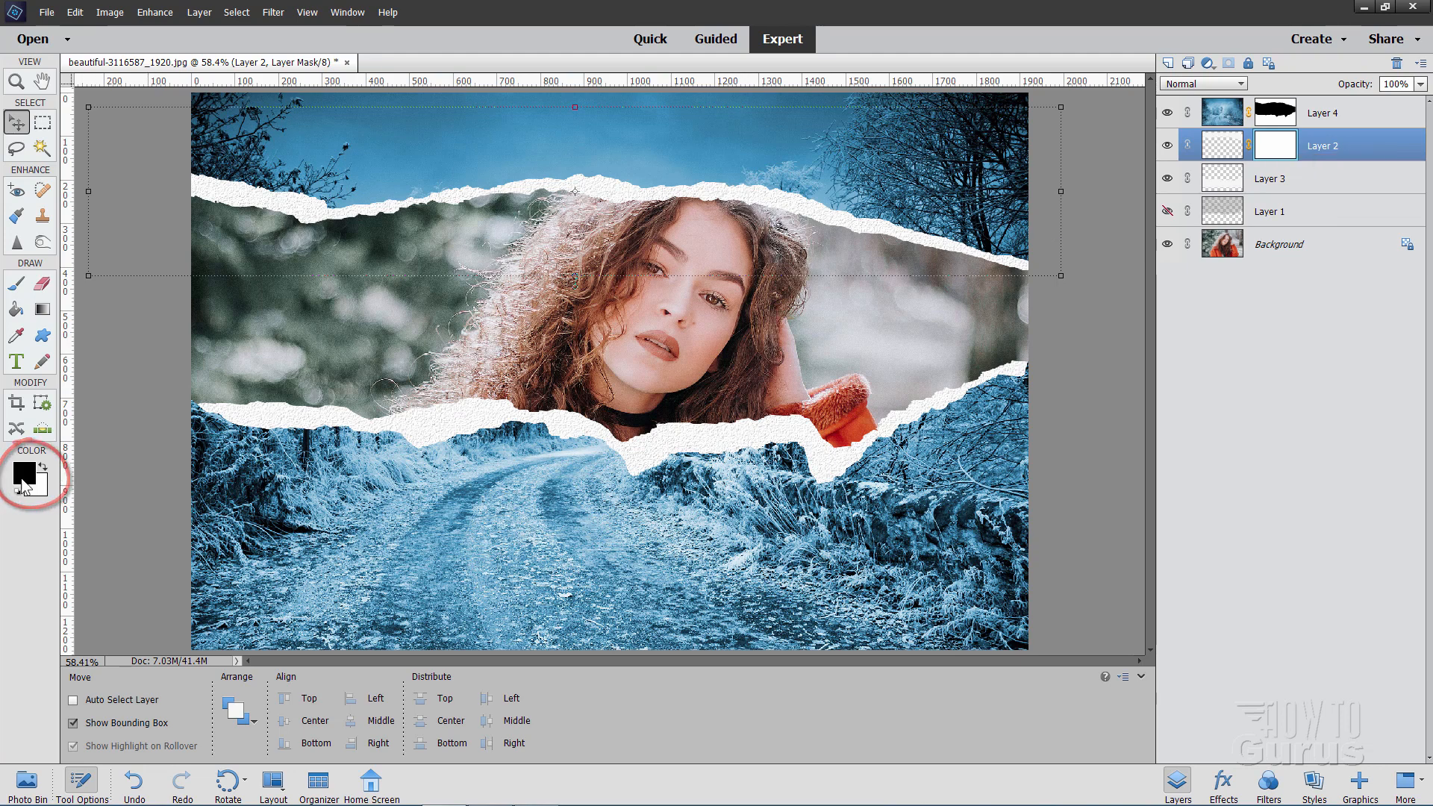
mouse_move(18, 291)
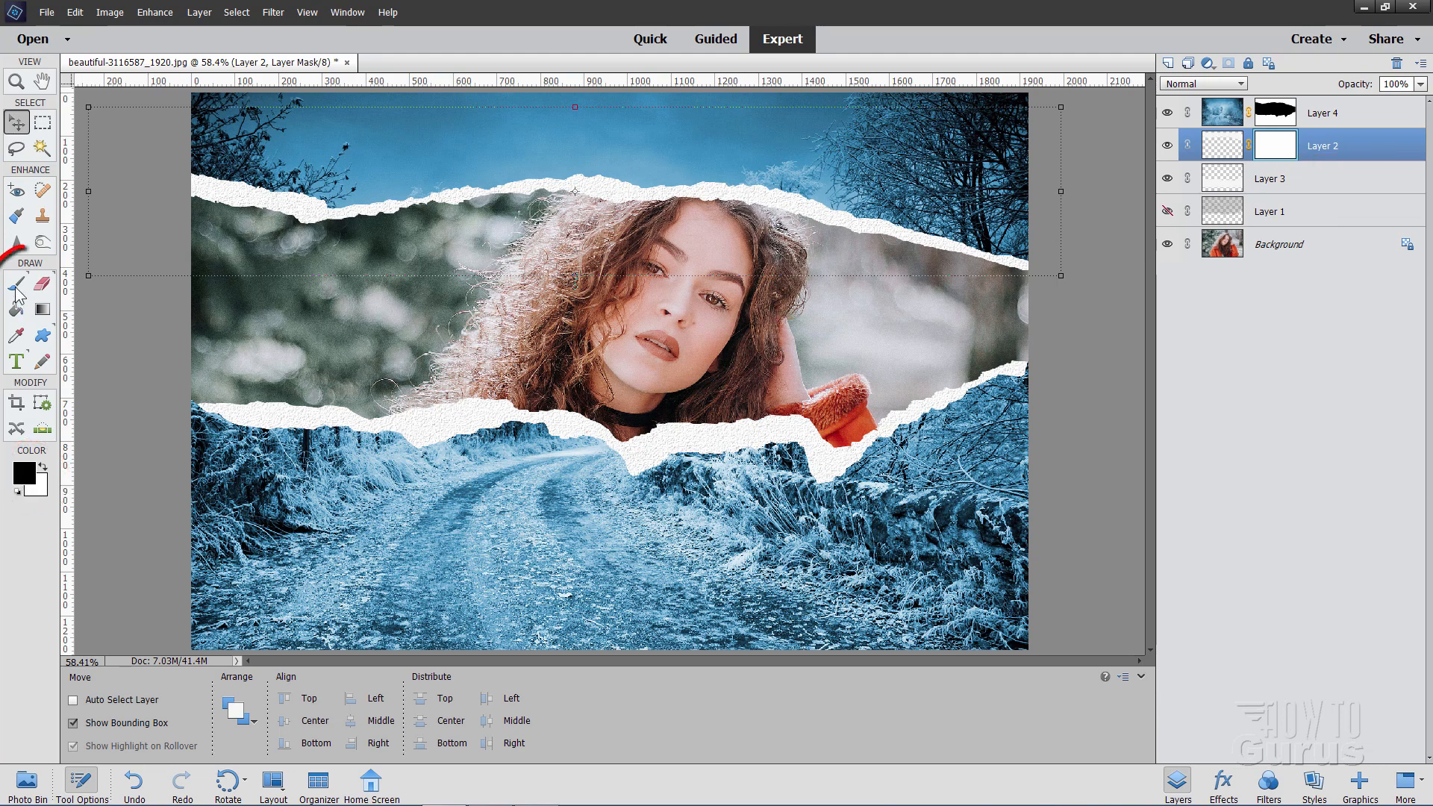
click(572, 641)
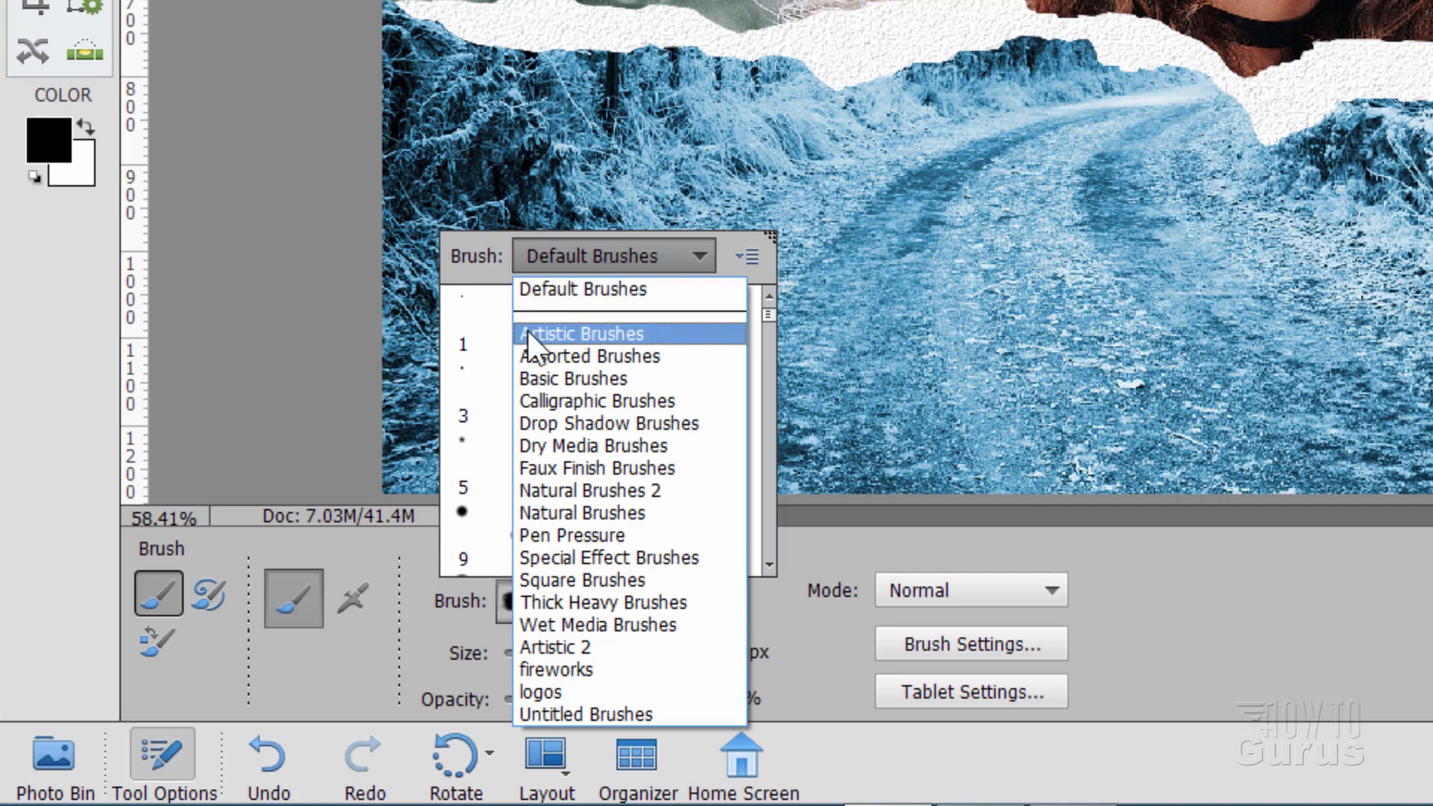
click(579, 333)
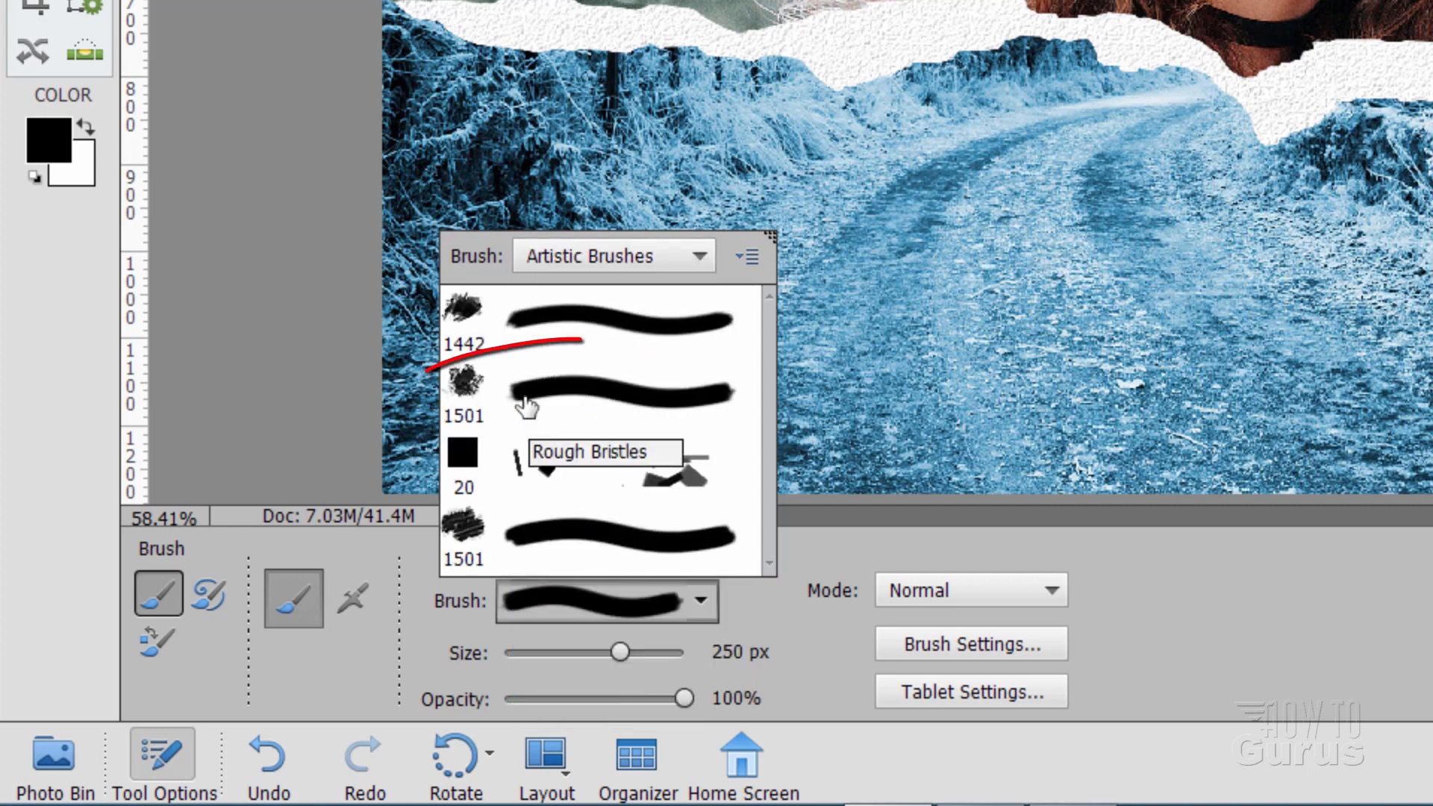
click(603, 390)
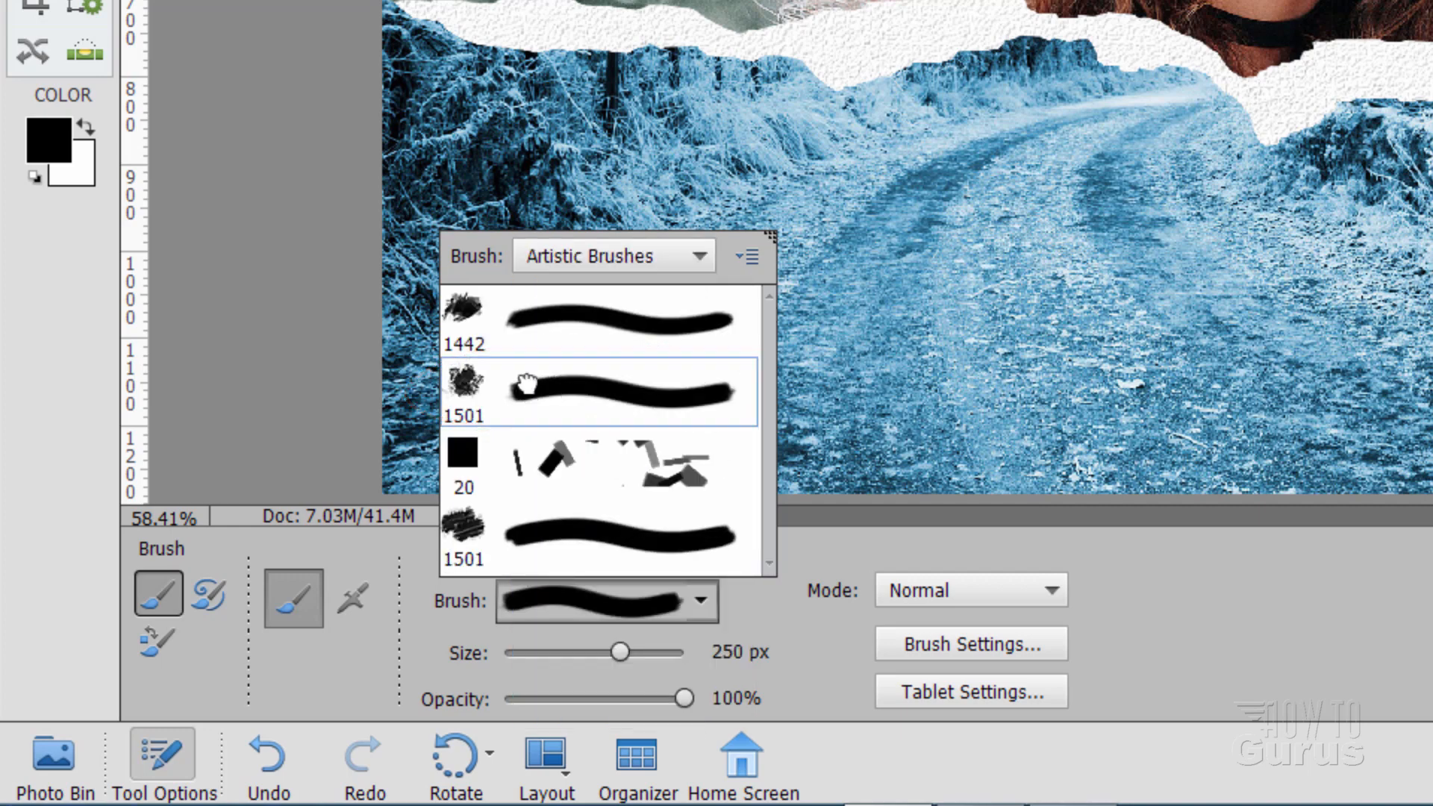
click(608, 391)
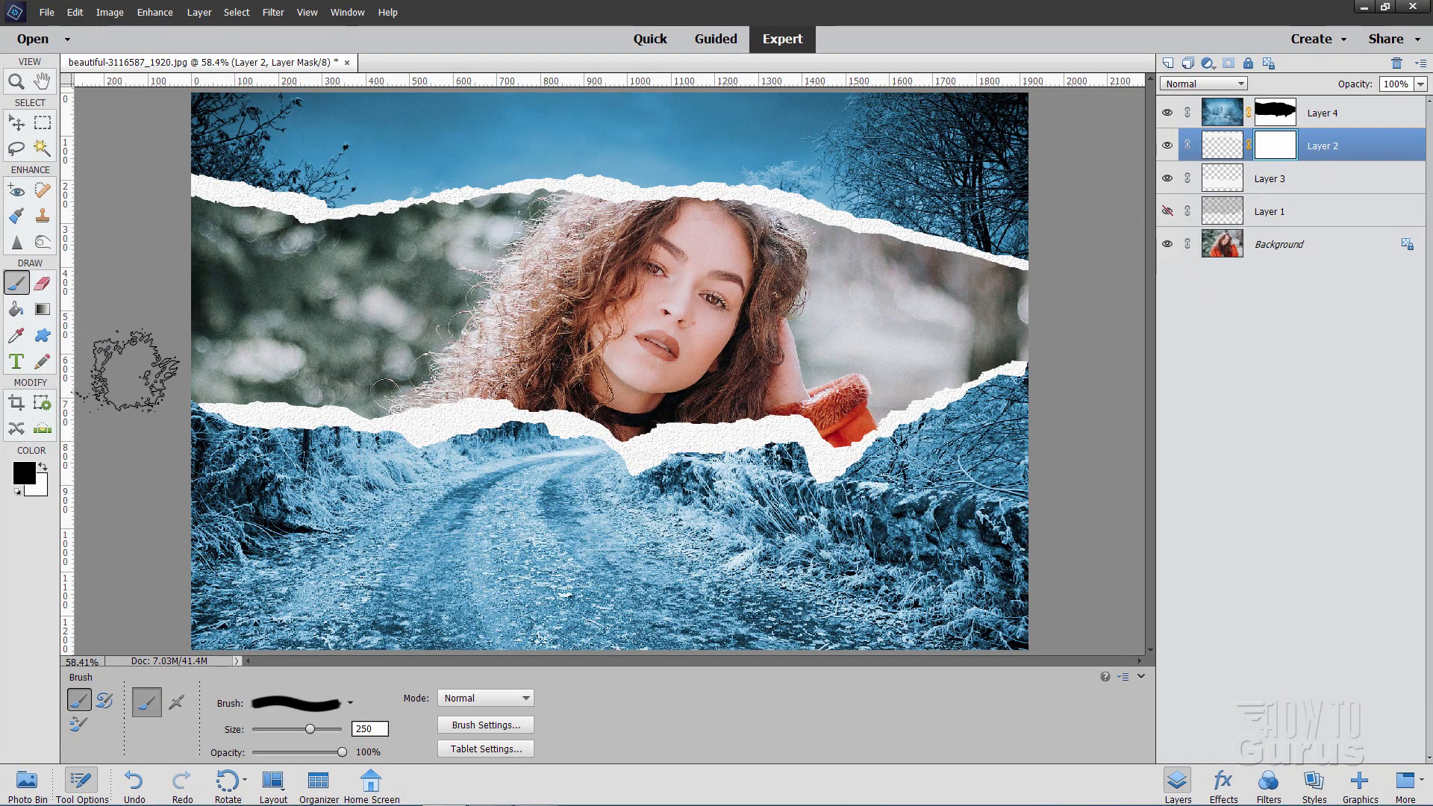
mouse_move(887, 333)
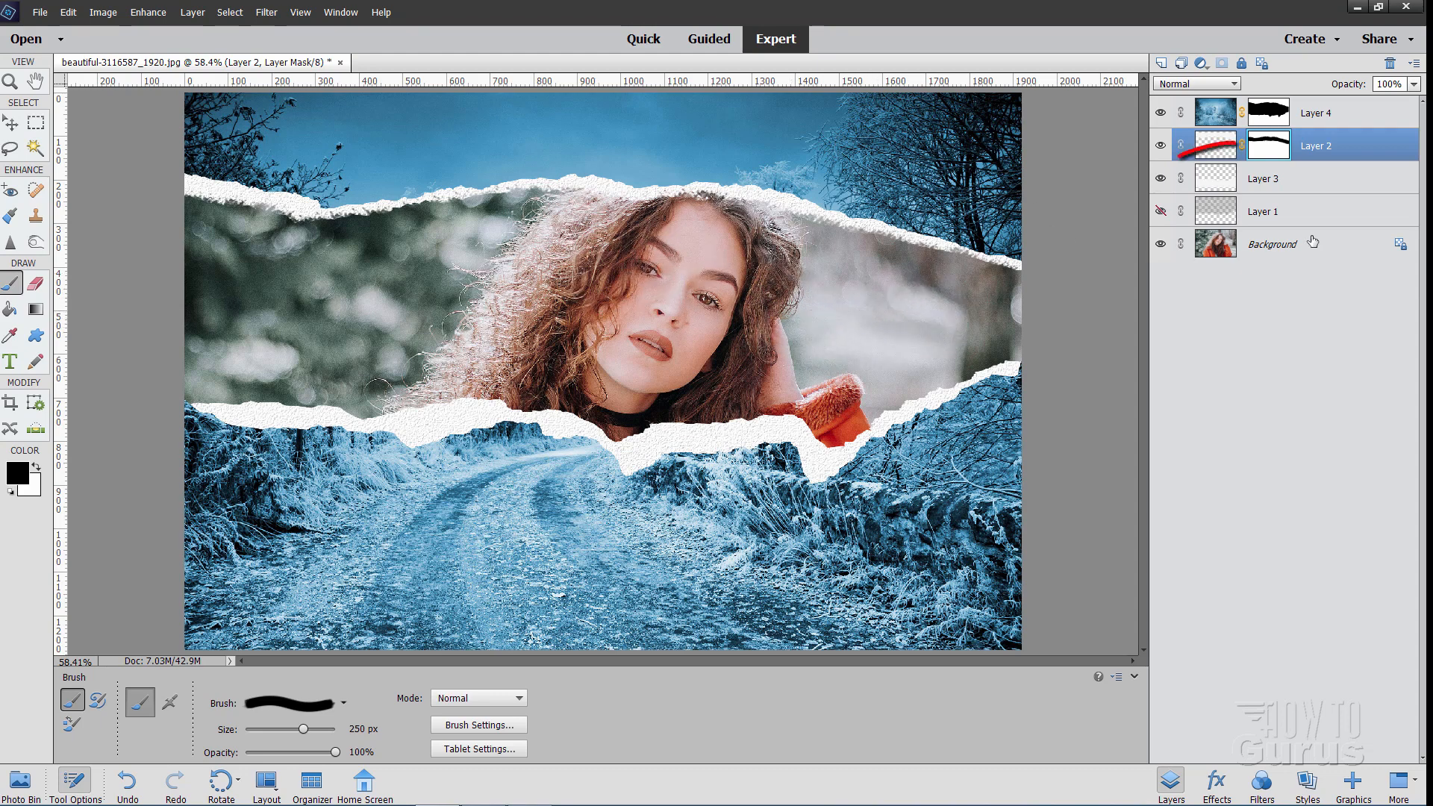
Add a layer mask to Layer 3 and paint rough black strokes along the lower paper edge.
click(1265, 178)
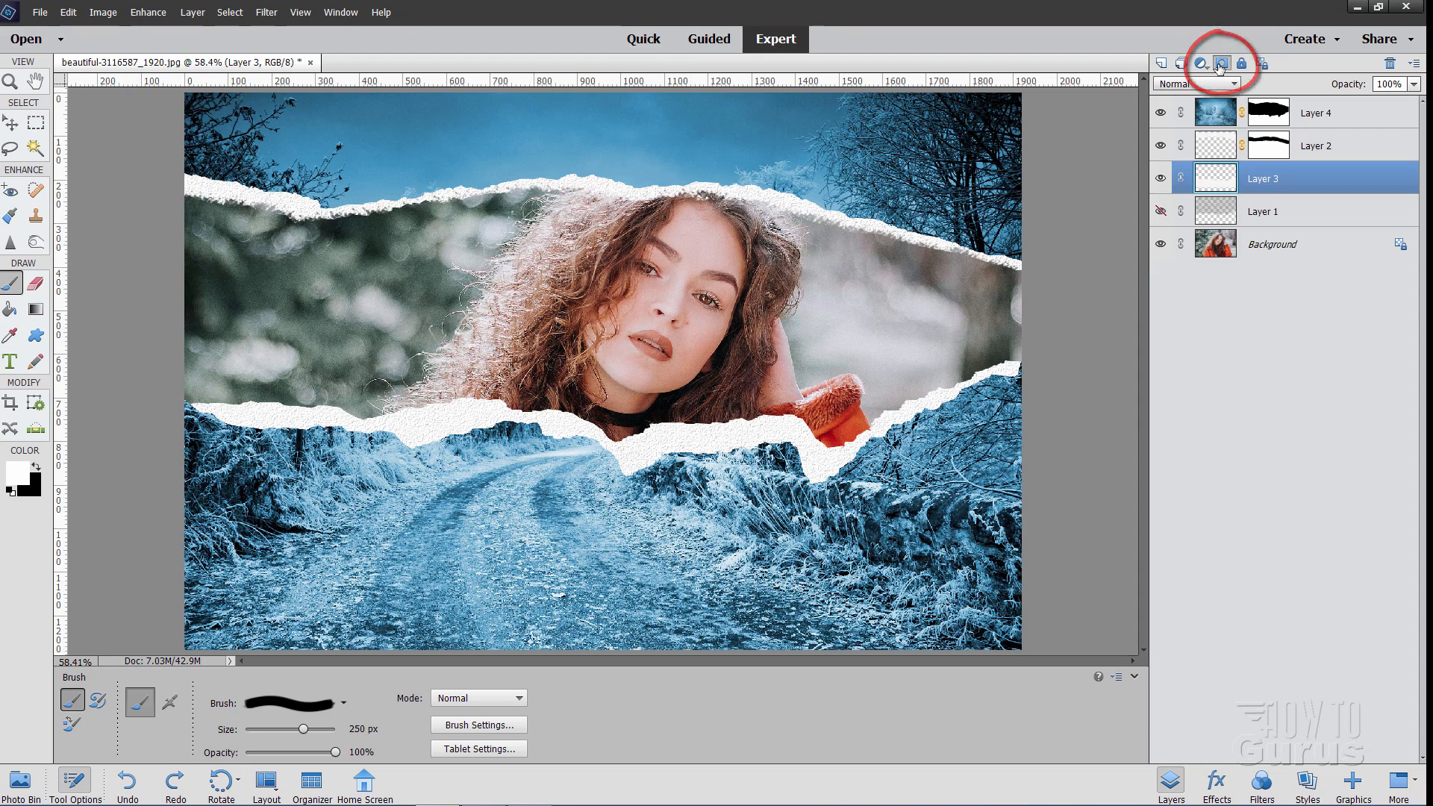
click(1222, 62)
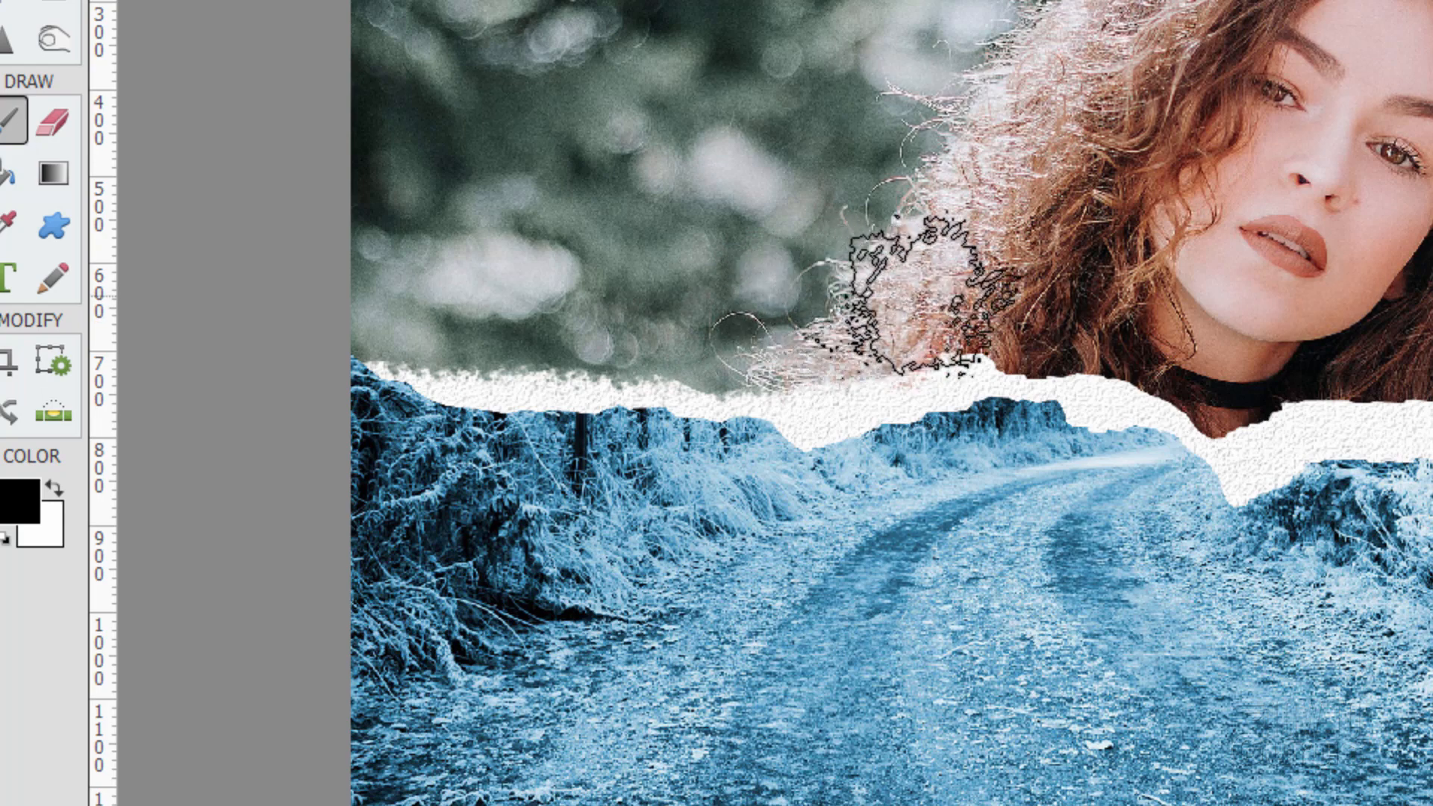
scroll(down, 3)
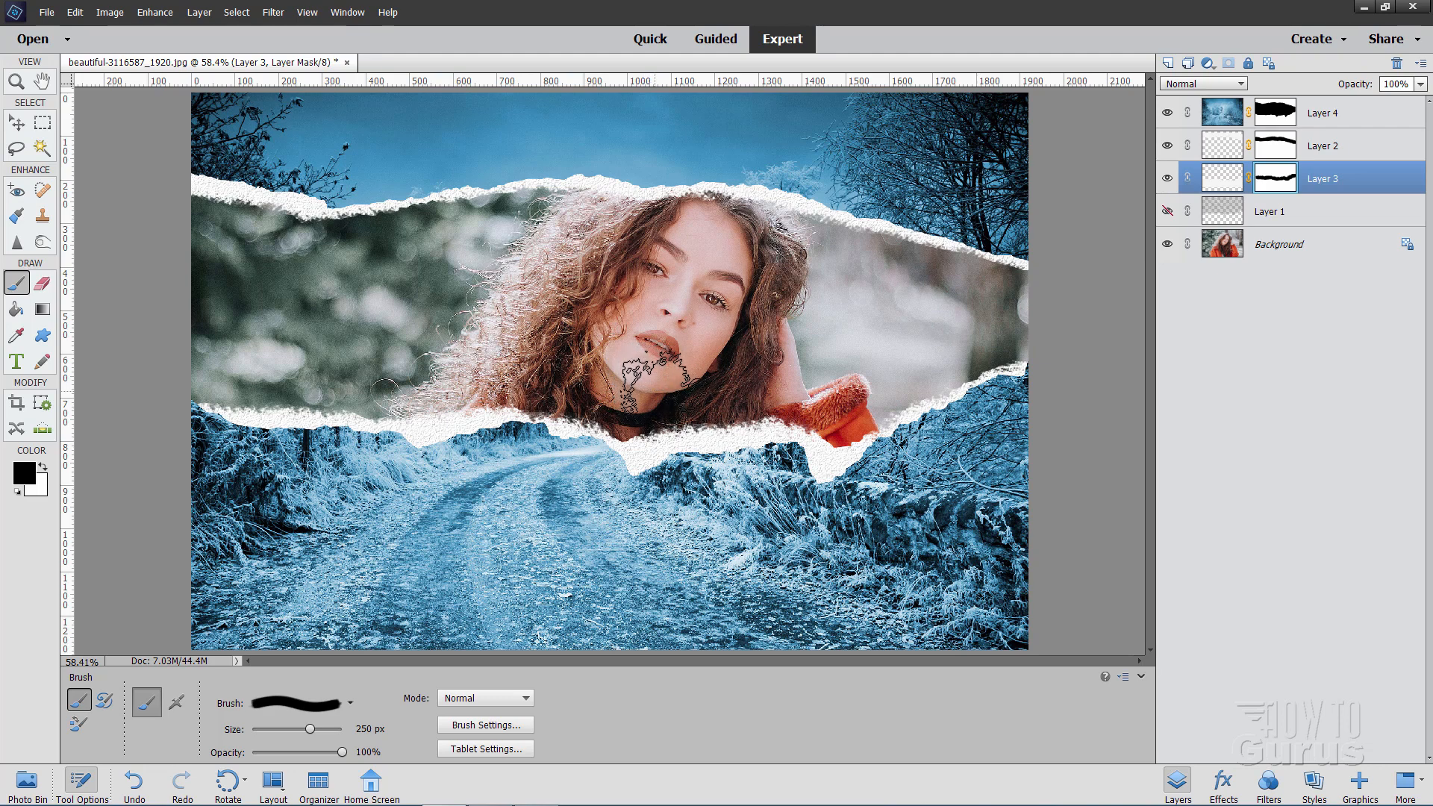
Duplicate Layer 2 and Layer 3 to create Layer 2 copy and Layer 3 copy.
click(15, 120)
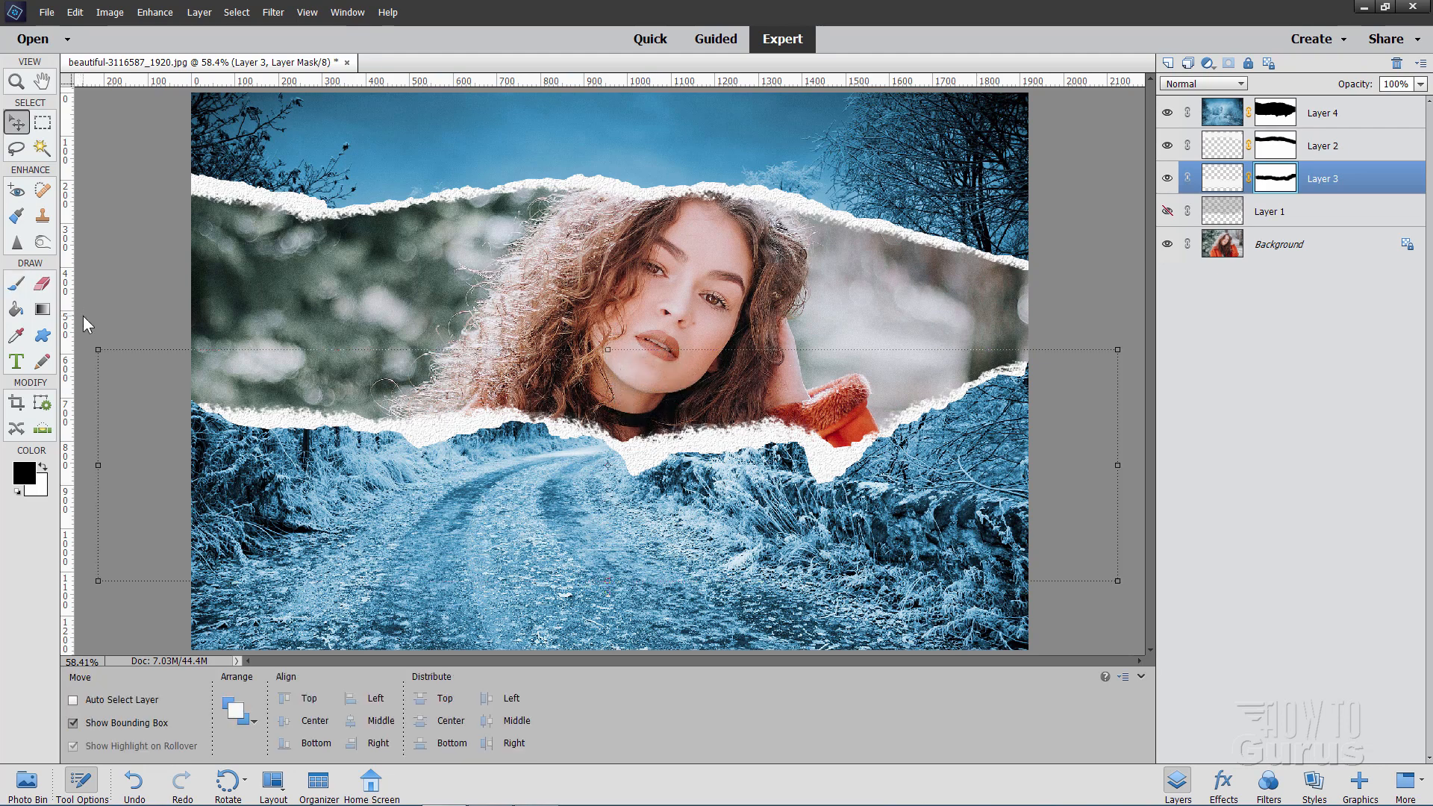
mouse_move(280, 227)
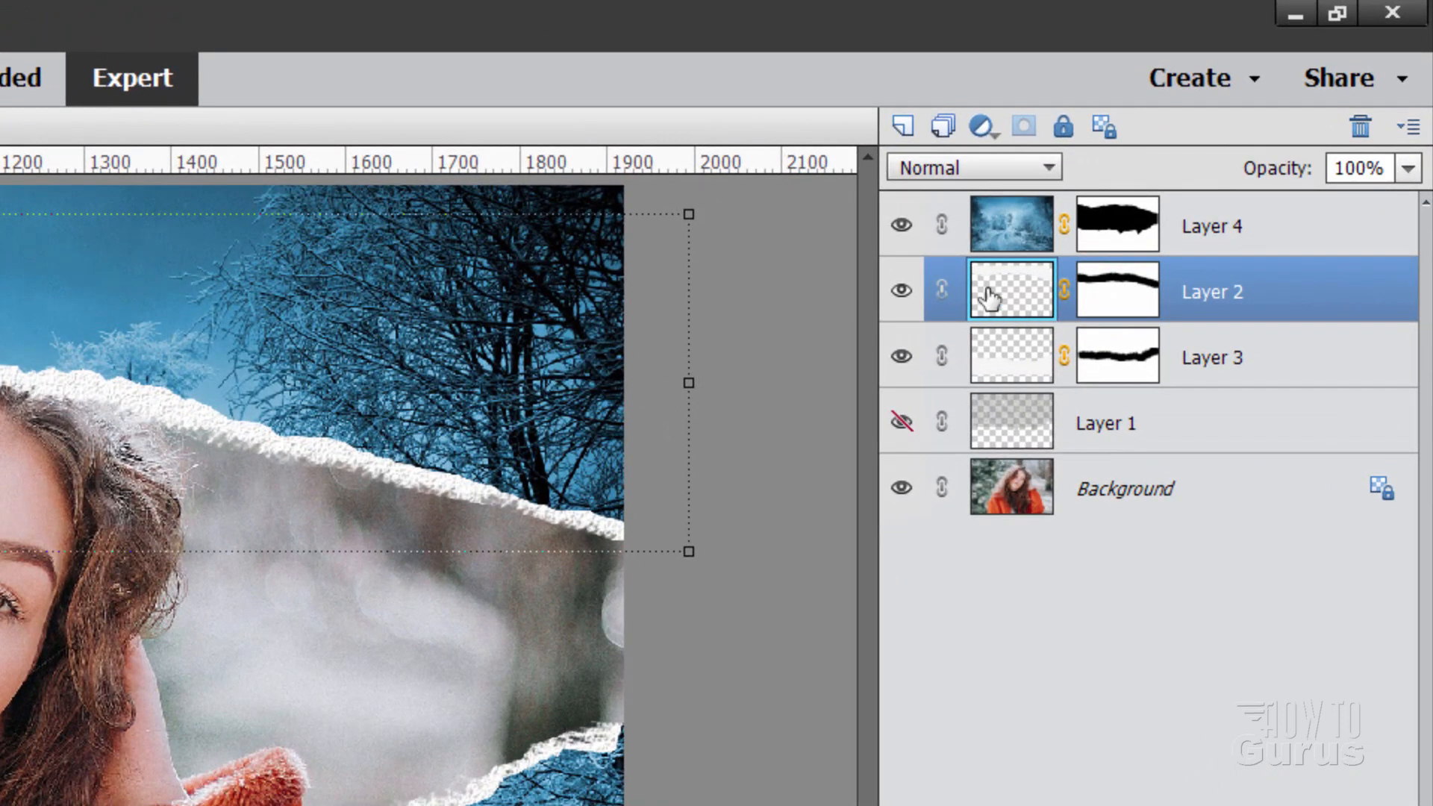
right_click(1206, 291)
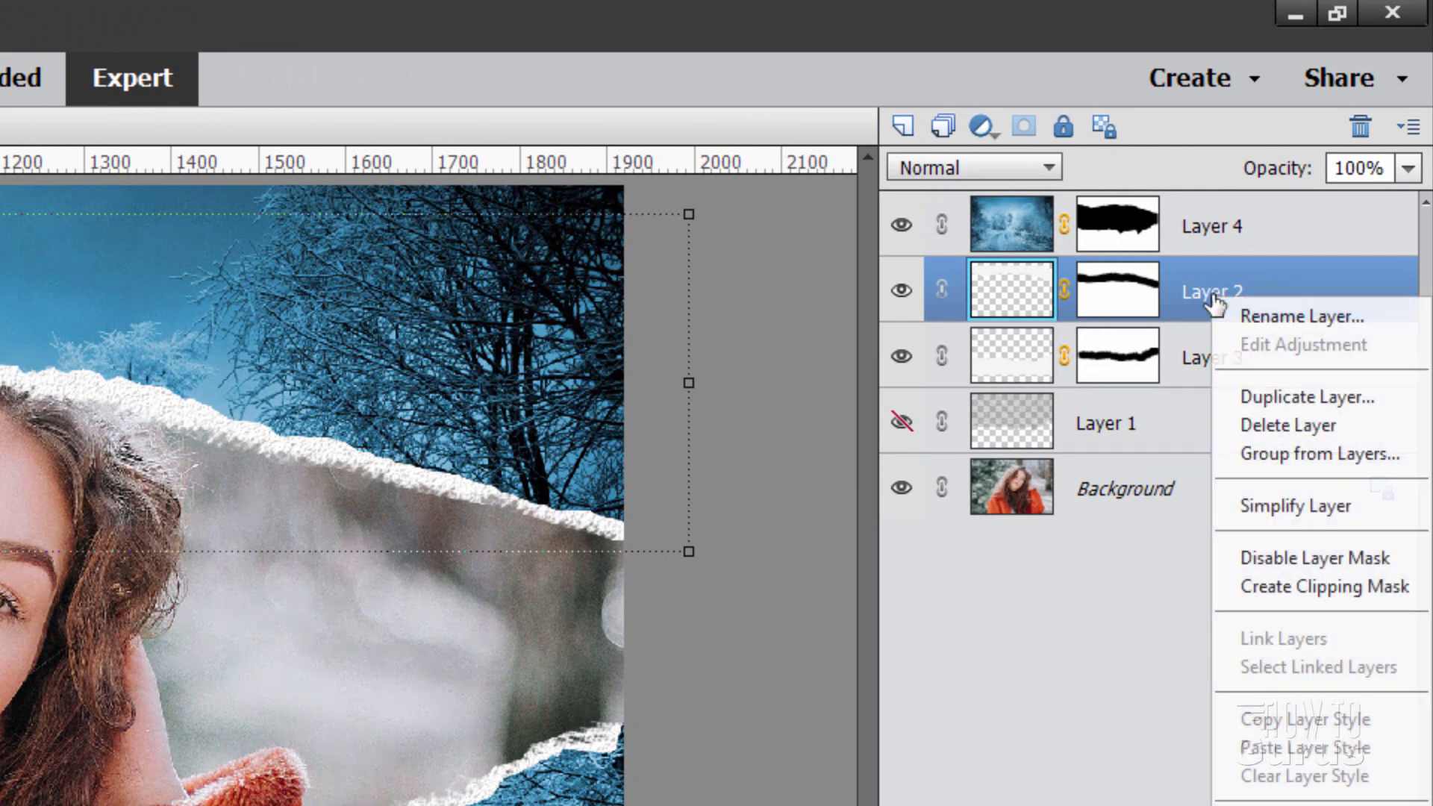
click(1302, 316)
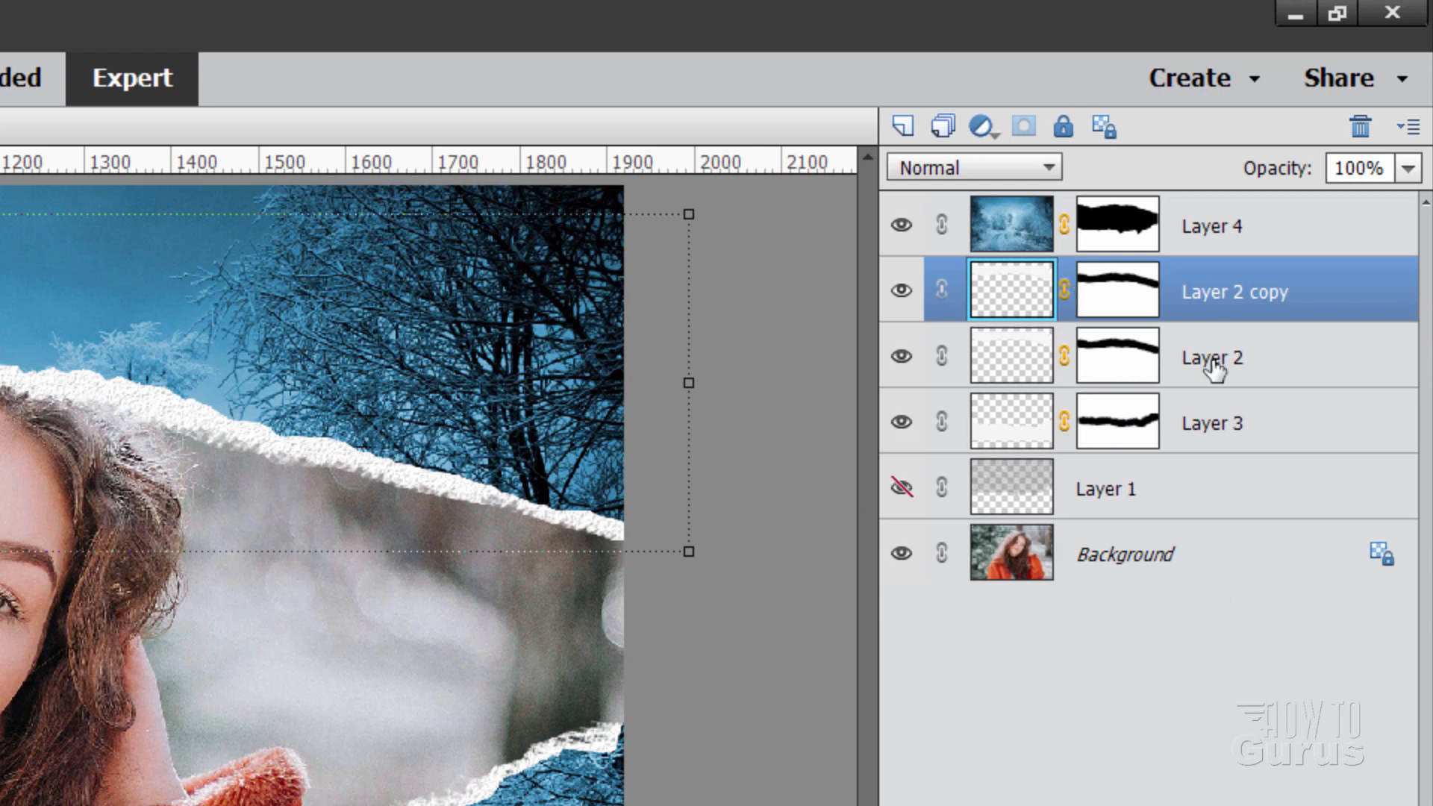
click(1211, 421)
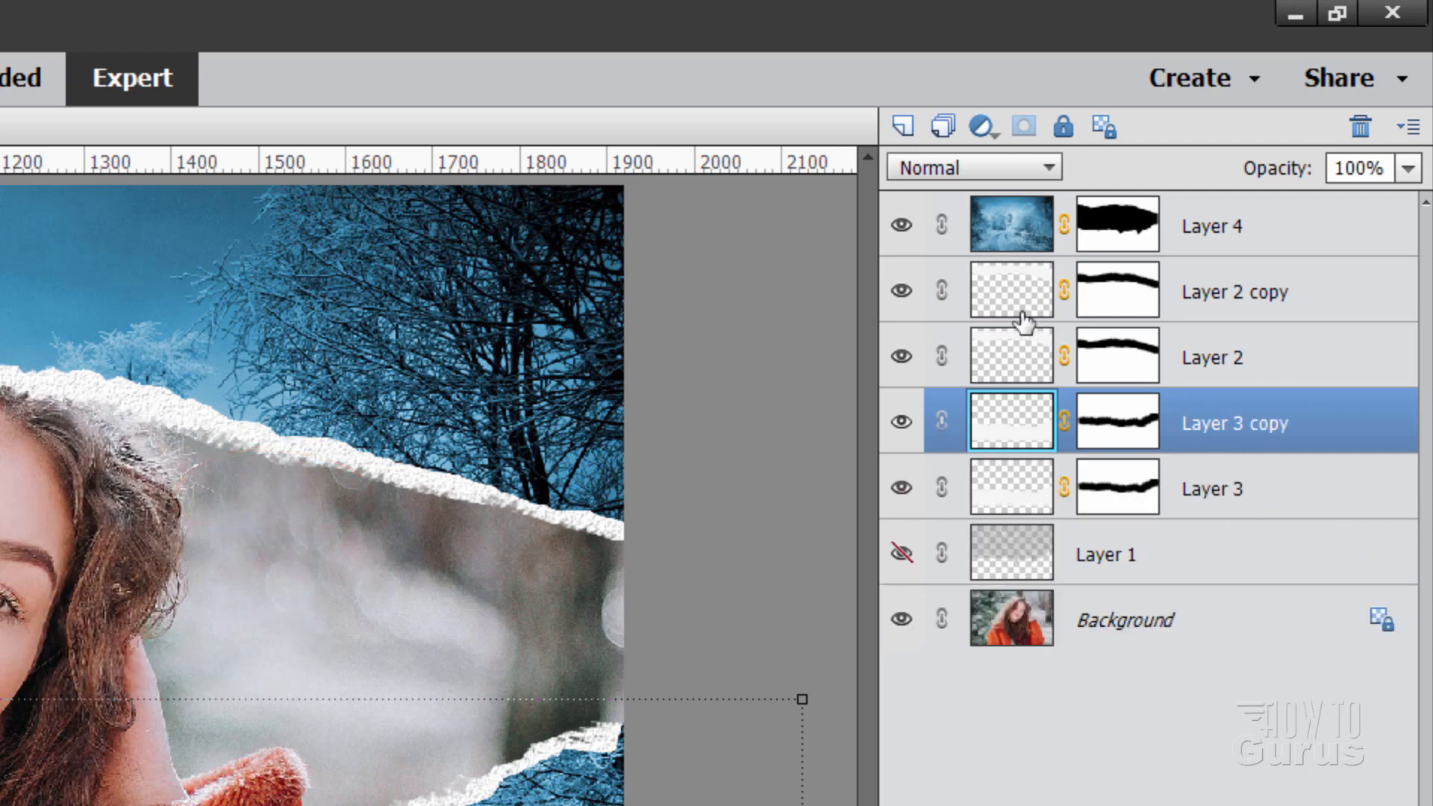
mouse_move(1273, 357)
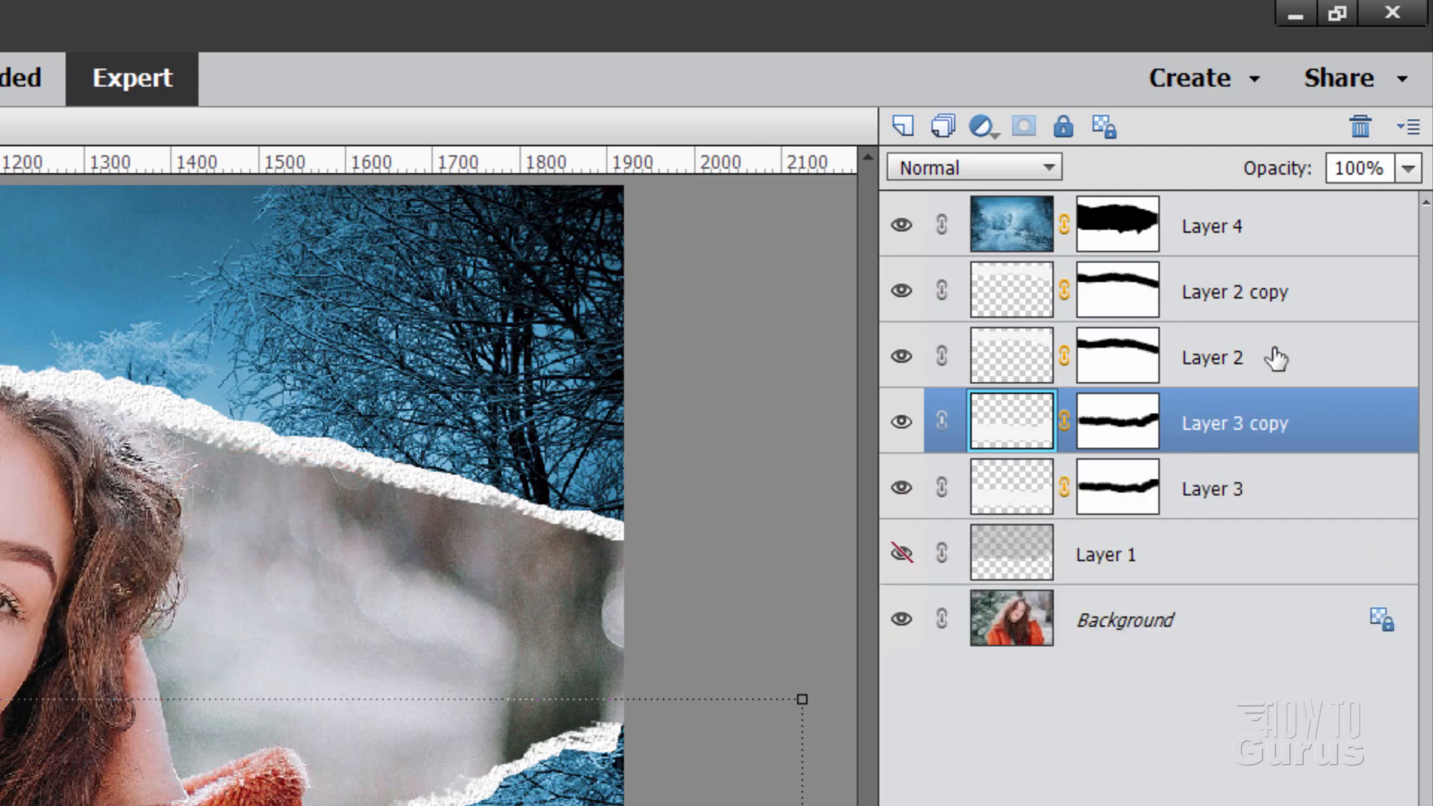
Fill the original Layer 2 and Layer 3 shapes with solid black as shadows.
click(1211, 489)
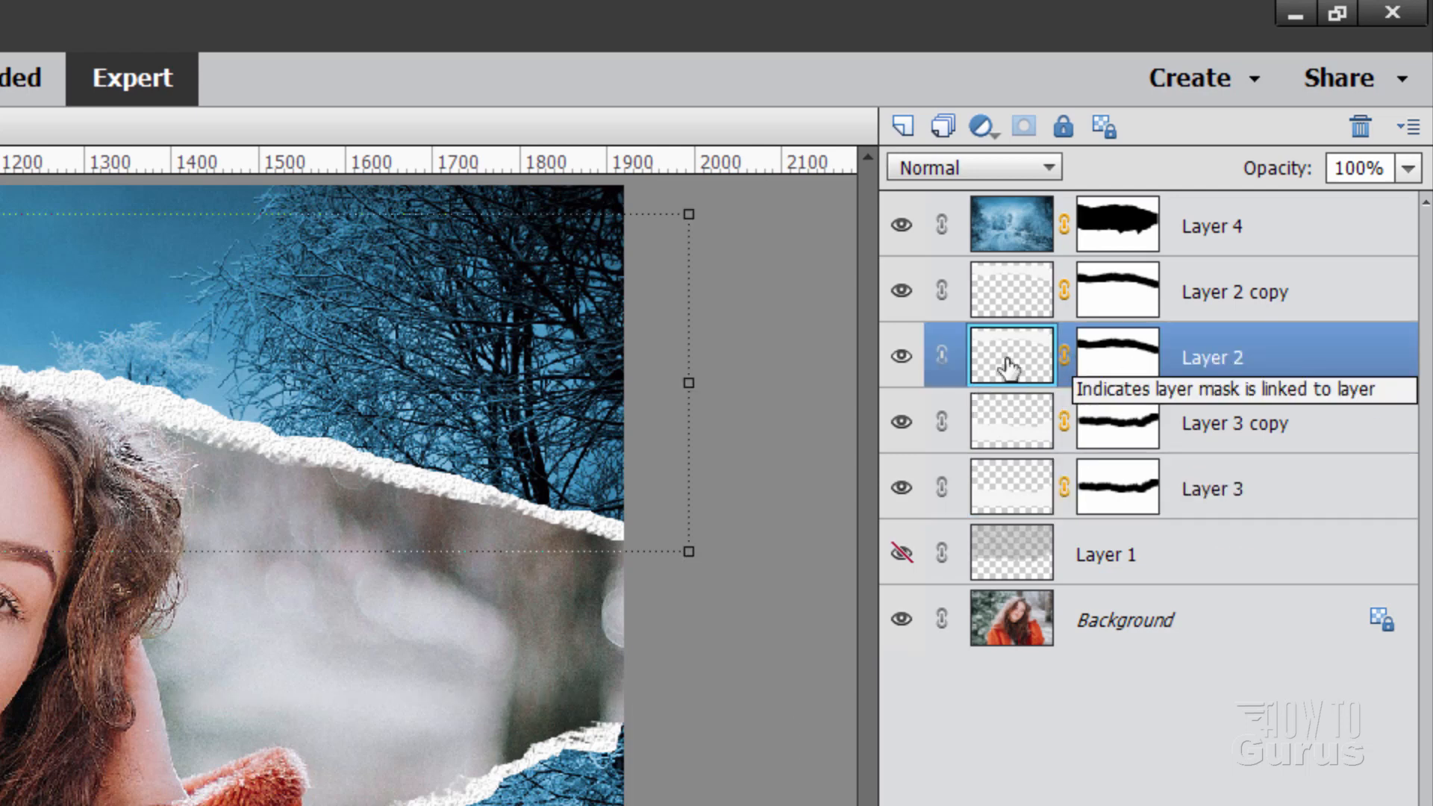
mouse_move(972, 369)
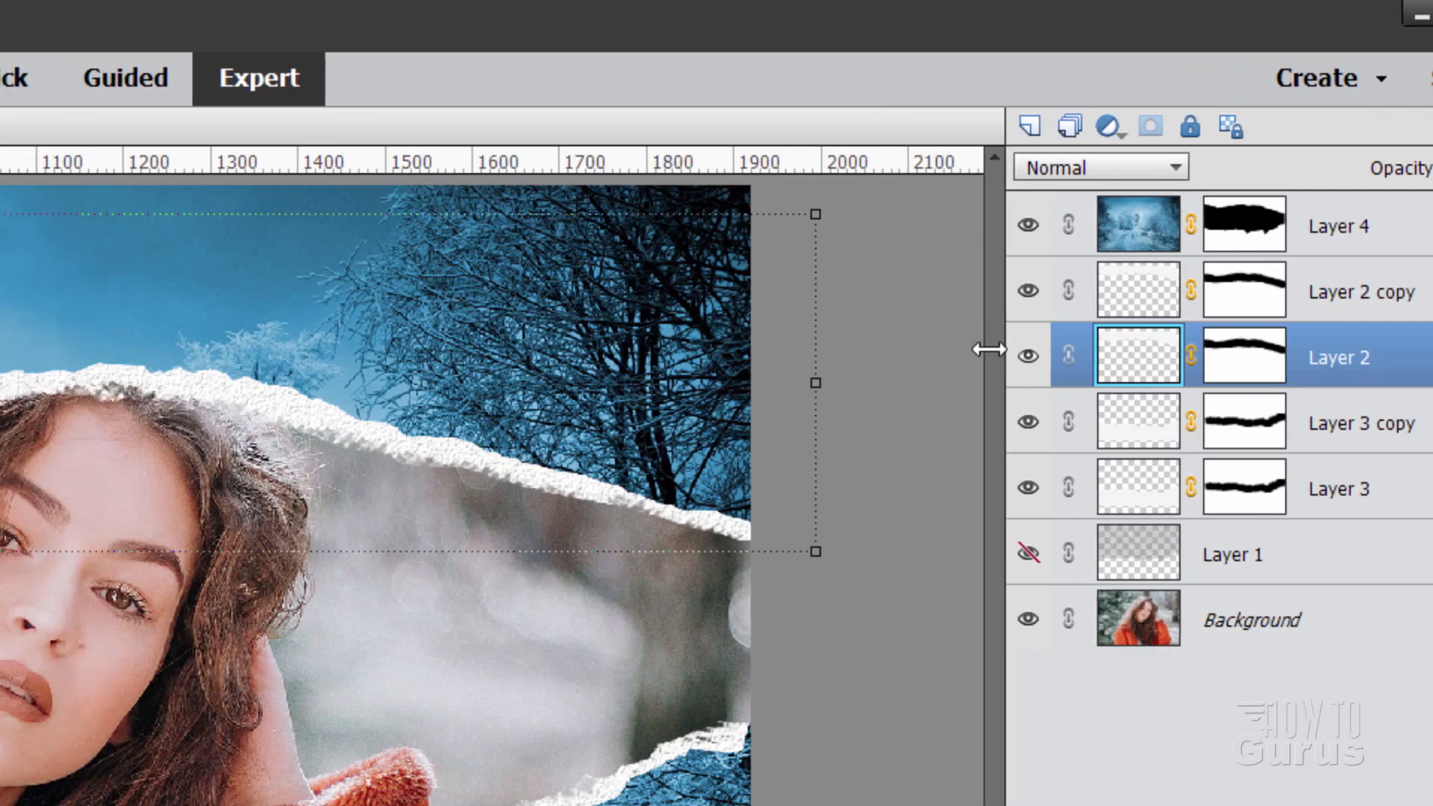
click(380, 24)
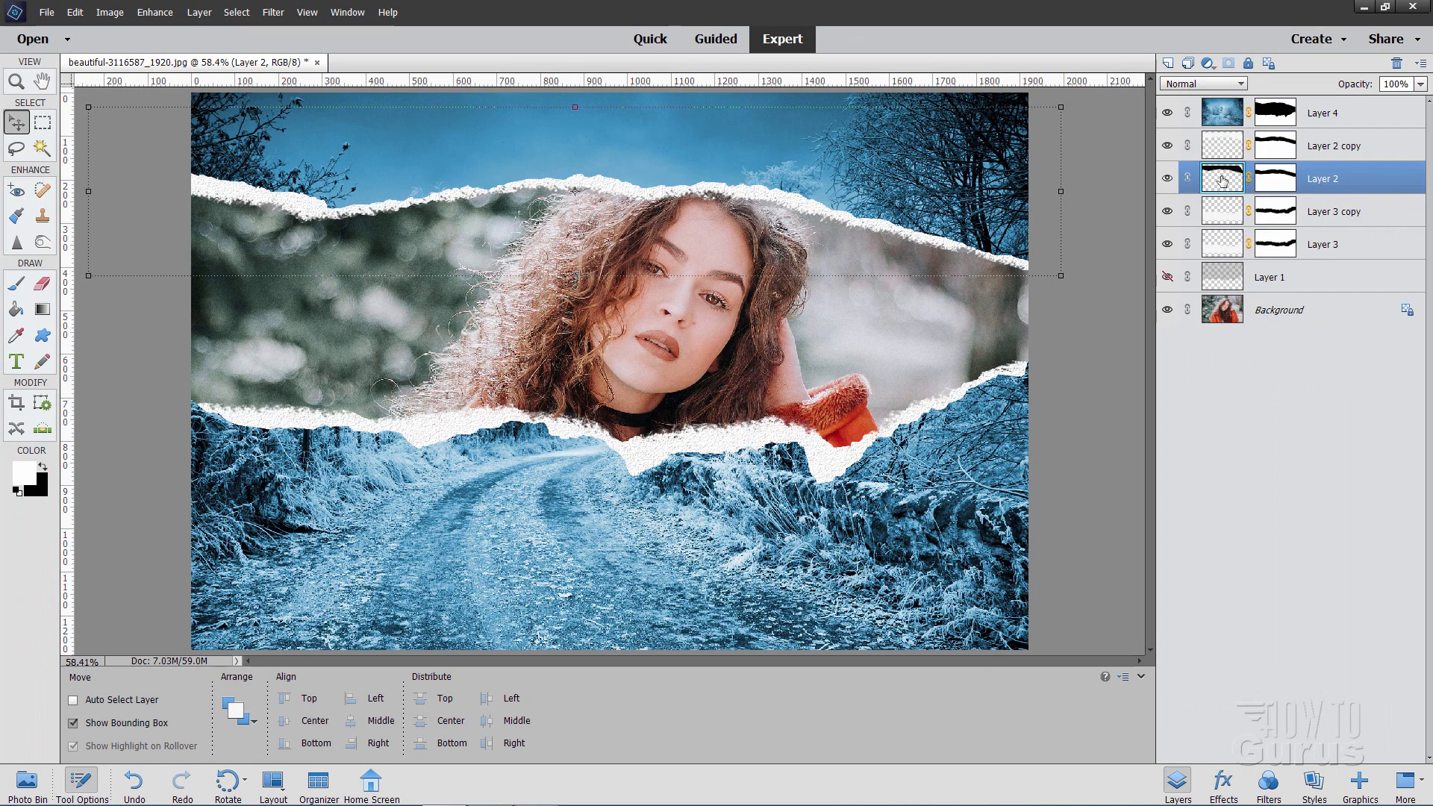
click(1318, 243)
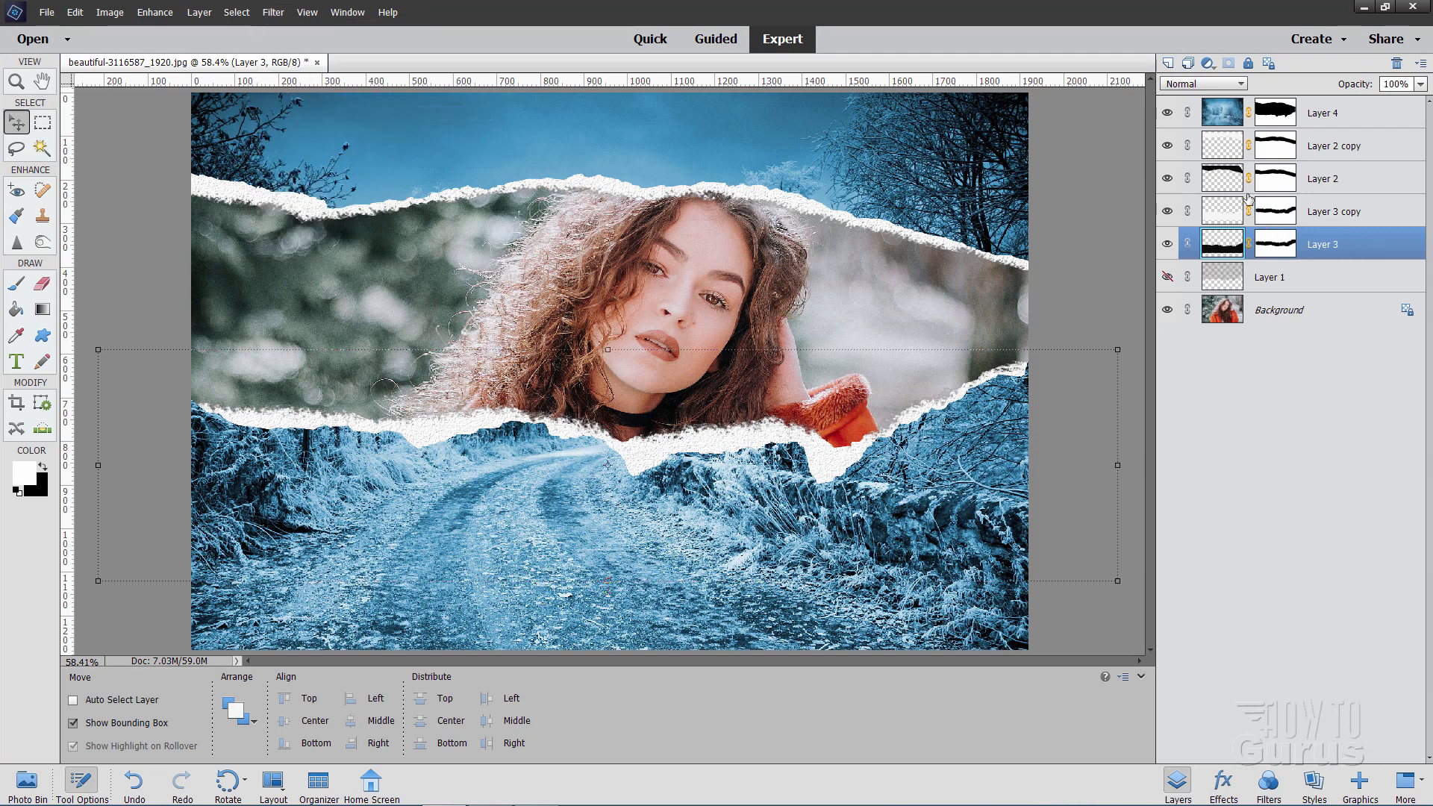
Lower Layer 2's opacity to 50% and reduce Layer 3's opacity for soft shadows.
click(1326, 178)
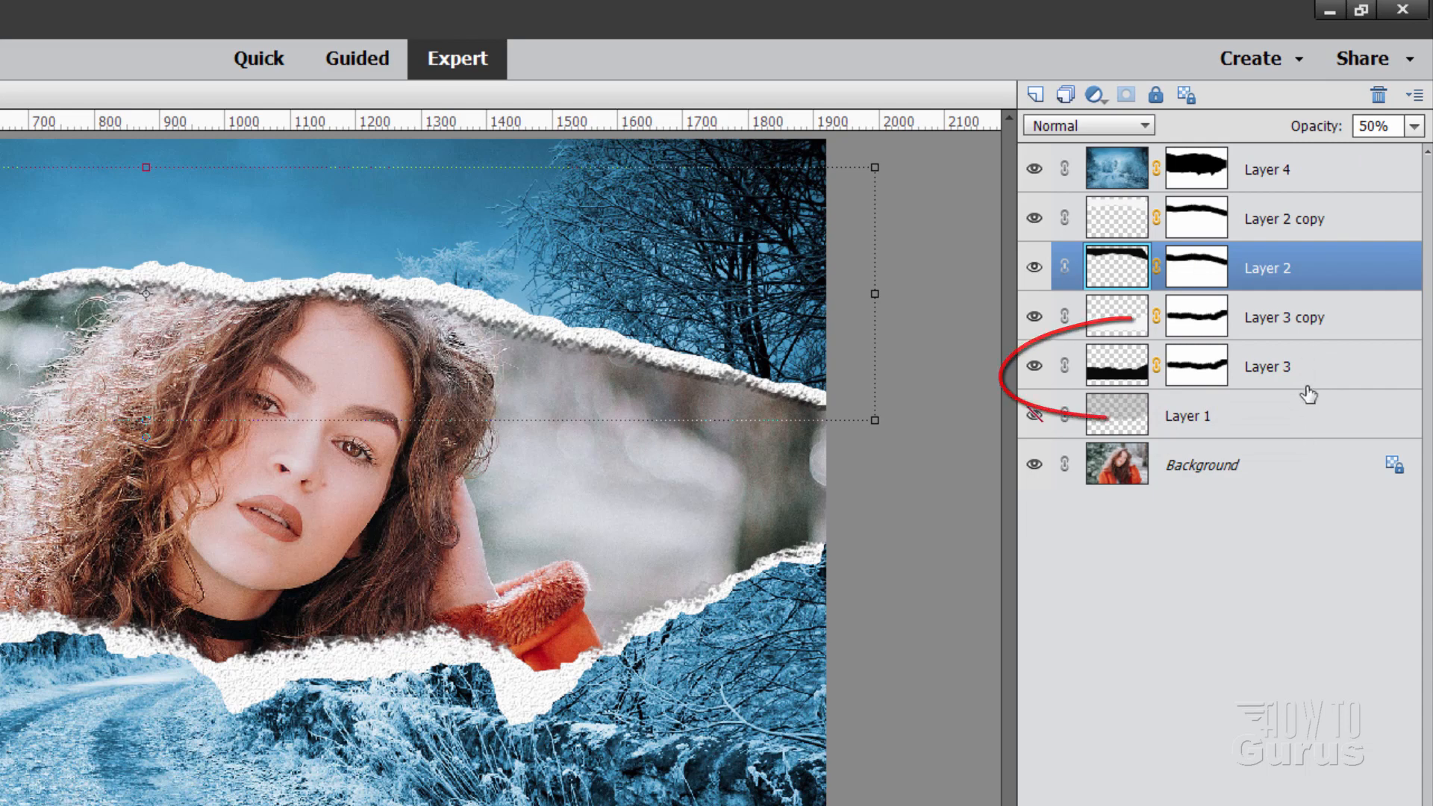
click(1115, 366)
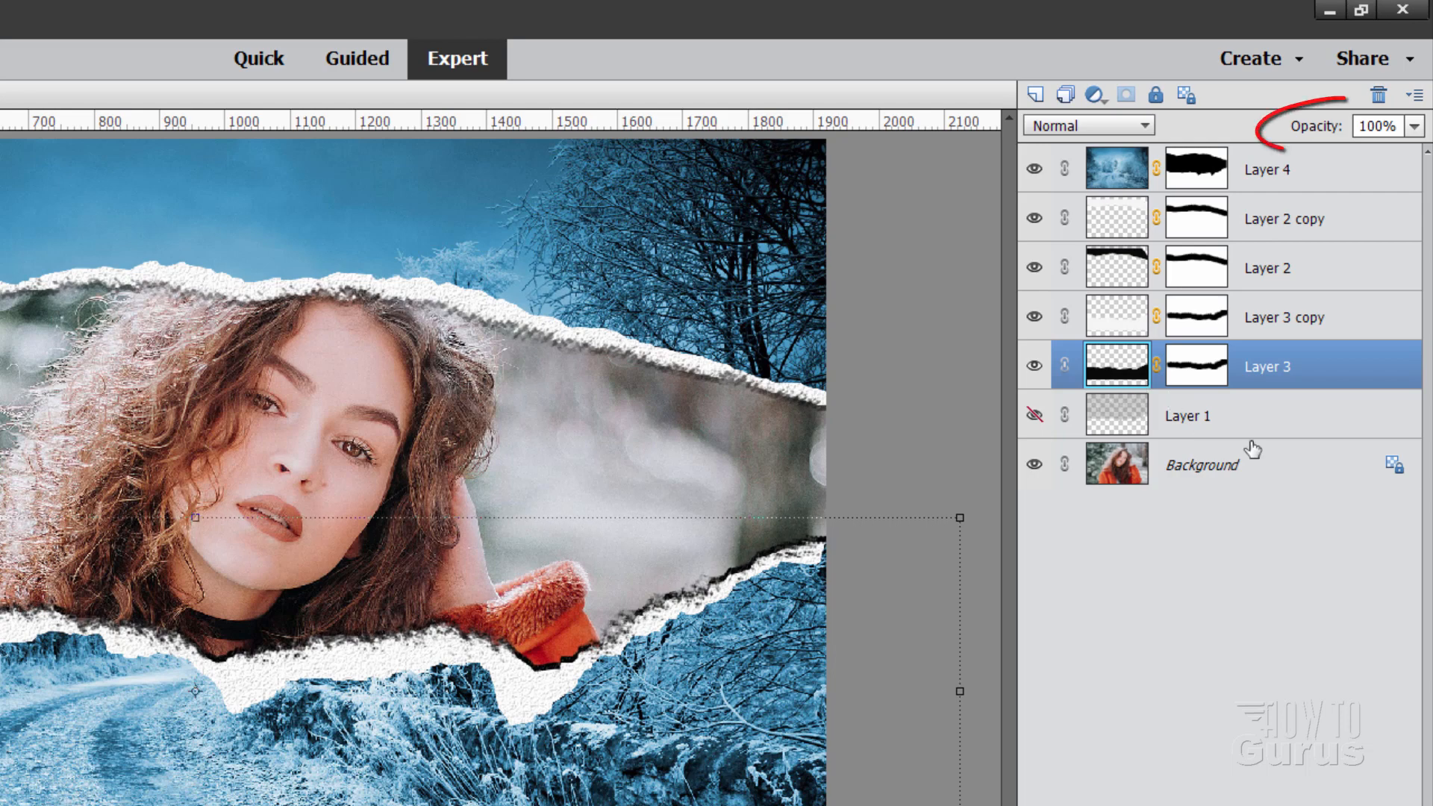
triple_click(1378, 125)
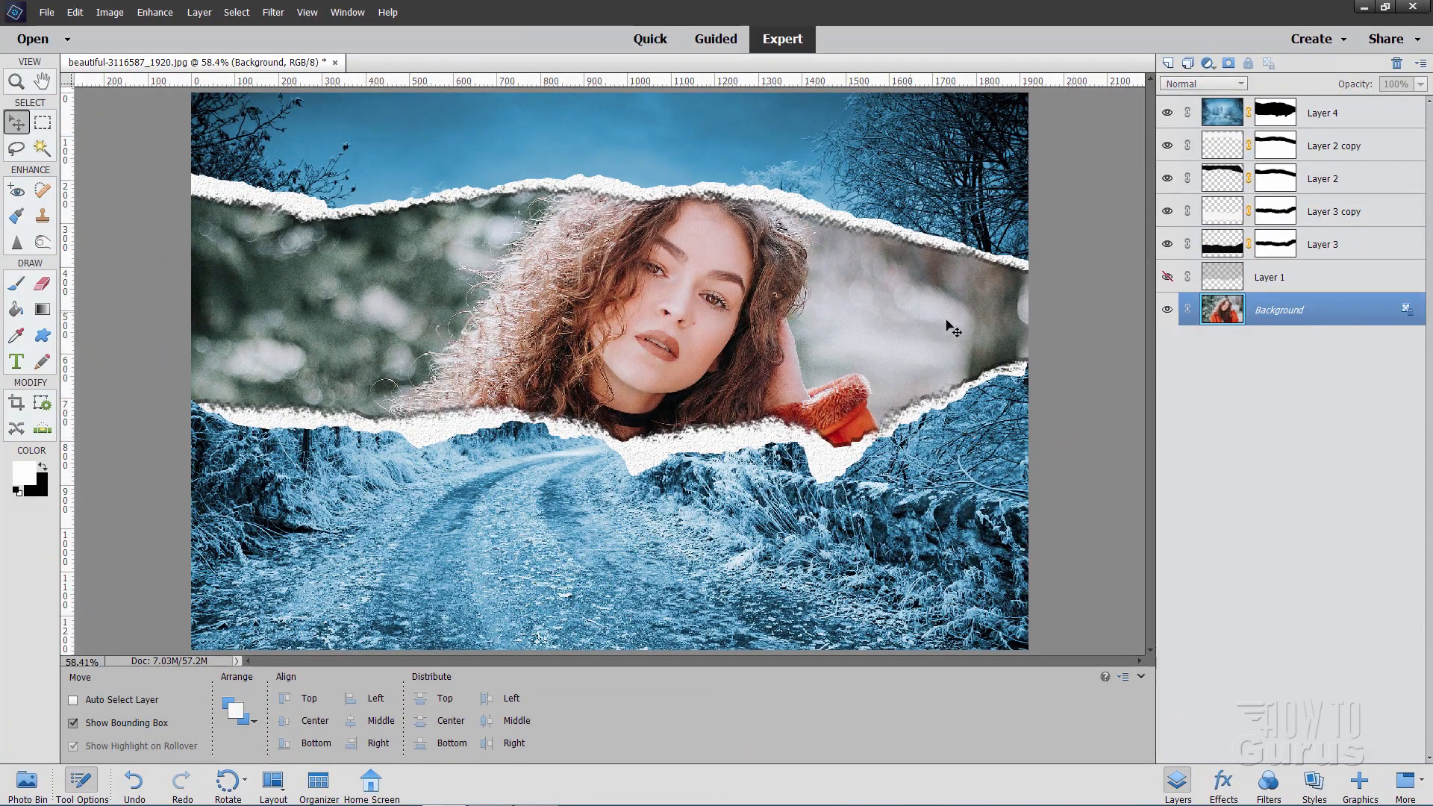
mouse_move(840, 343)
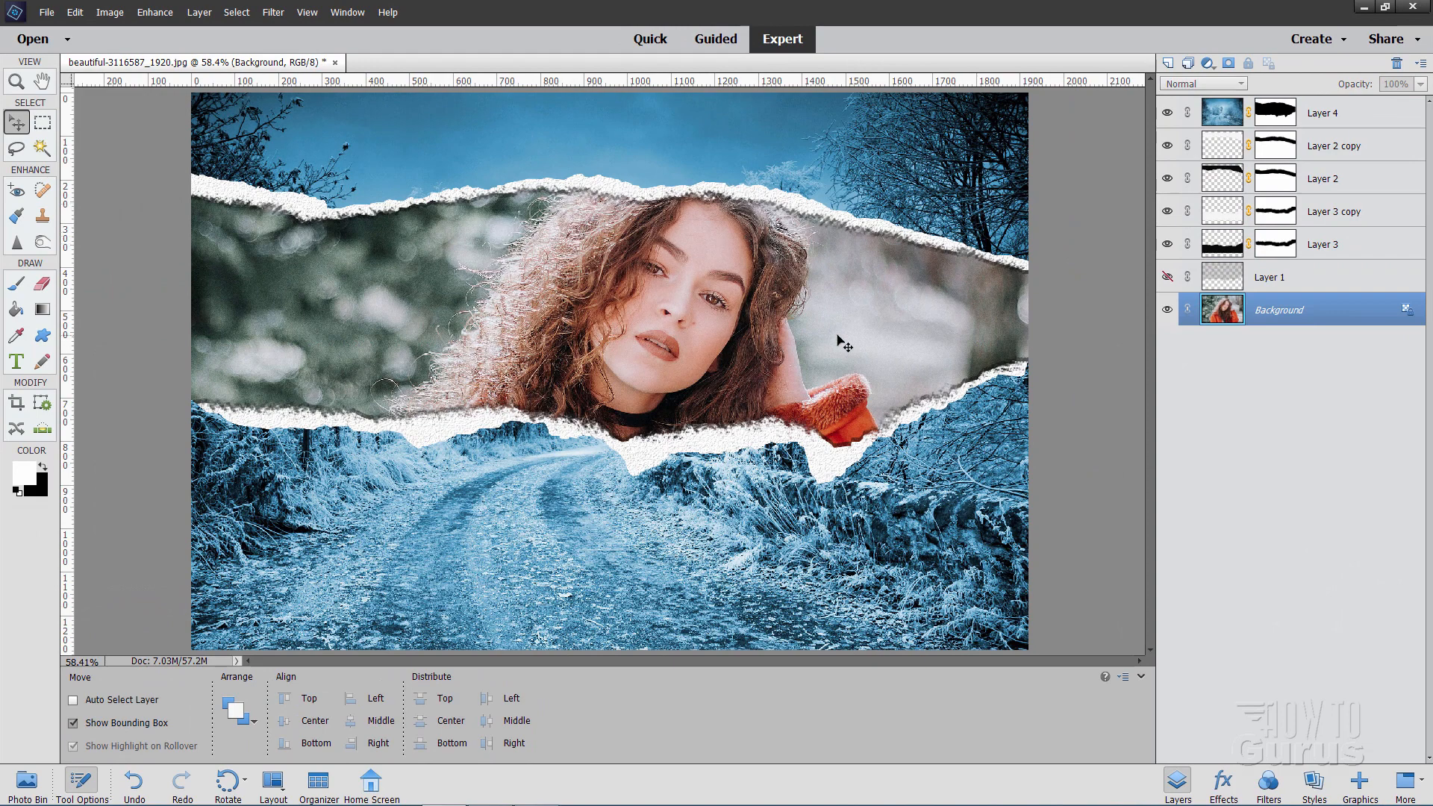